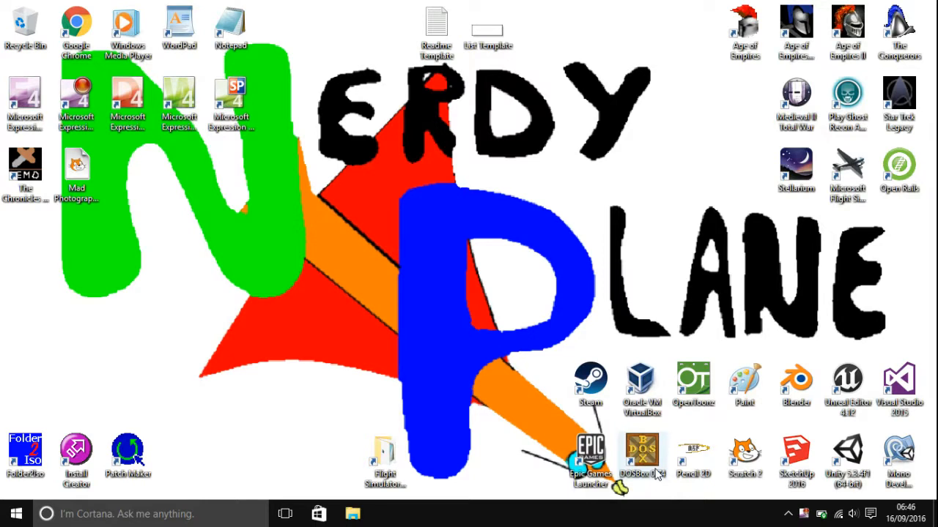
mouse_move(618, 328)
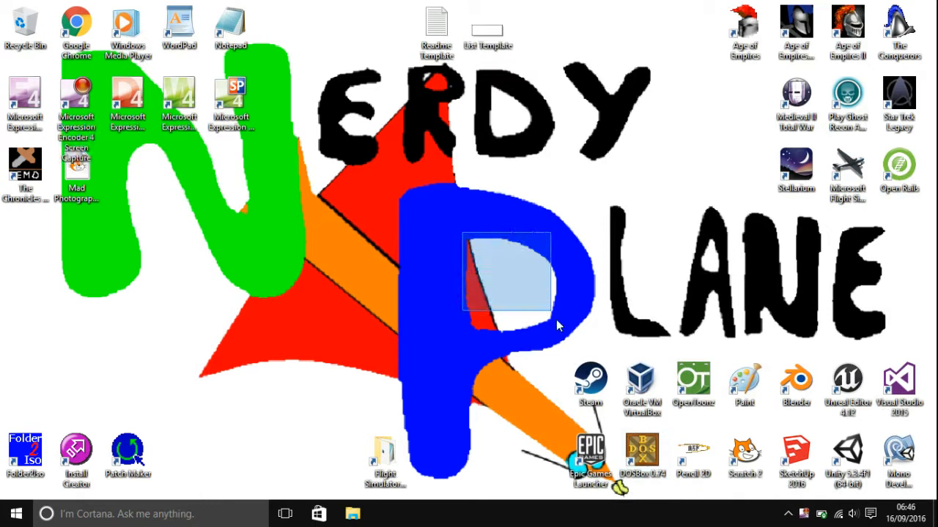
Search Google for 'the elder scrolls arena'
drag(506, 271, 510, 281)
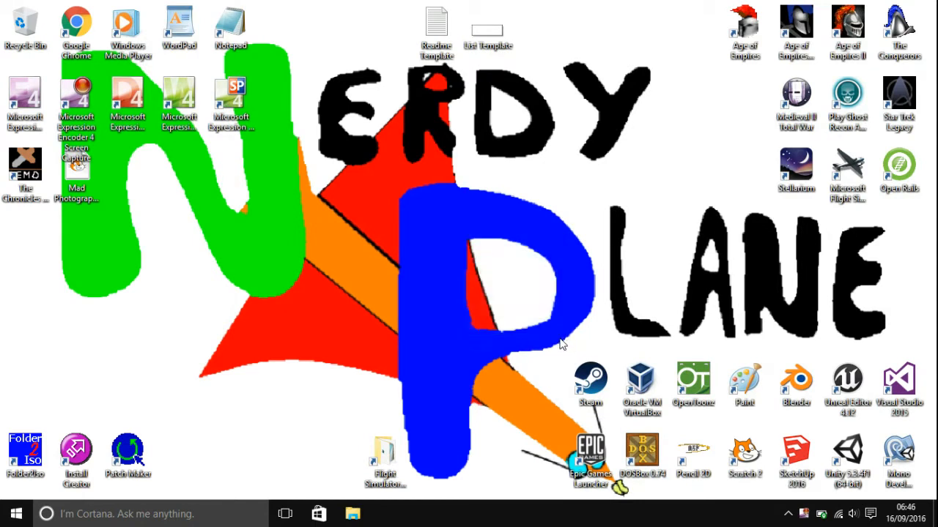
mouse_move(231, 162)
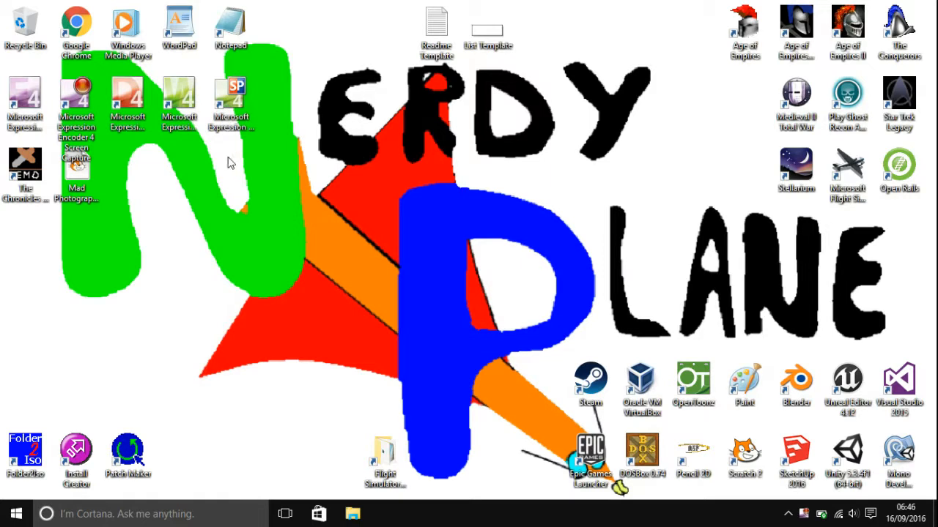
mouse_move(225, 242)
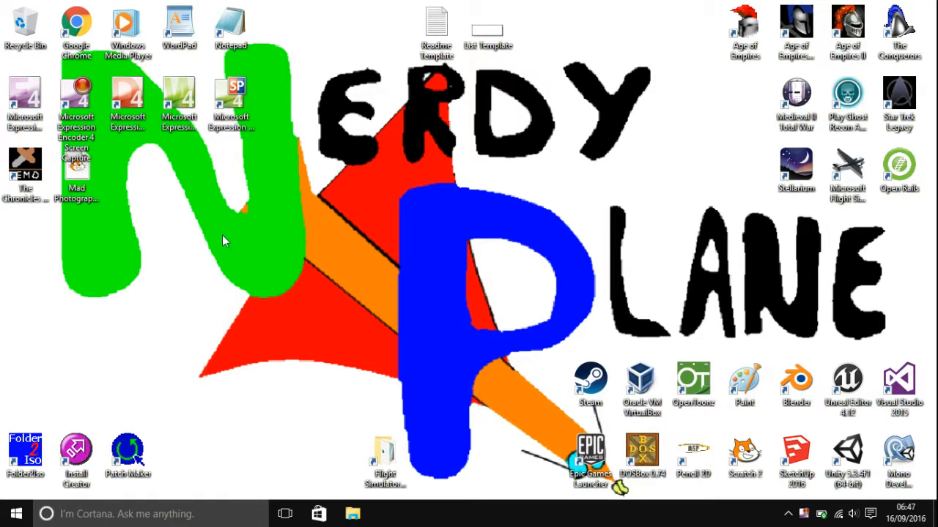
mouse_move(521, 162)
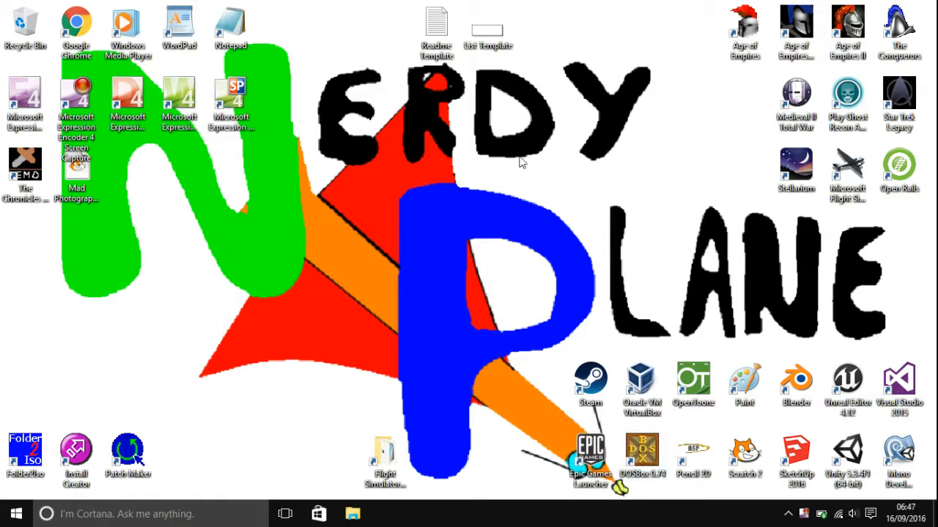
mouse_move(515, 301)
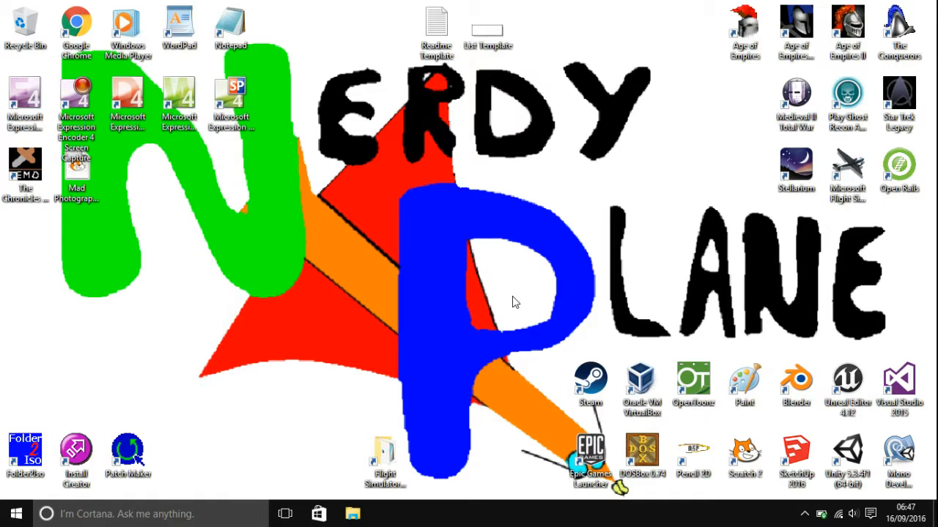
mouse_move(463, 237)
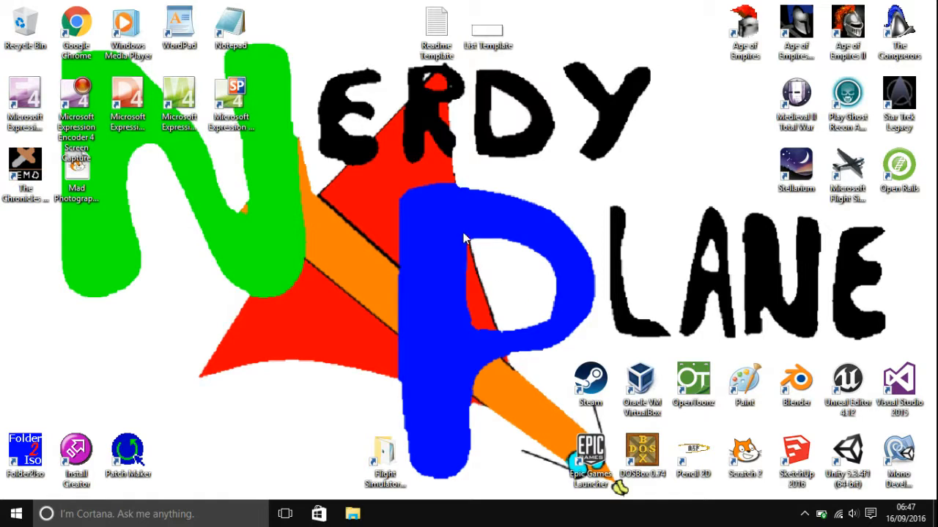
drag(462, 252, 564, 334)
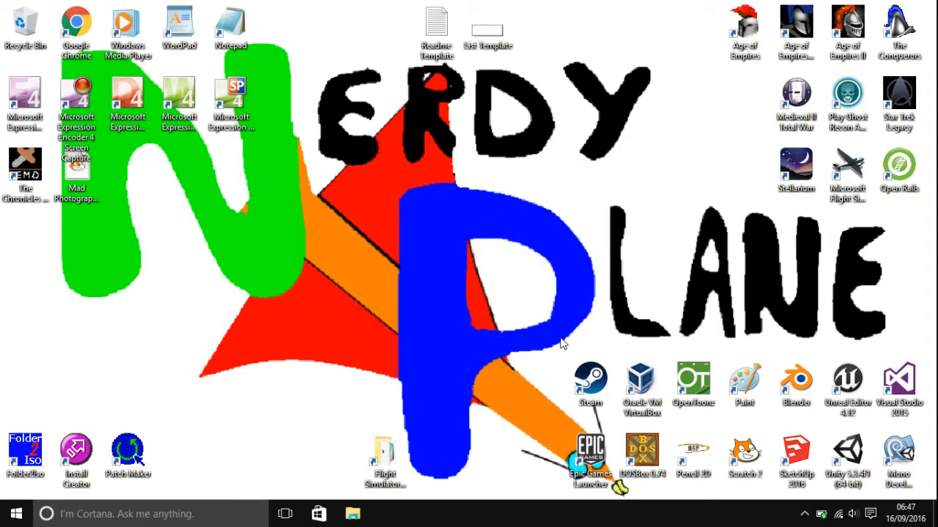
mouse_move(461, 235)
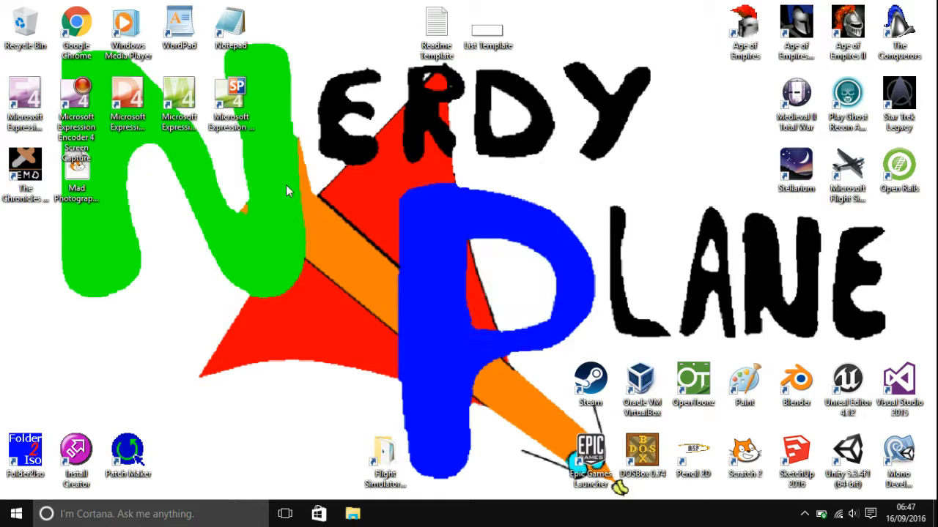
mouse_move(76, 22)
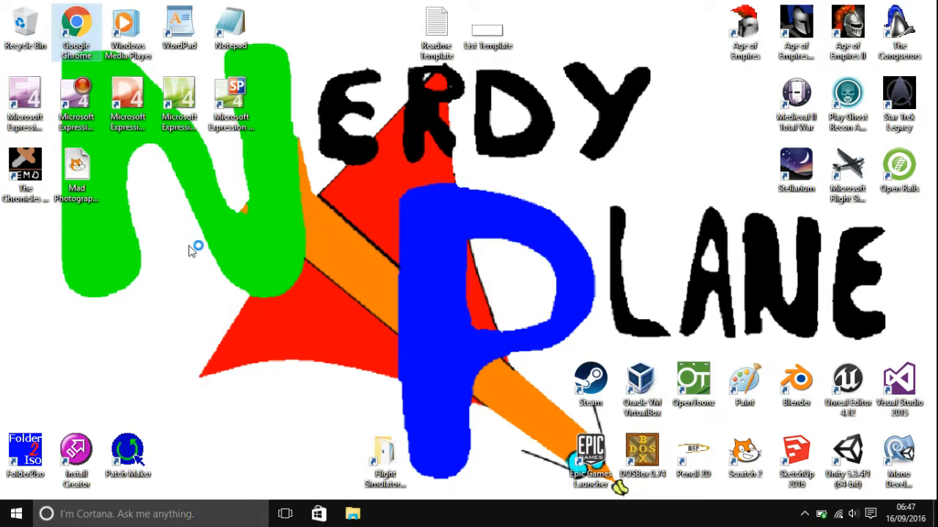
text(arena)
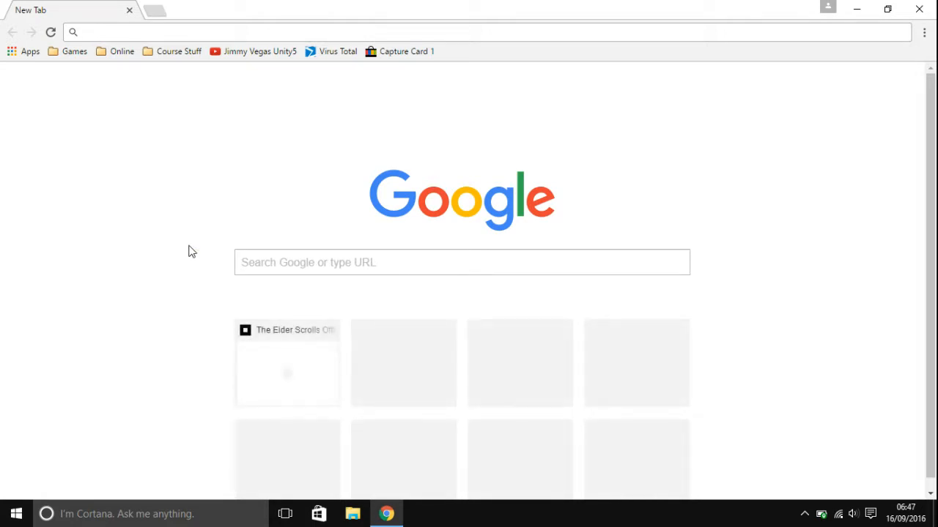
mouse_move(365, 344)
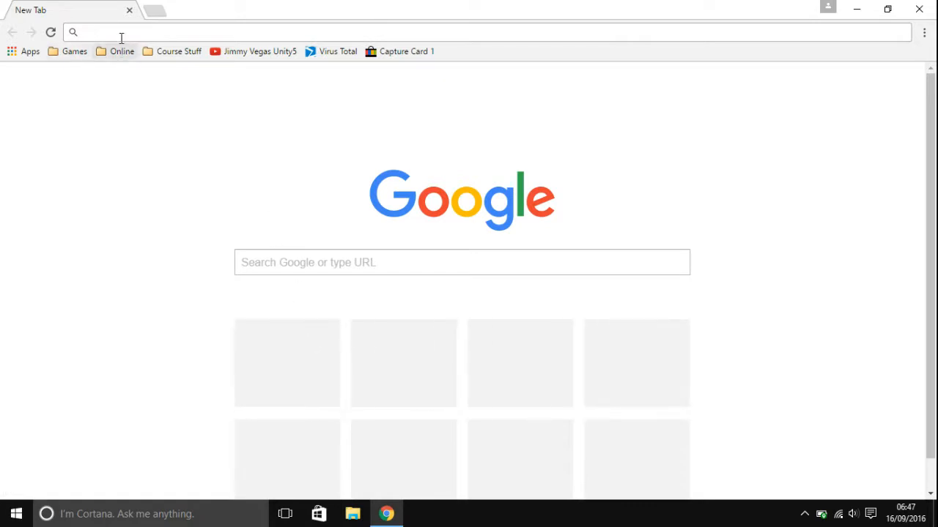
mouse_move(124, 216)
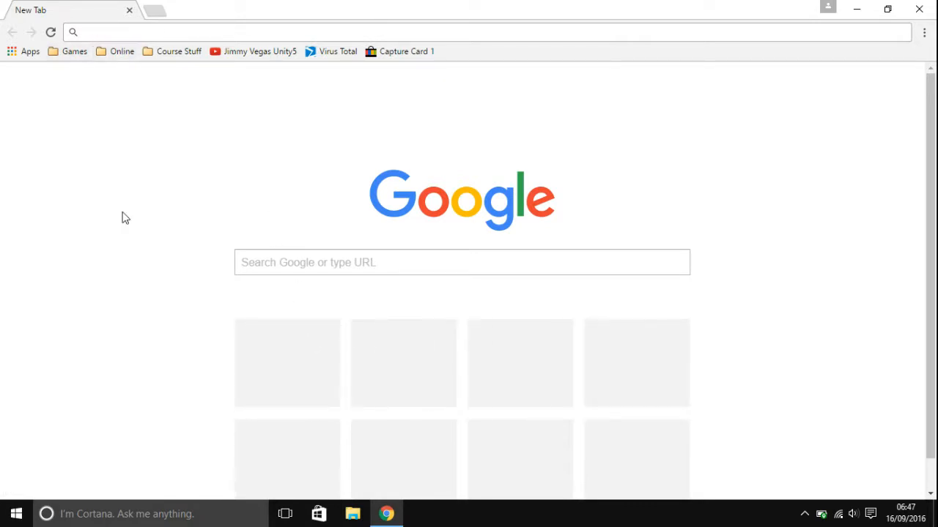
text(the elder scrolls arena)
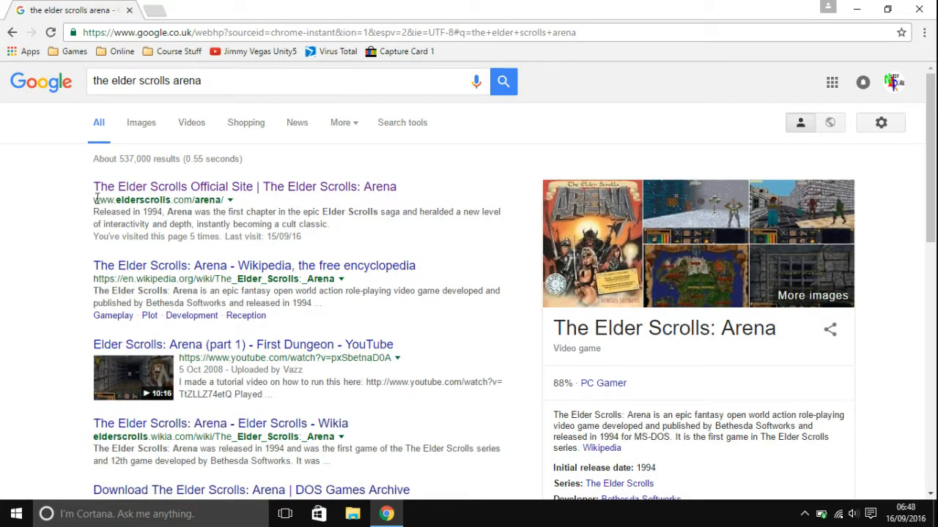
mouse_move(317, 276)
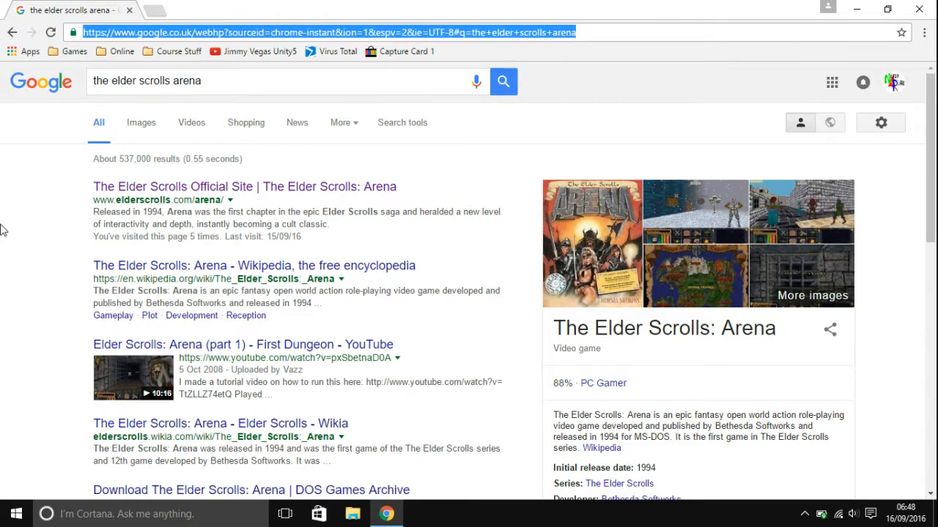
Enter elderscrolls.bethesda.net/arena in the address bar to load the official Arena page
text(http://www.dosbox.com)
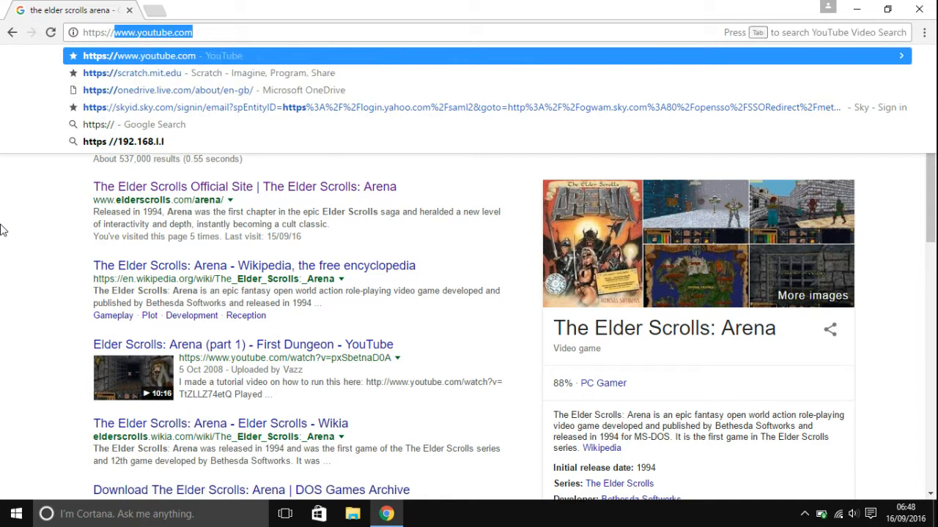
text(elder)
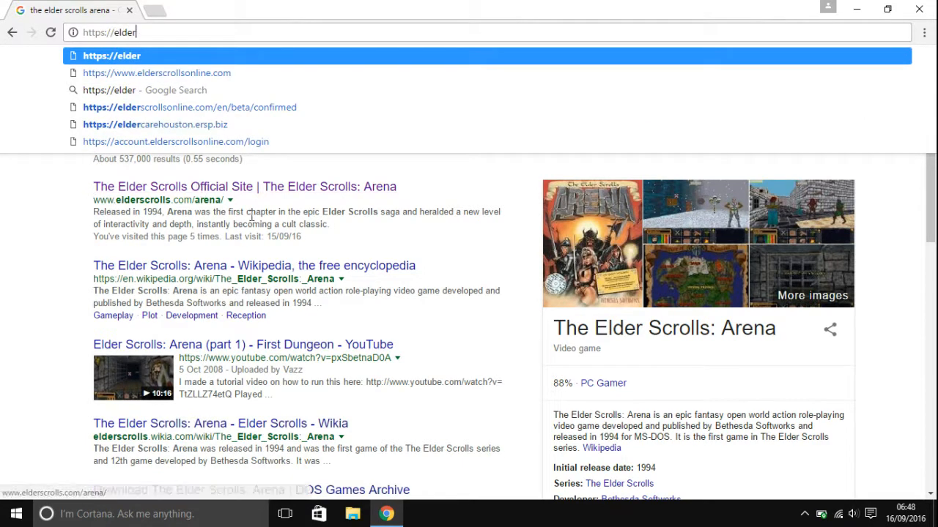
mouse_move(52, 226)
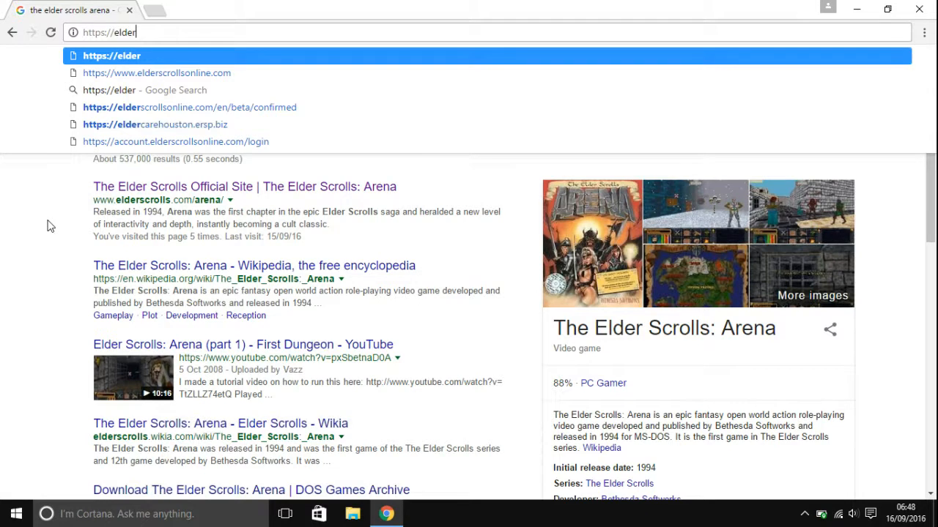
text(scrolls)
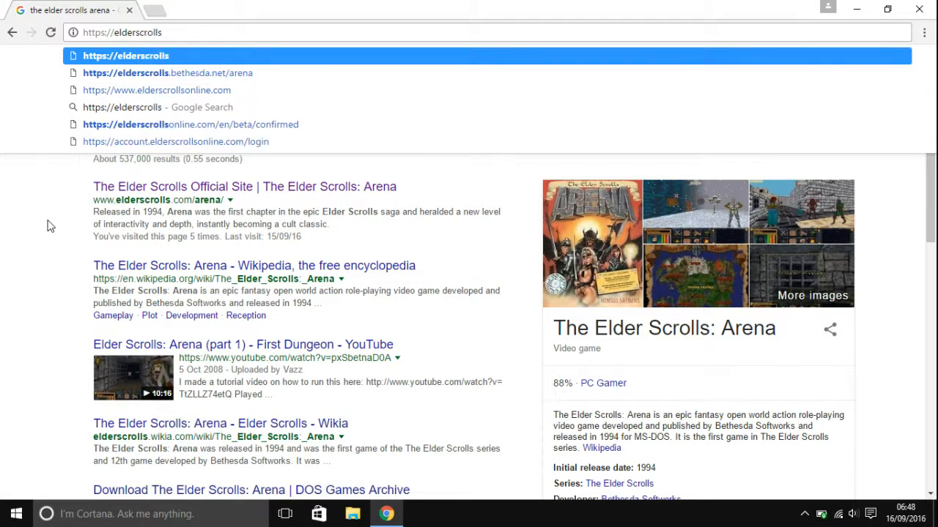
text(/bethe)
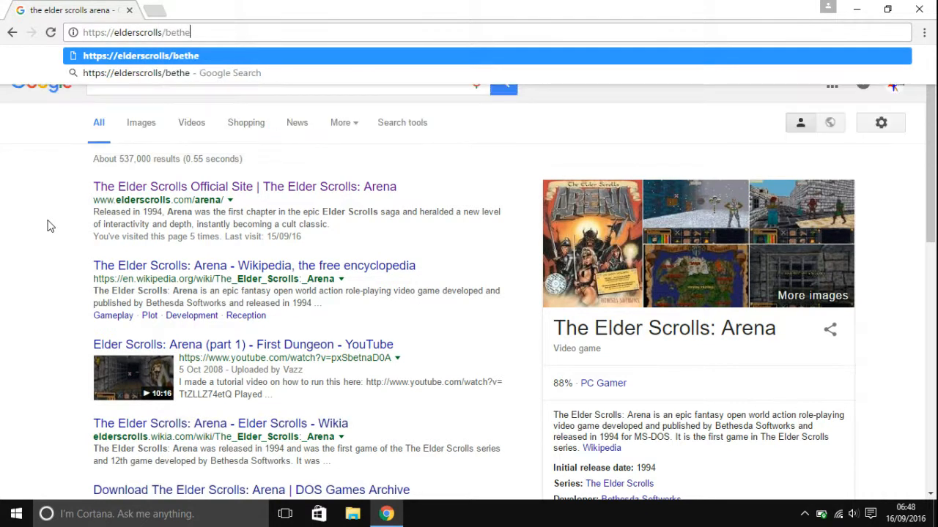
text(sda.net)
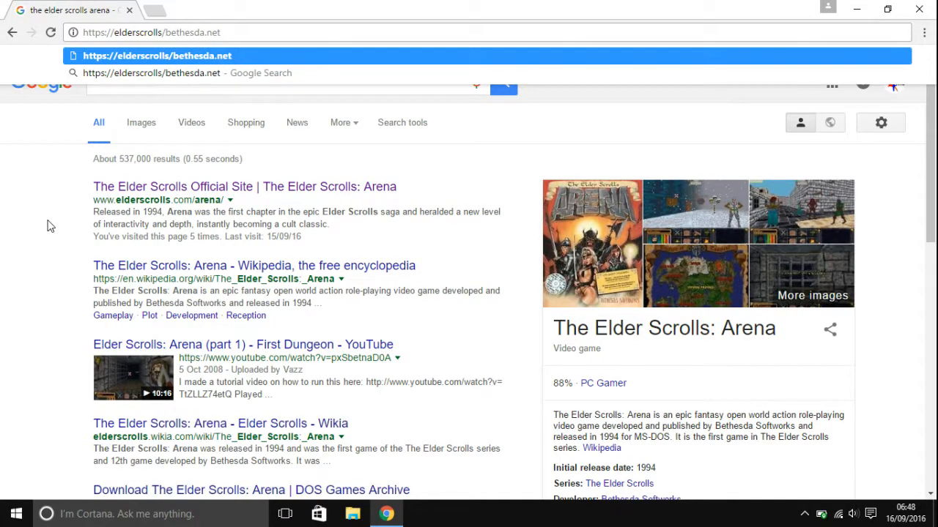
text(/)
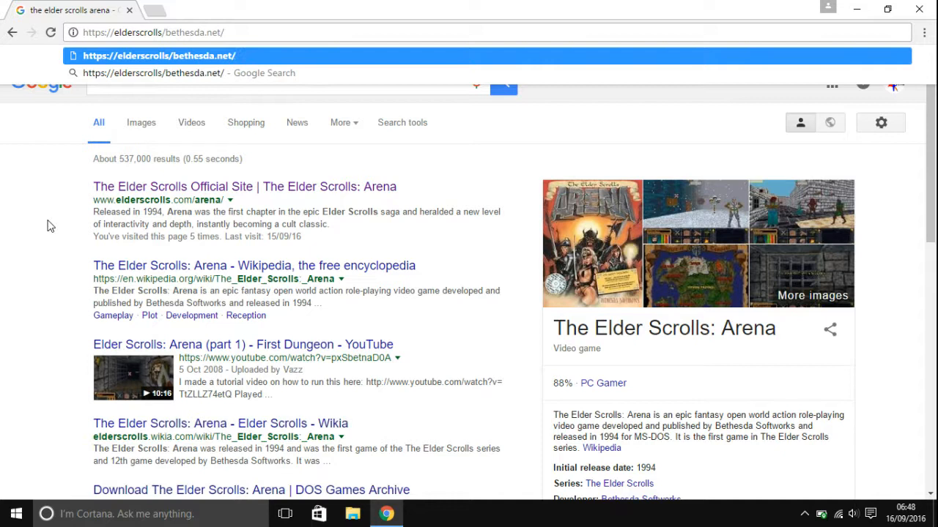
text(arena)
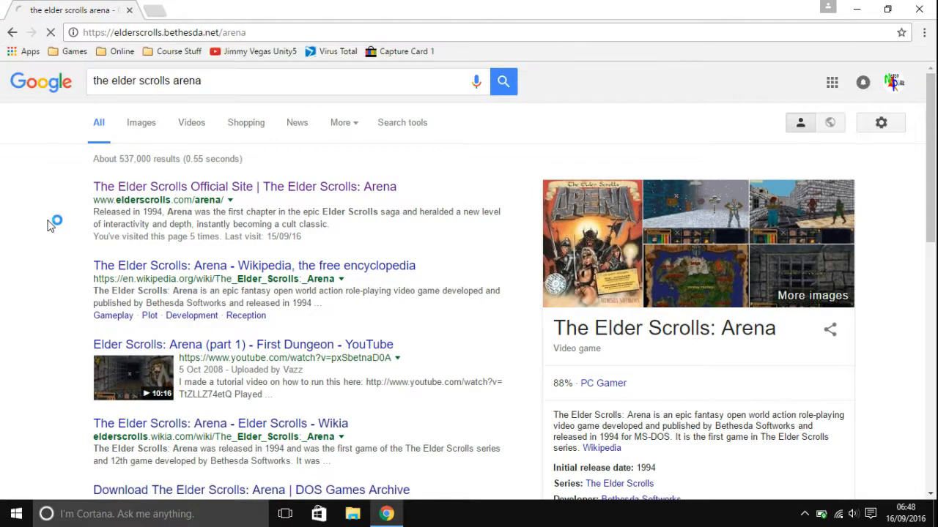
Scroll the Arena page down to the Game Info section with the Download the Full Game button
click(243, 186)
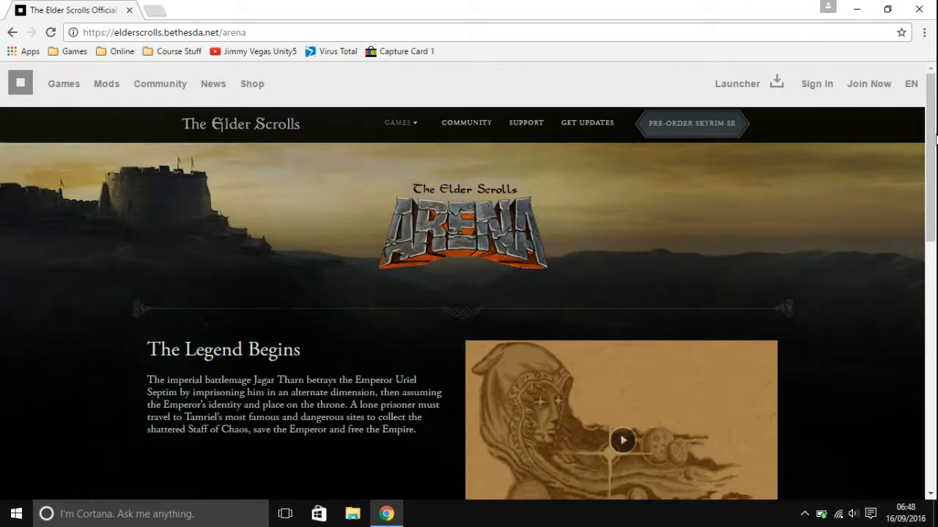
scroll(down, 3)
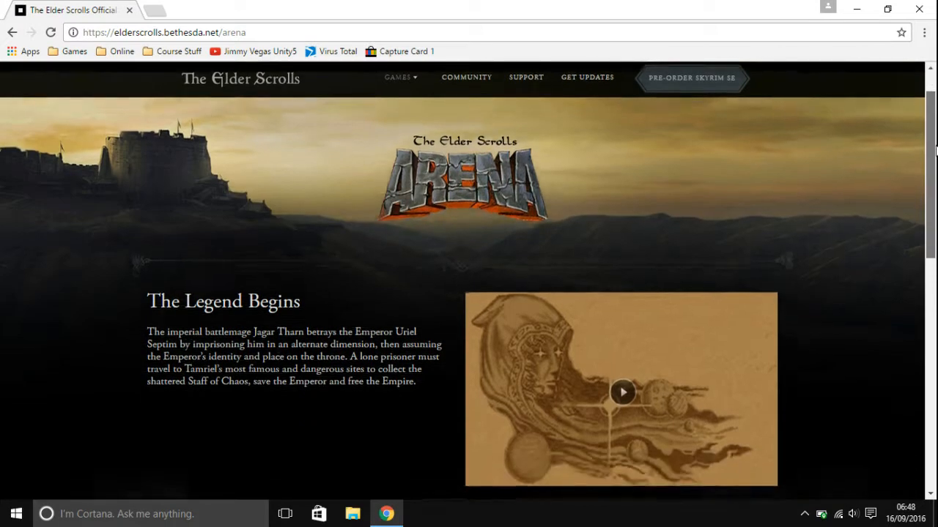
scroll(down, 3)
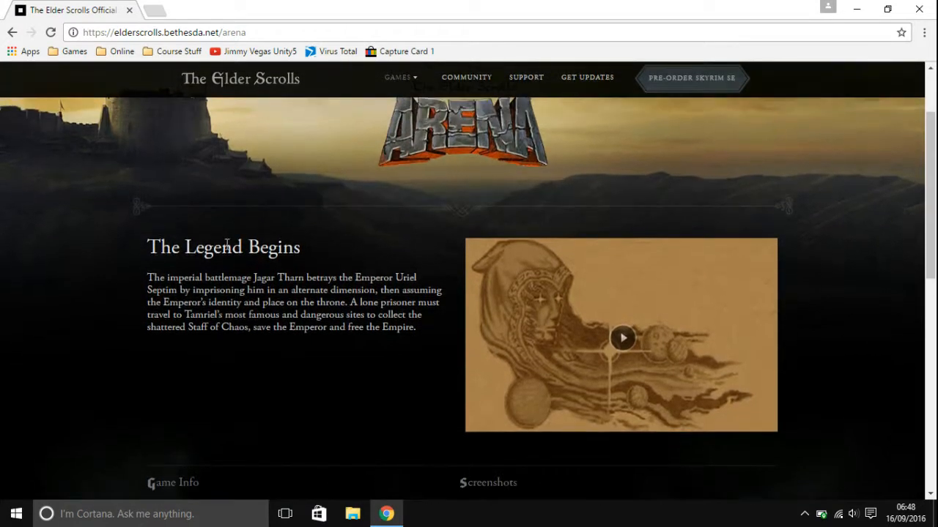
double_click(151, 279)
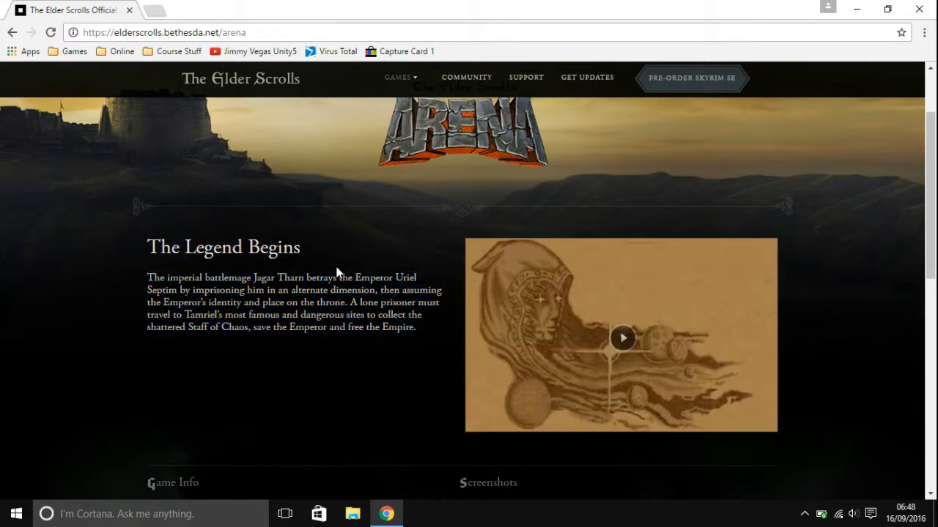
scroll(down, 3)
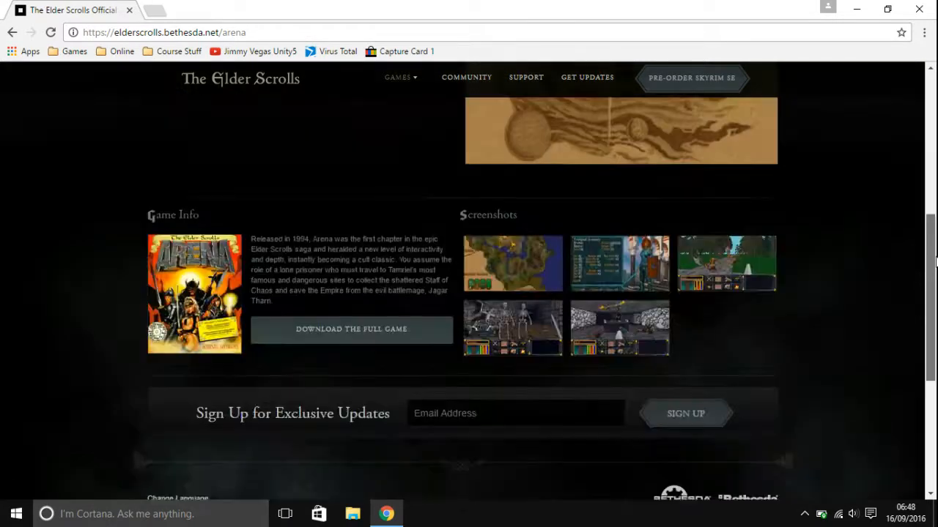
scroll(down, 3)
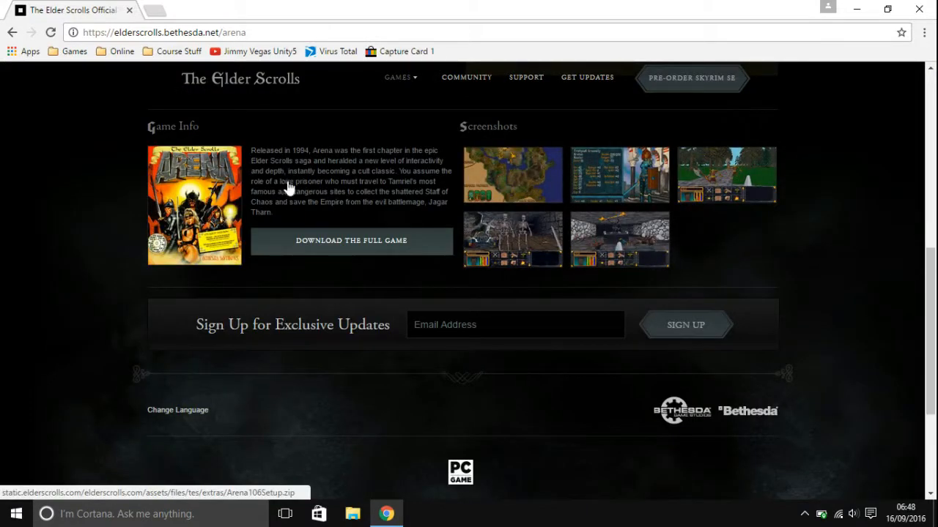
mouse_move(317, 246)
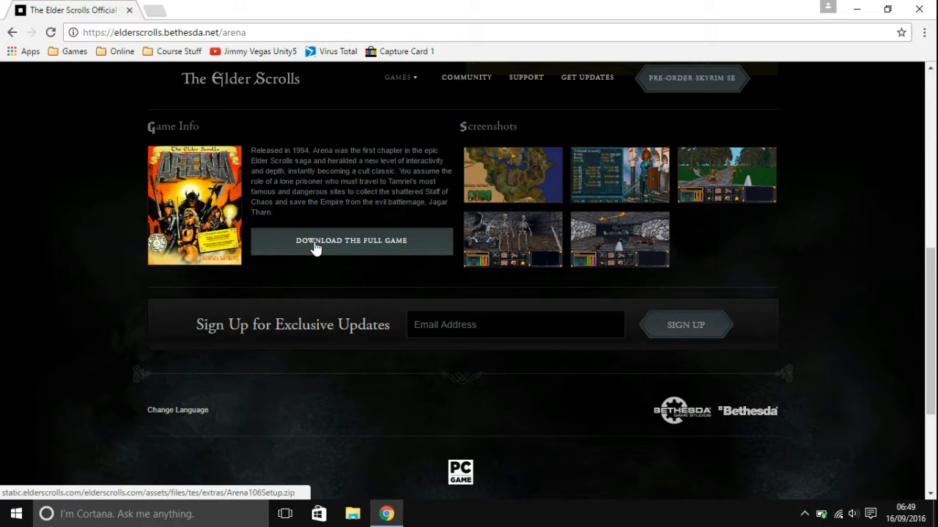
Start the full-game download, review the Arena terms of use, and accept to download Arena106Setup
click(352, 241)
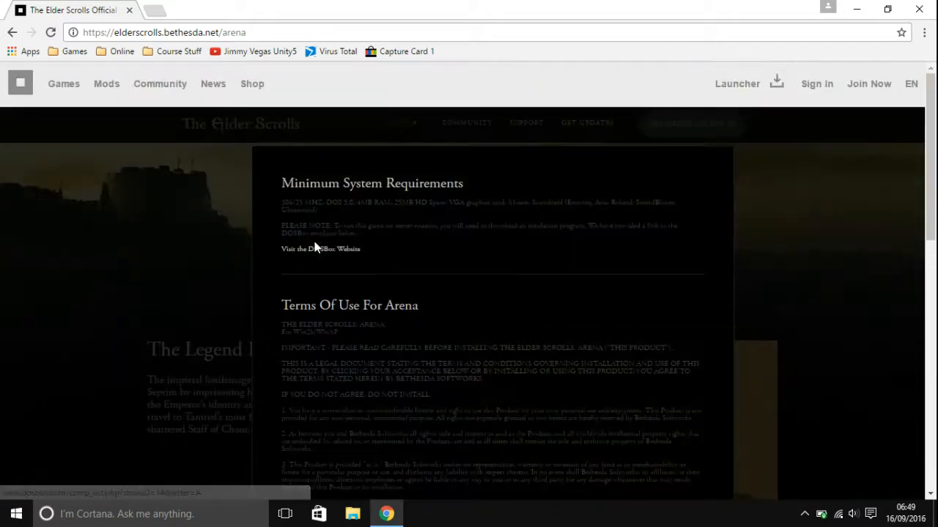
mouse_move(307, 199)
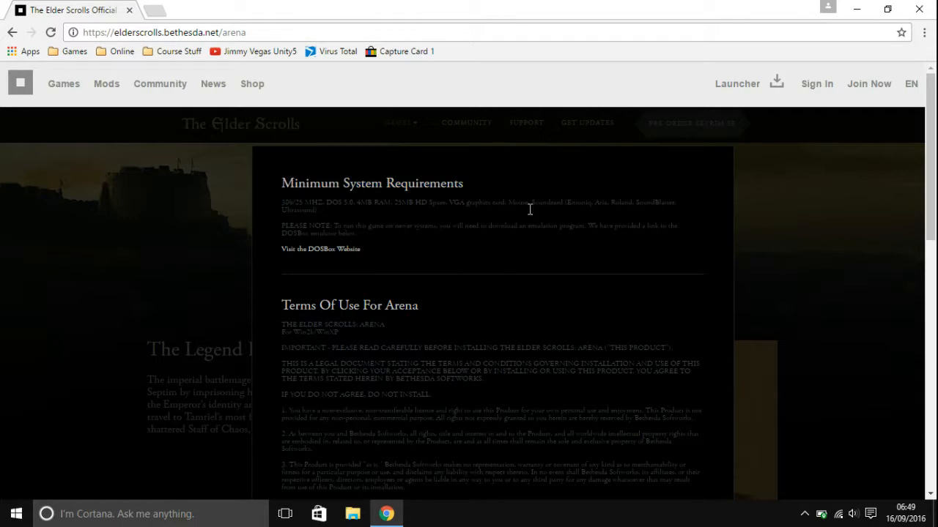
mouse_move(436, 225)
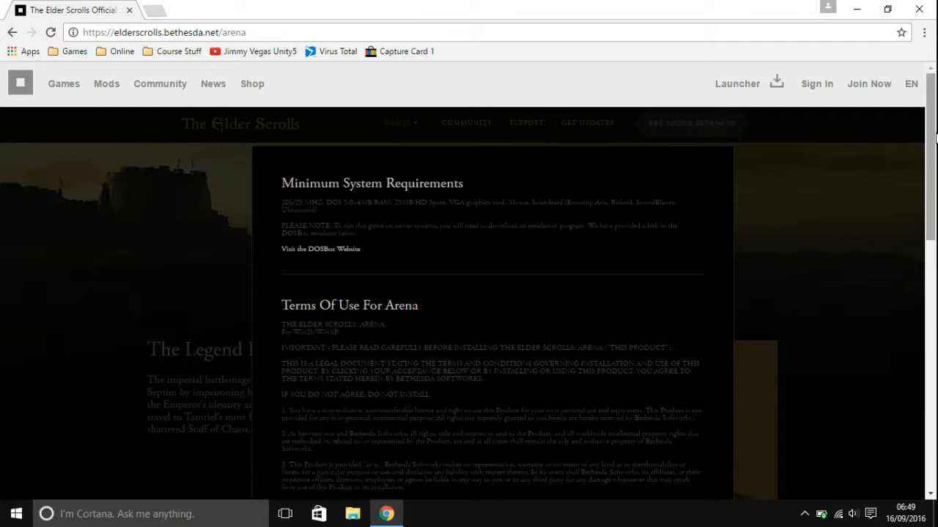
scroll(down, 3)
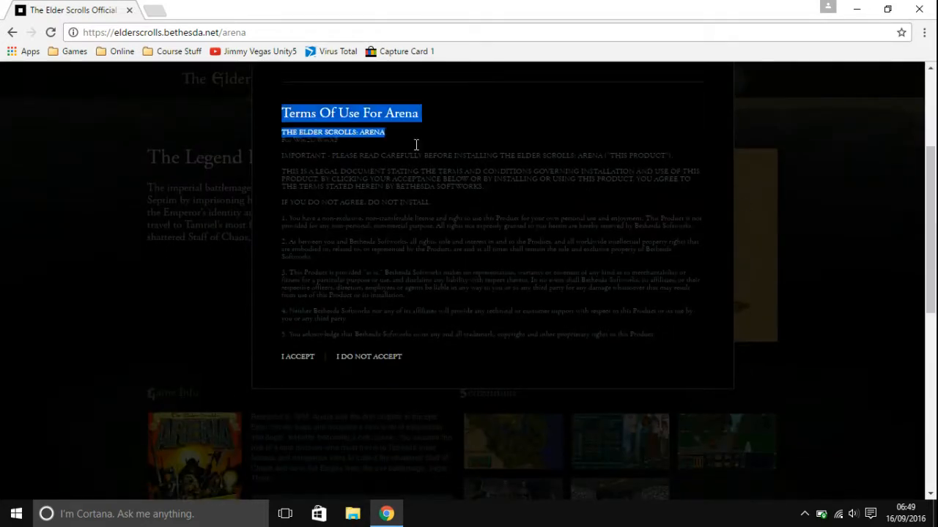
key(ctrl+a)
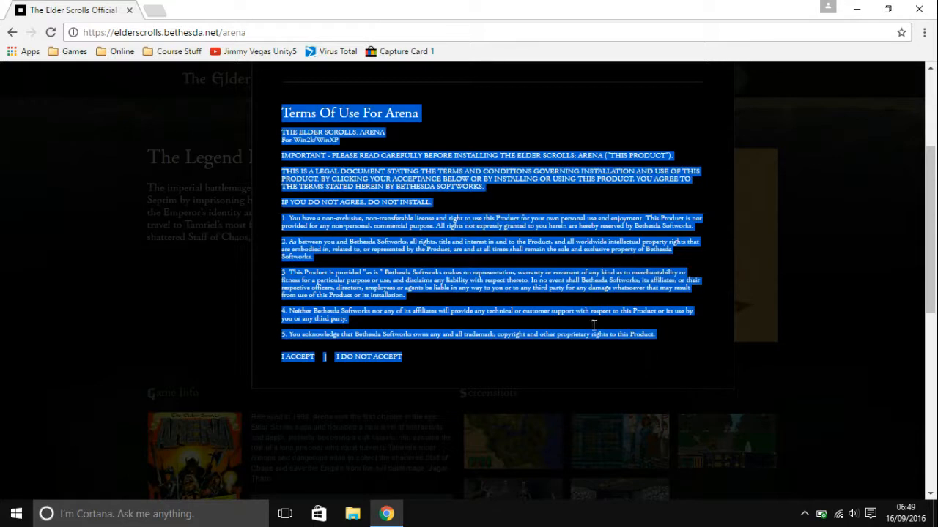
click(422, 220)
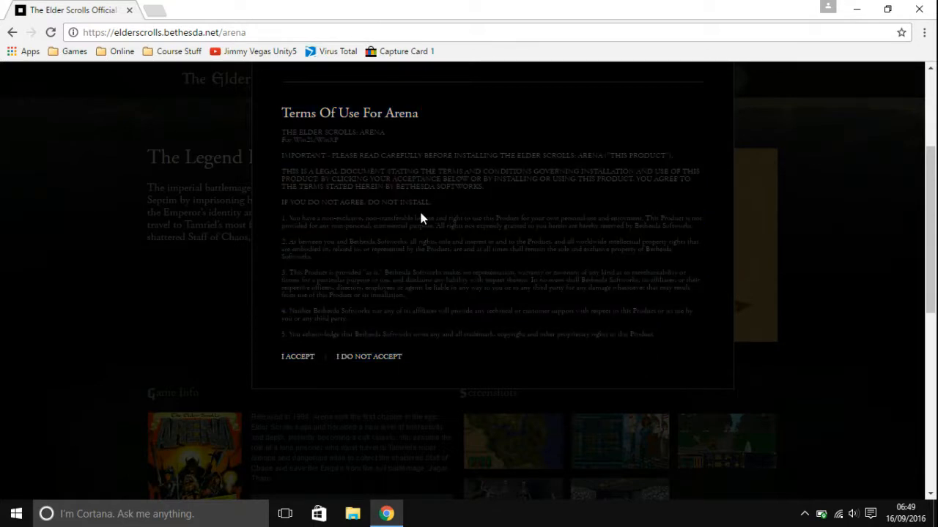
mouse_move(293, 375)
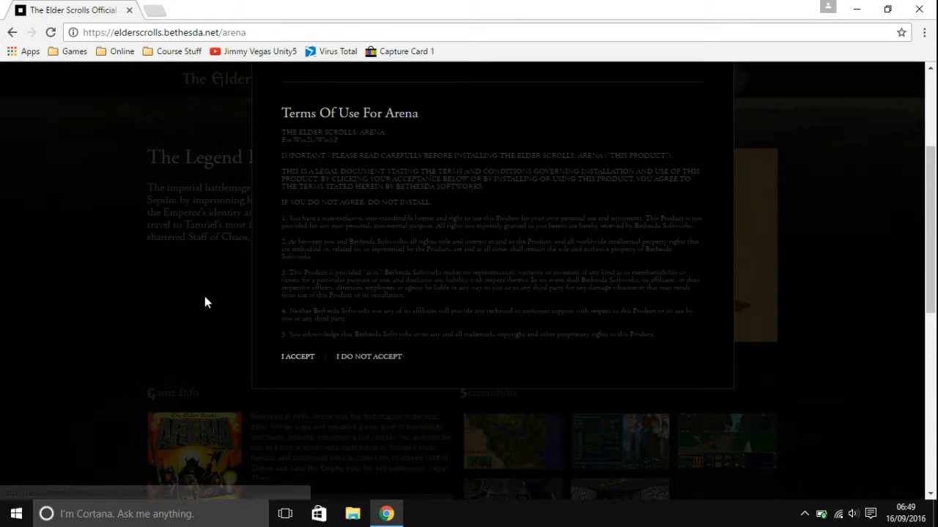
click(298, 358)
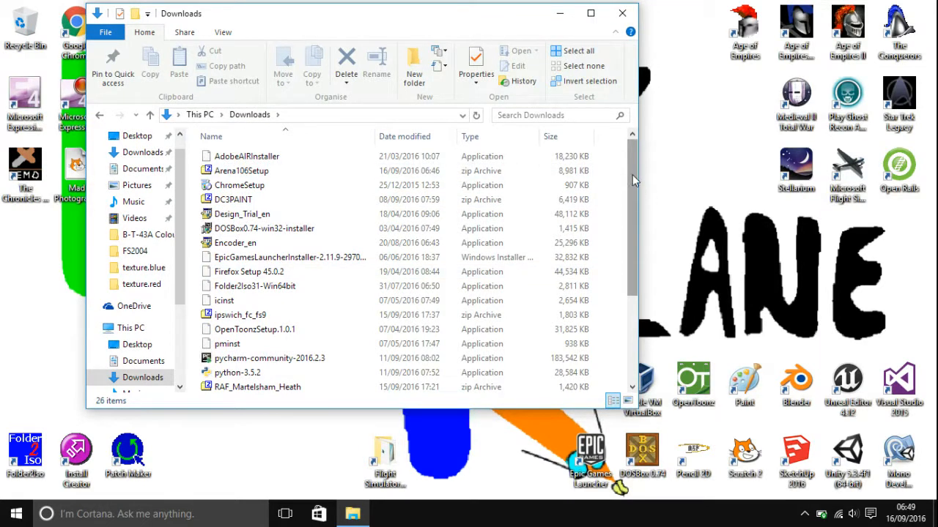
Open the Arena106Setup zip from Downloads in 7-Zip
click(241, 170)
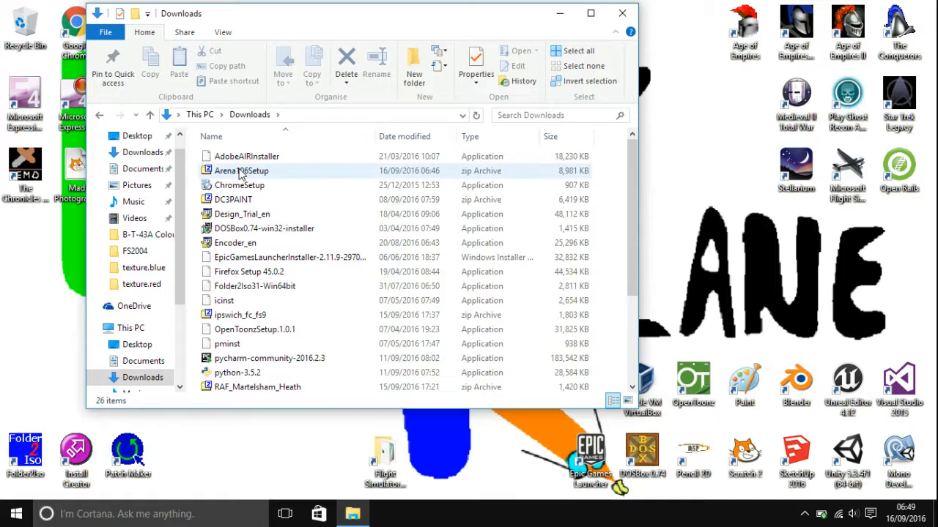
double_click(241, 170)
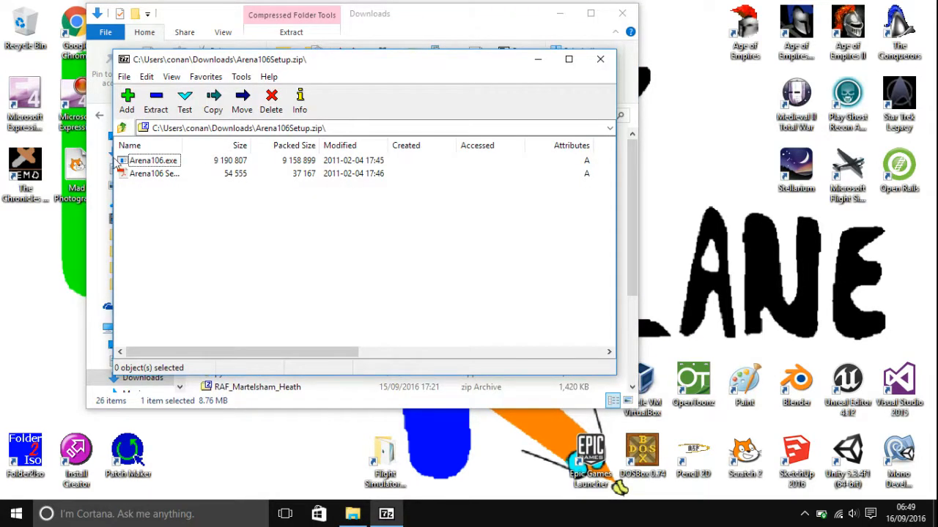
Launch Arena106.exe from the archive and close the 7-Zip window
click(154, 173)
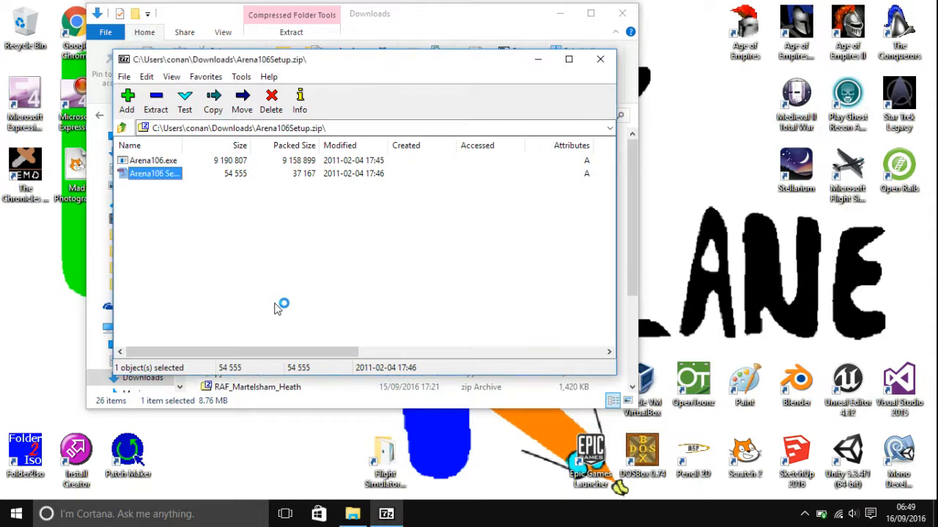
double_click(154, 173)
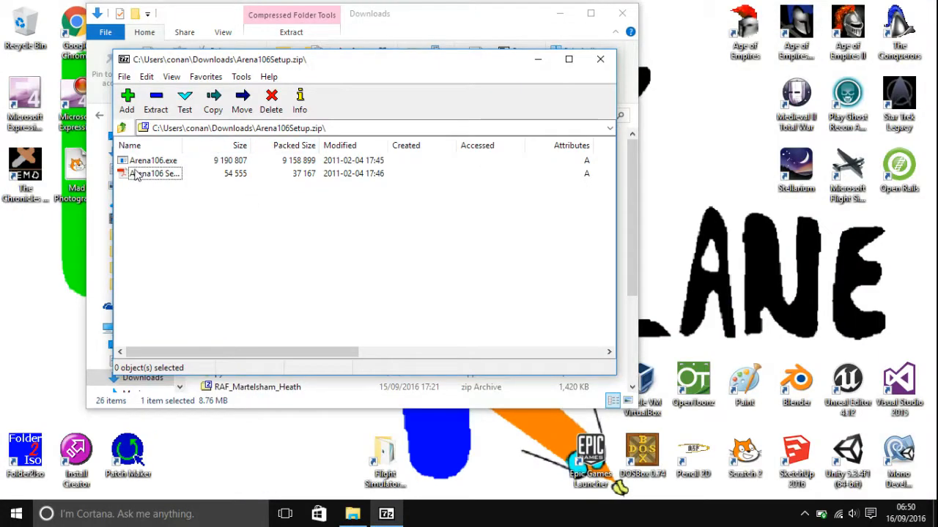
mouse_move(457, 16)
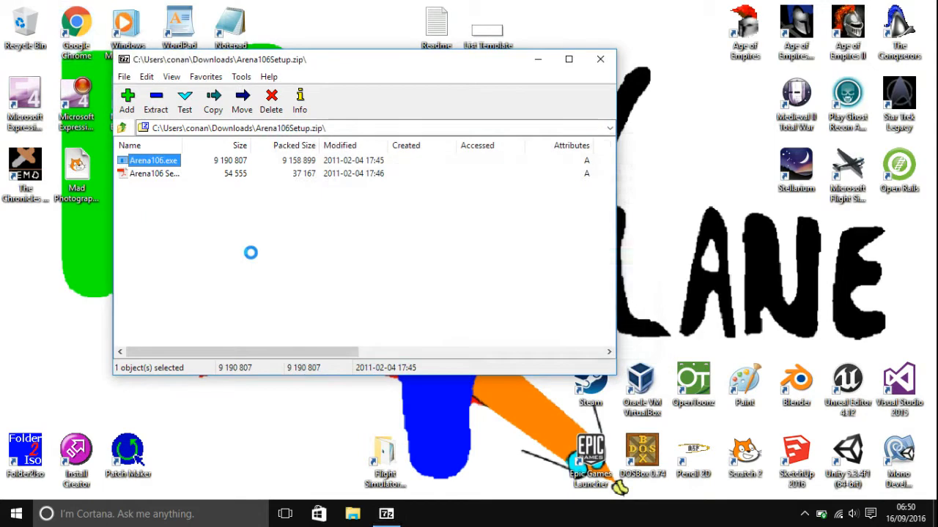
click(600, 58)
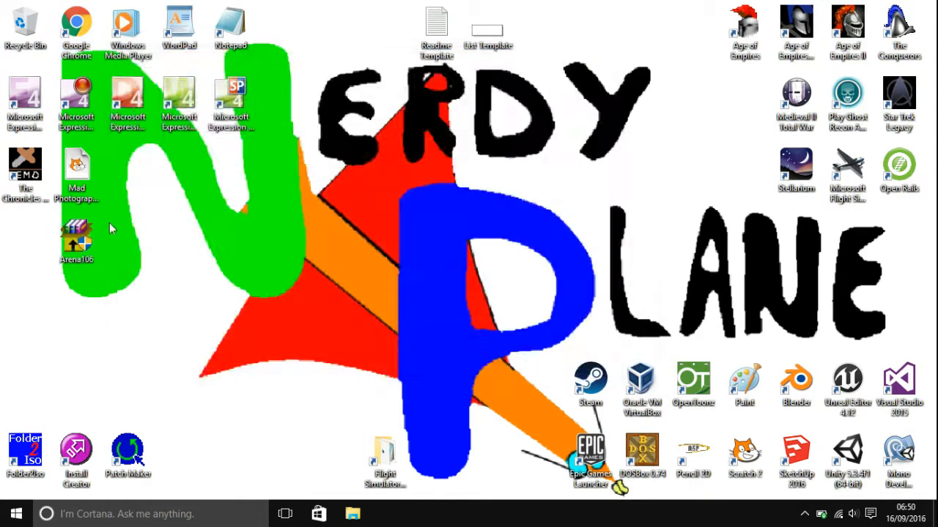
Centre the Arena106 desktop icon, then browse to C:\Dosprogrammes in File Explorer
drag(76, 231, 488, 242)
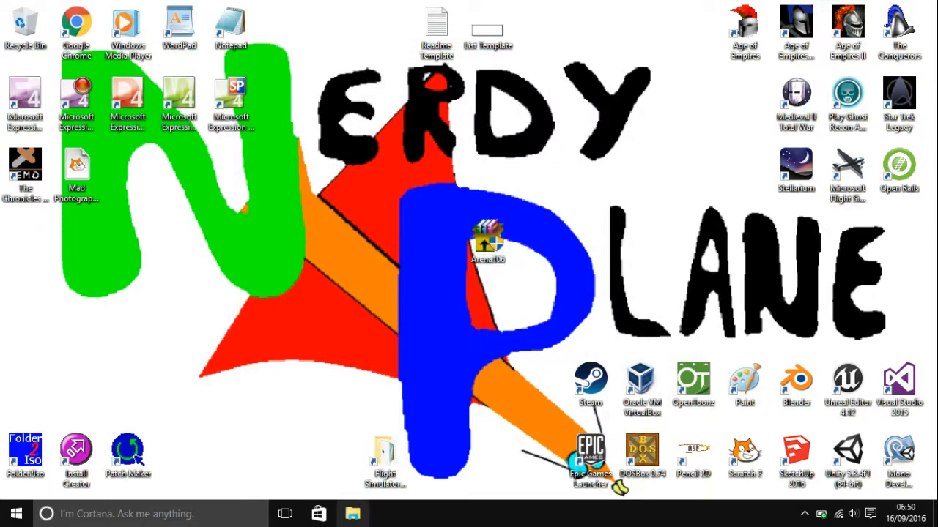
click(351, 512)
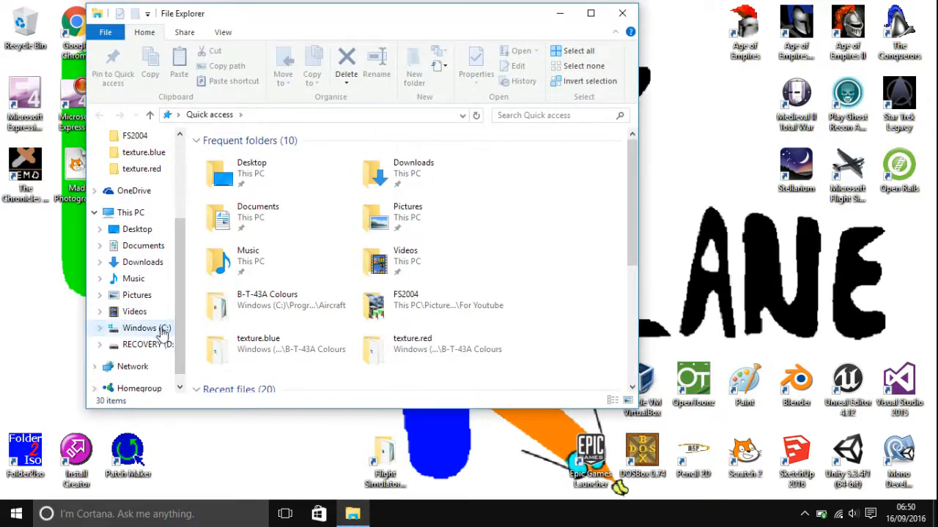
click(146, 328)
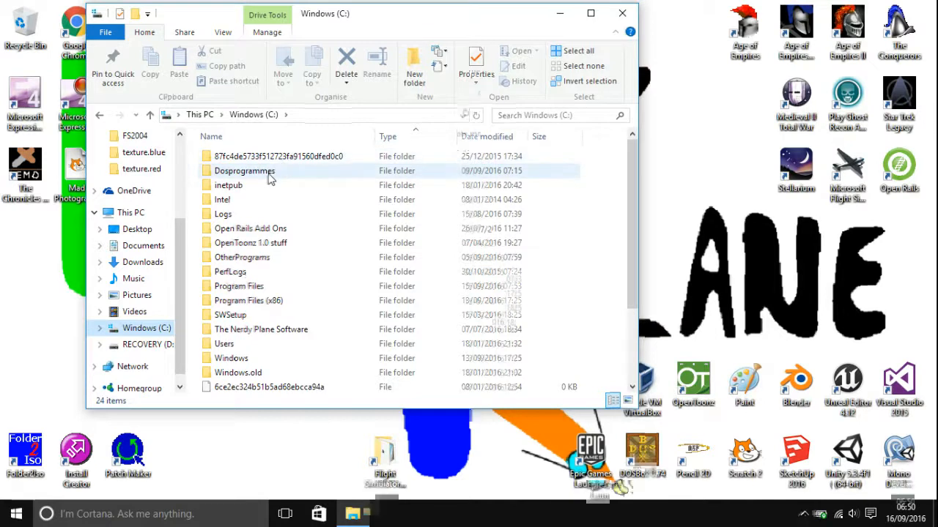
mouse_move(245, 170)
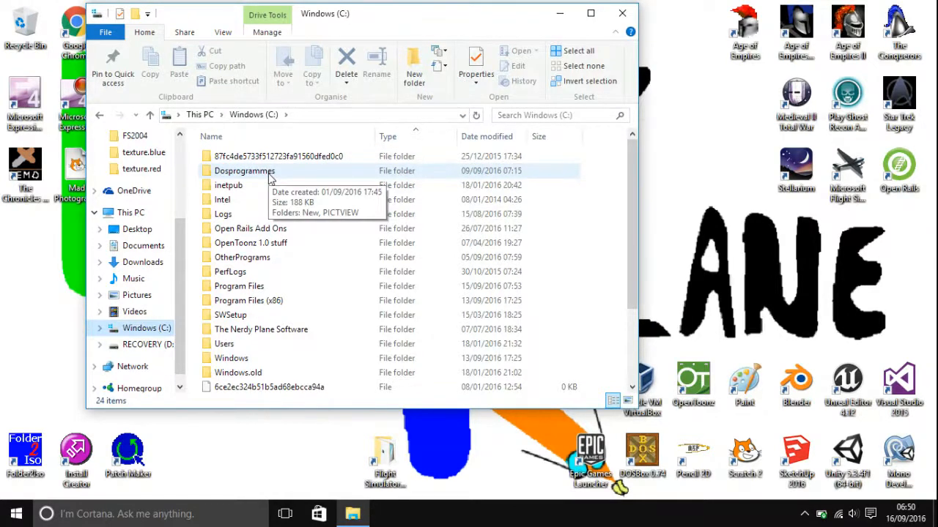
click(243, 170)
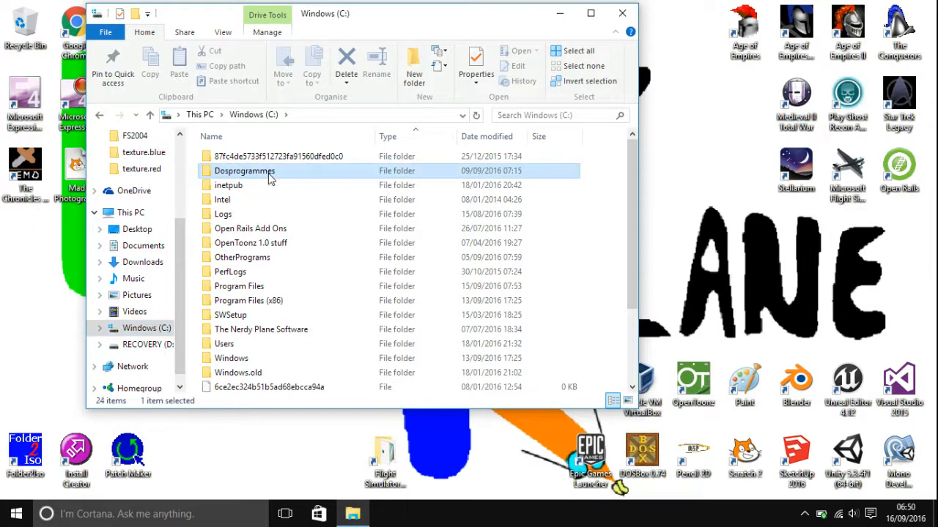
double_click(244, 170)
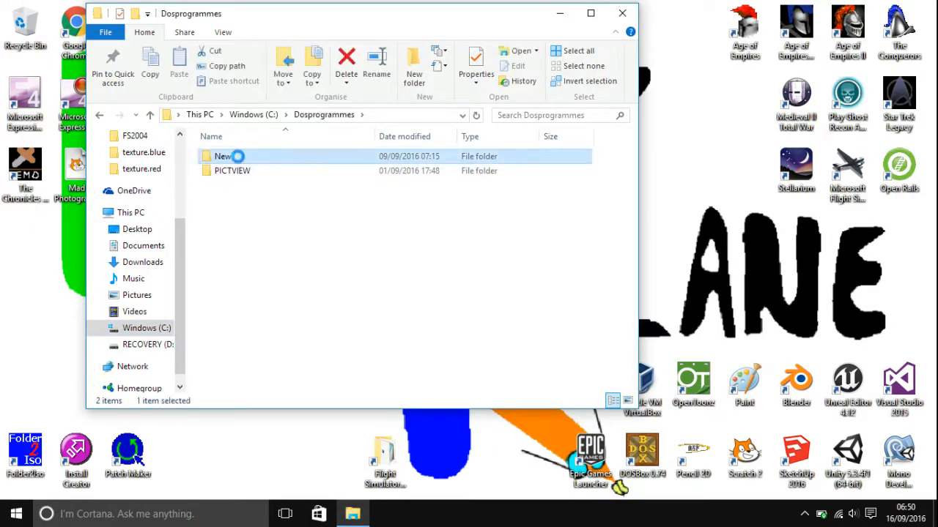
Delete the New folder to the Recycle Bin and close File Explorer
click(345, 56)
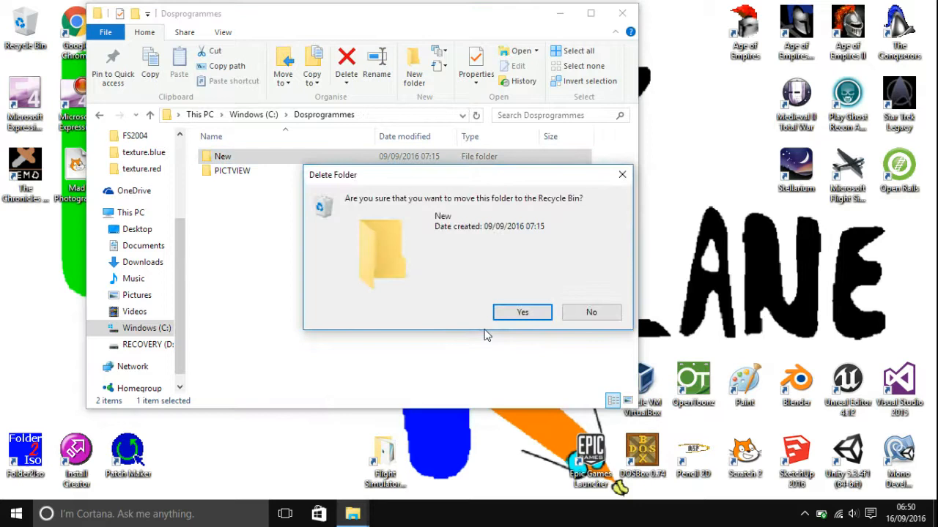
click(522, 313)
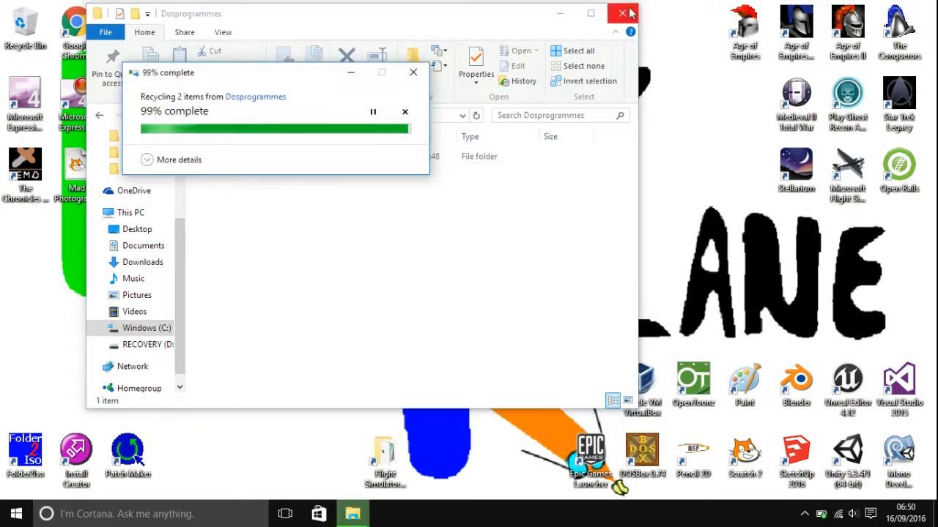
click(622, 13)
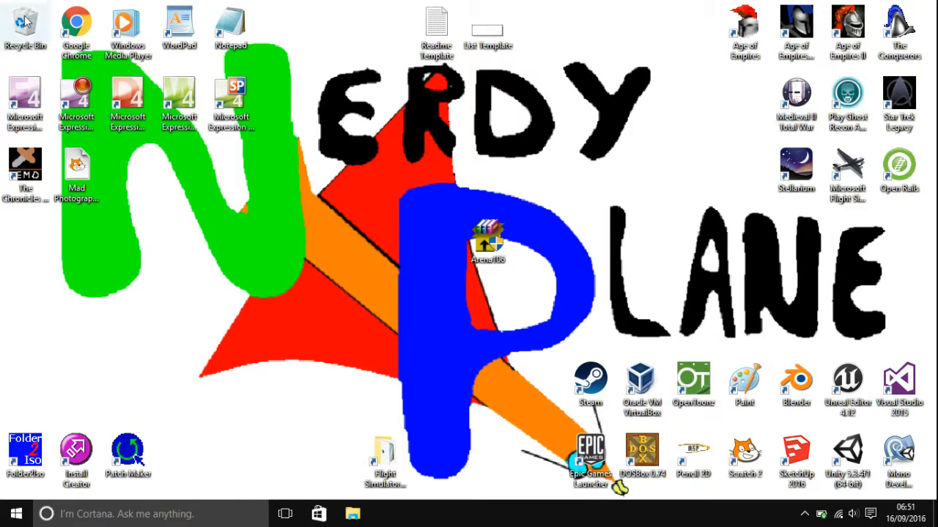
Empty the Recycle Bin, close it, and launch the Arena106 installer from the desktop
double_click(24, 22)
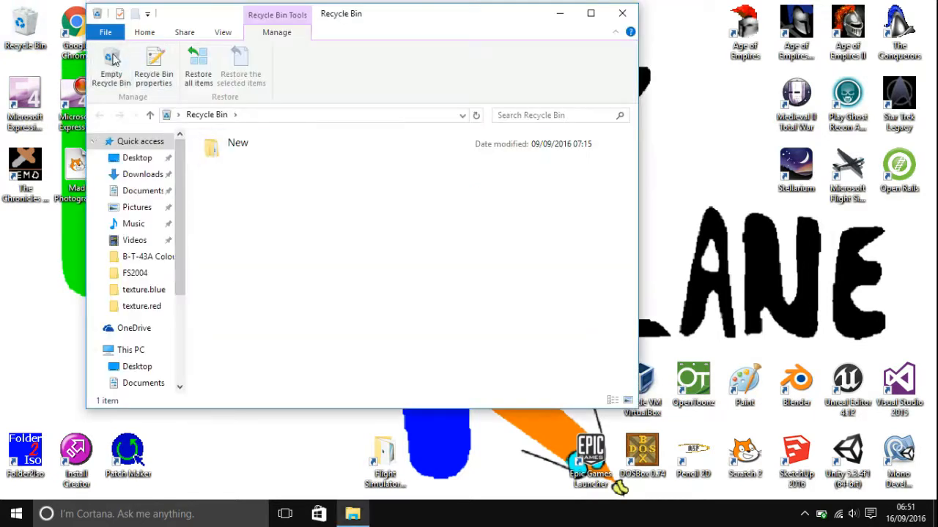
click(111, 66)
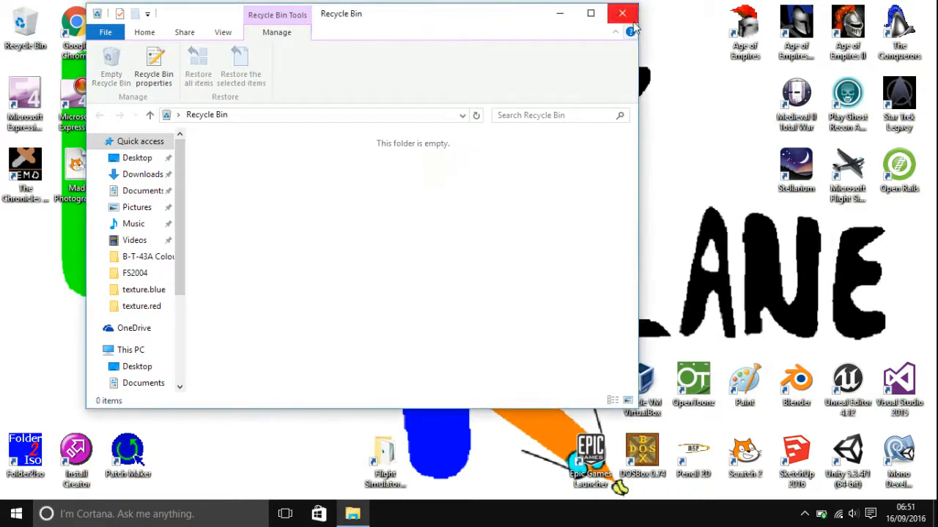
click(621, 13)
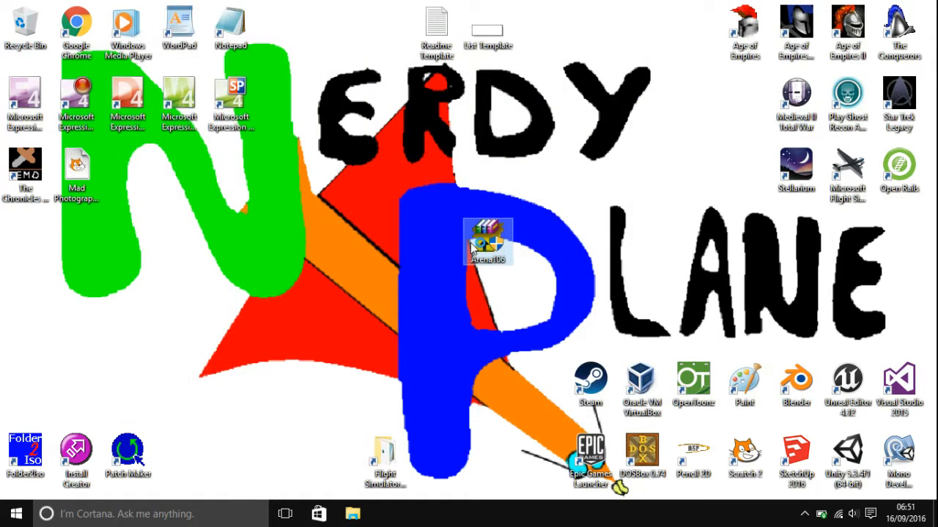
mouse_move(519, 290)
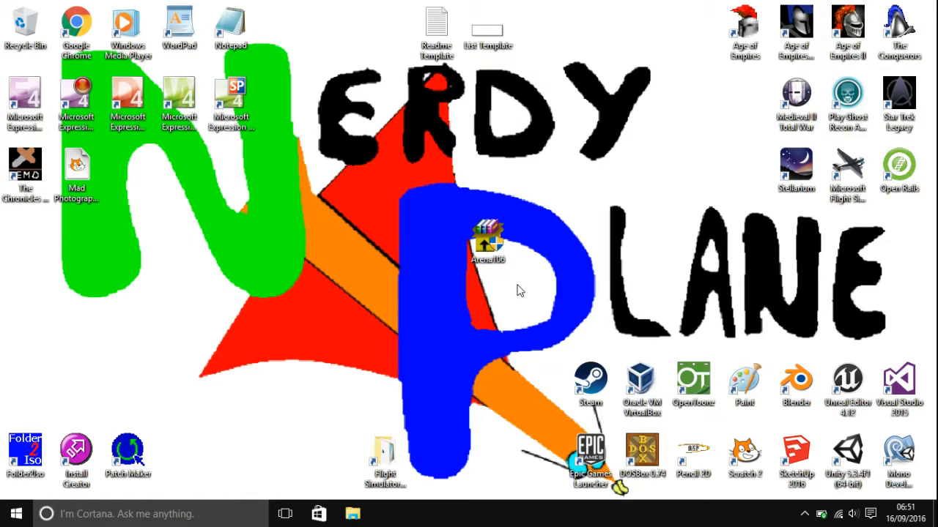
double_click(486, 237)
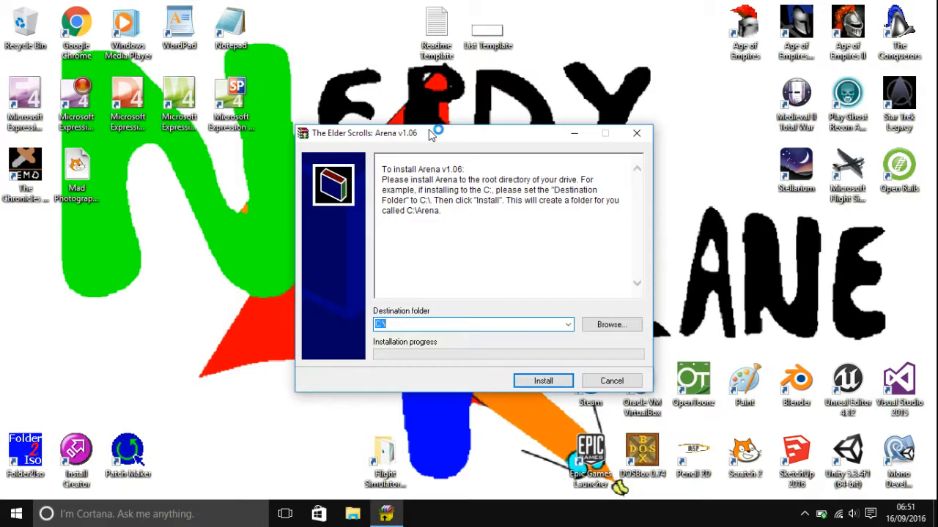
Reopen the installer and bring up the Browse For Folder dialog for the destination
click(472, 325)
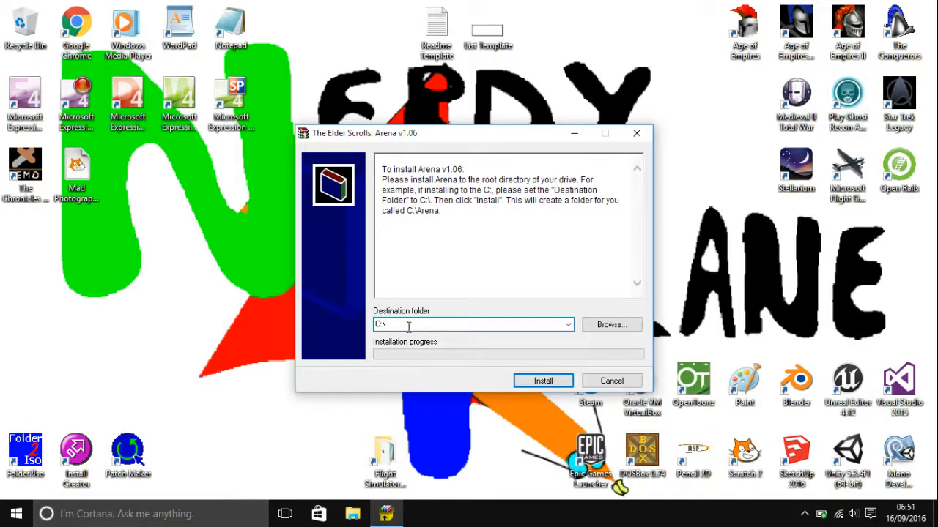
mouse_move(369, 320)
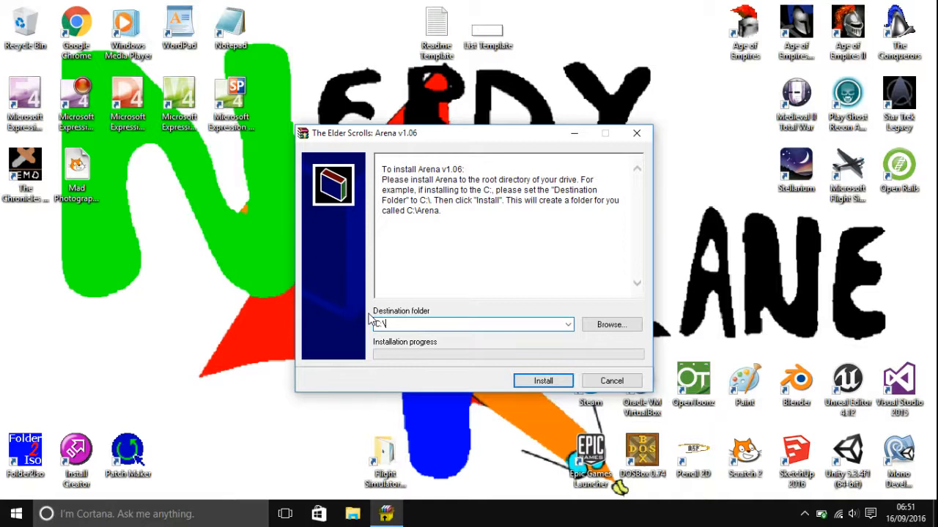
click(542, 381)
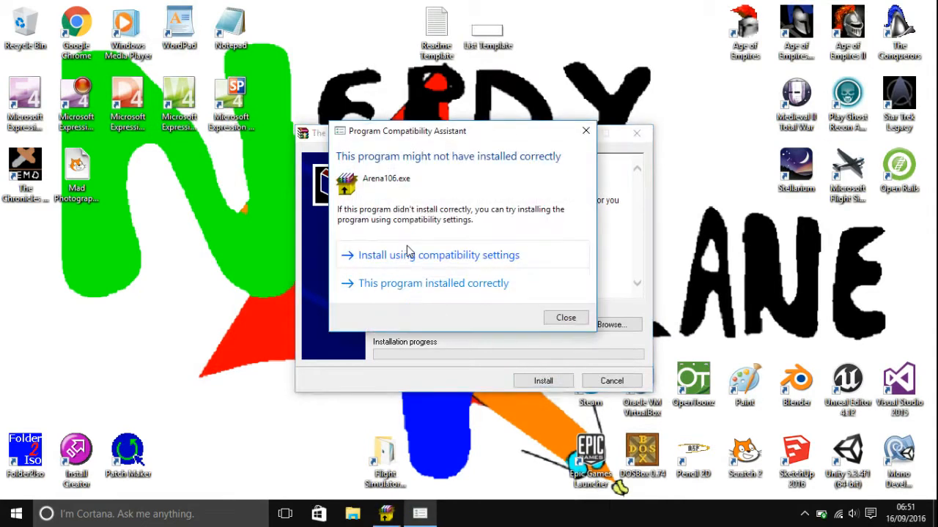
mouse_move(586, 130)
text(C:\)
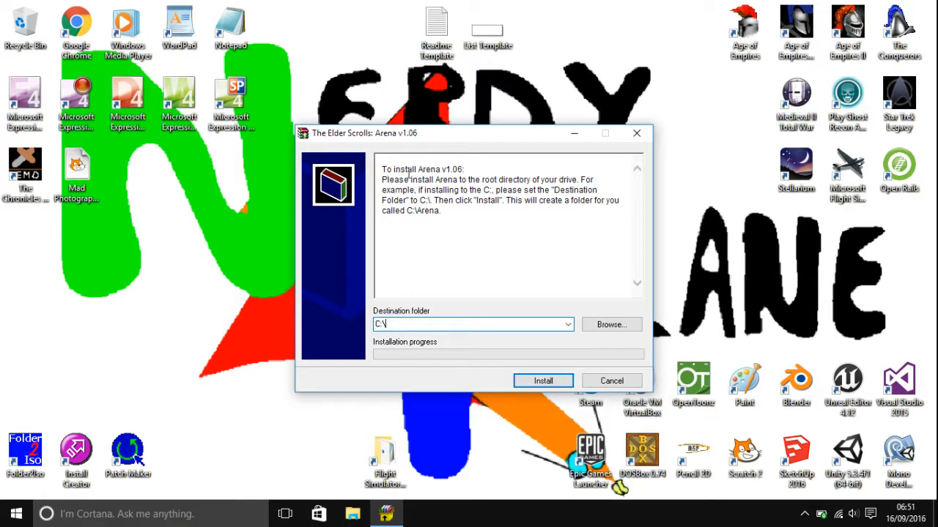
mouse_move(387, 343)
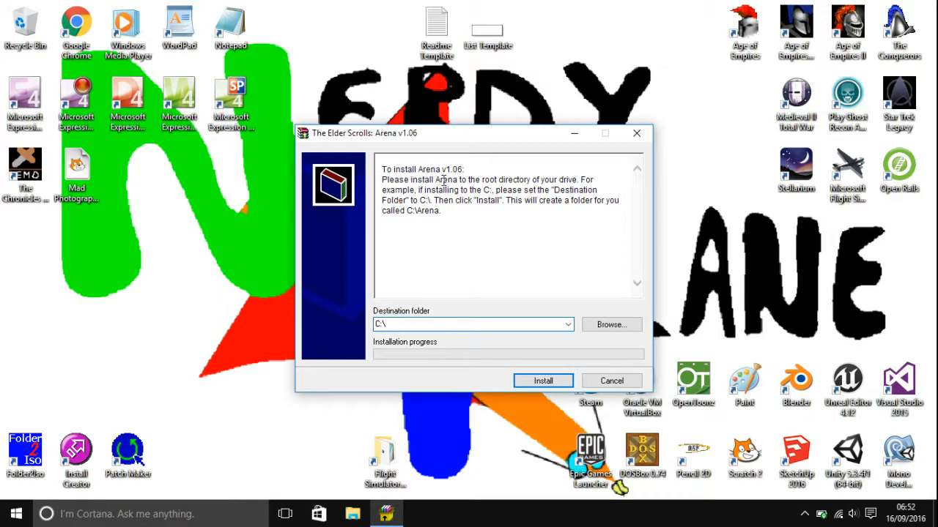
mouse_move(621, 149)
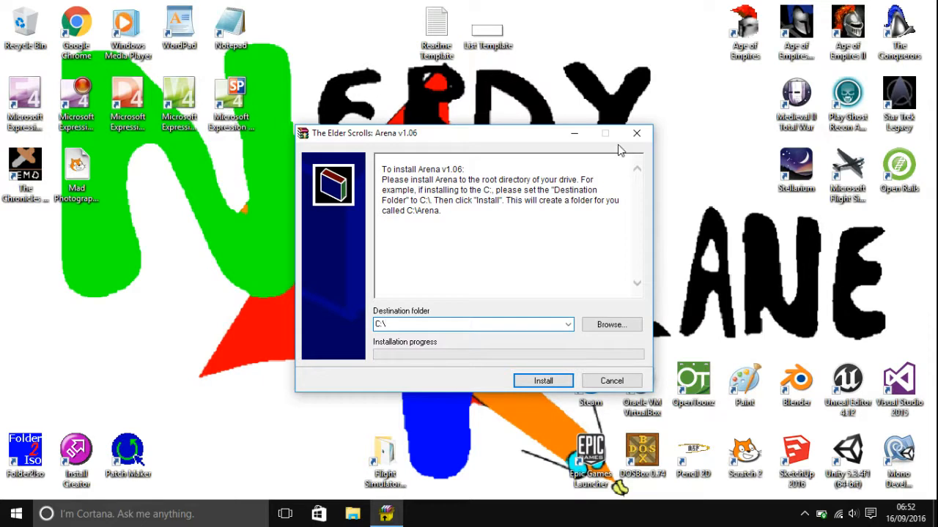
click(611, 325)
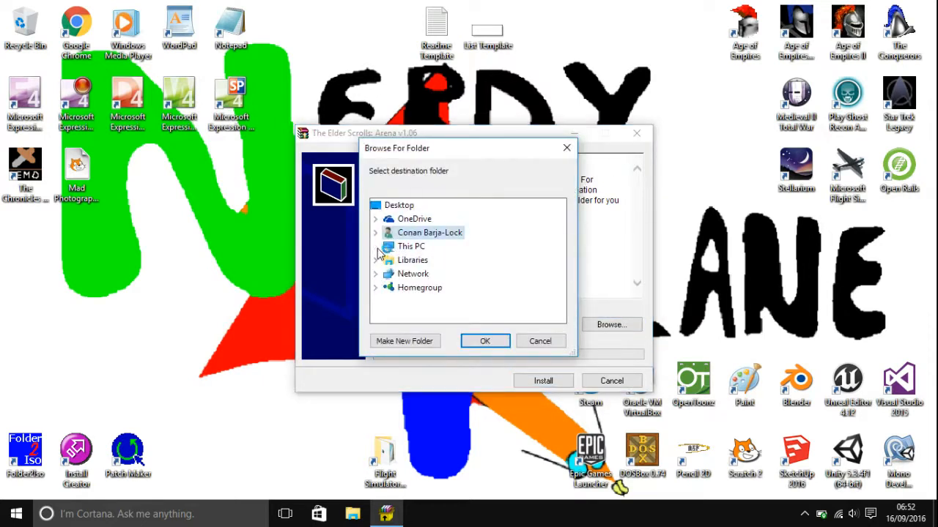
Choose C:\Dosprogrammes as destination, install Arena, and close the finished installer
click(375, 246)
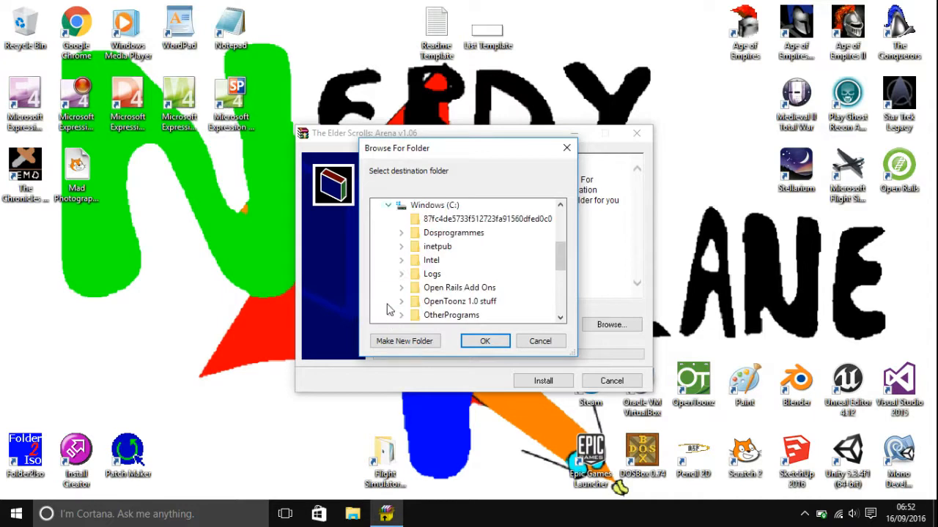
click(401, 231)
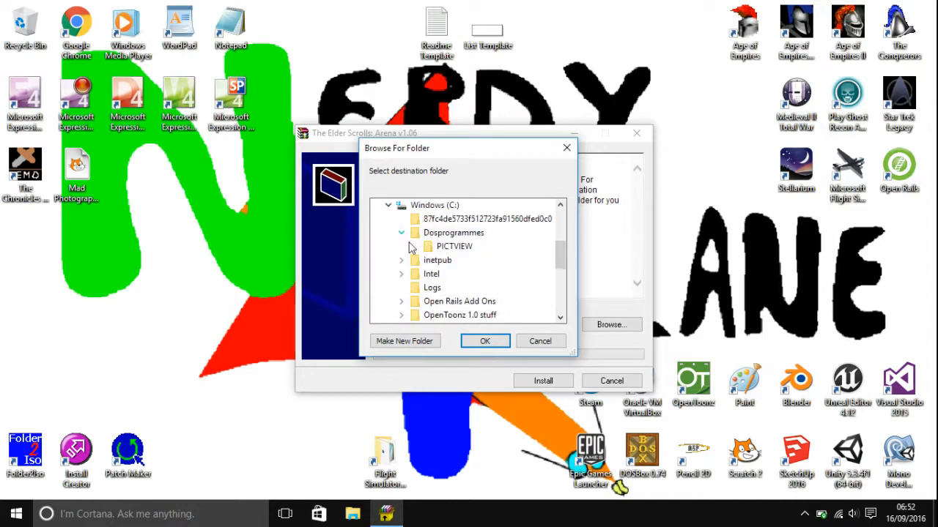
click(483, 340)
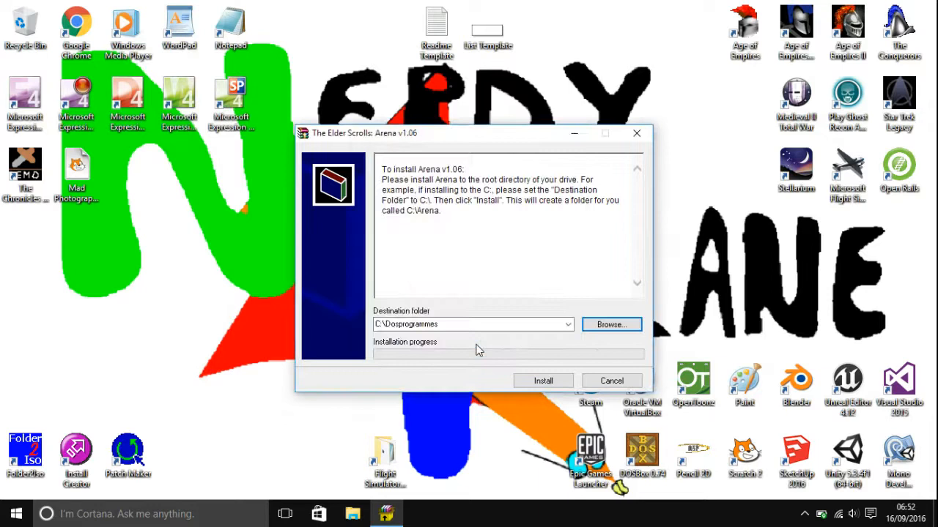
mouse_move(475, 342)
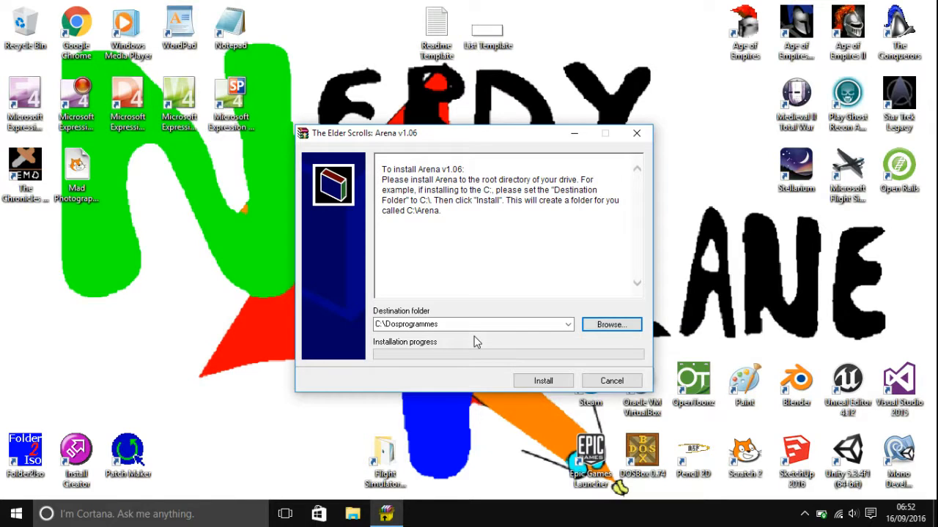
click(542, 381)
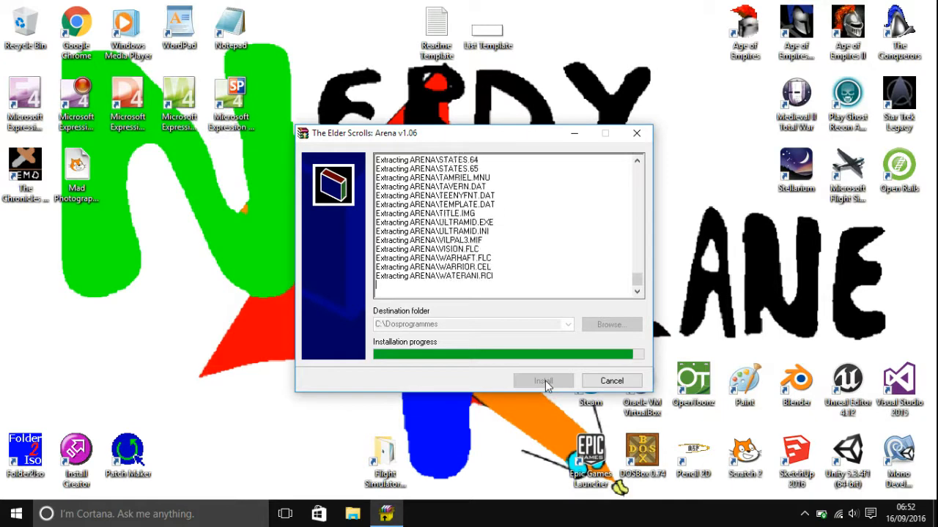
click(542, 381)
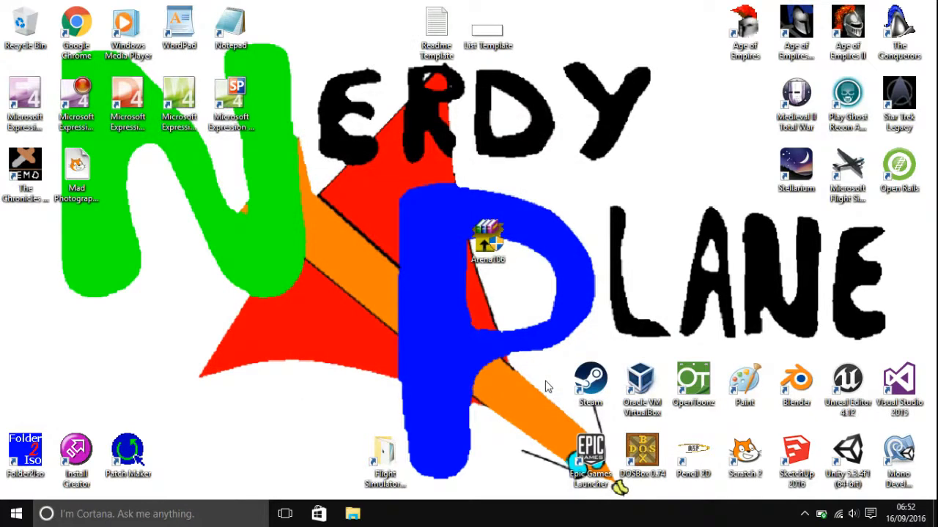
Browse into the installed ARENA Docs folder and open Passwords.txt in Notepad
click(351, 513)
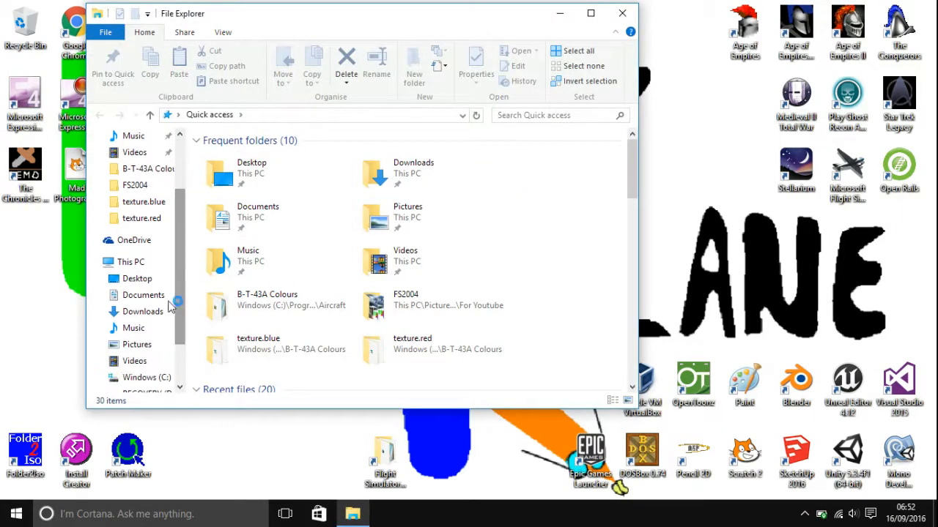
click(147, 378)
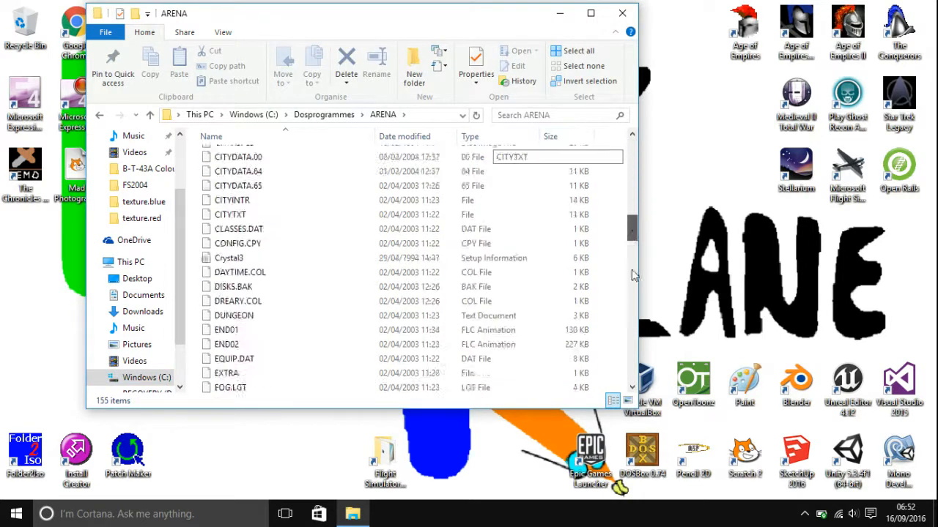
scroll(down, 3)
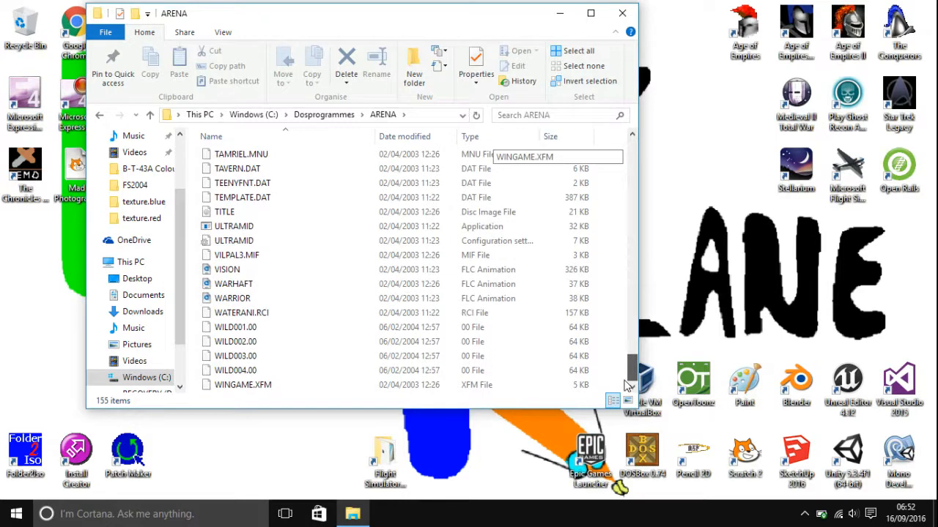
scroll(up, 3)
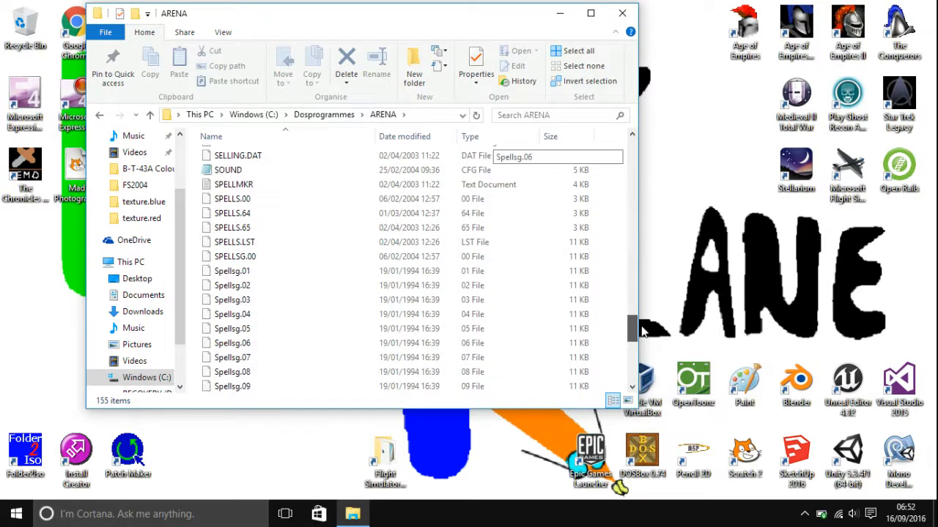
scroll(up, 3)
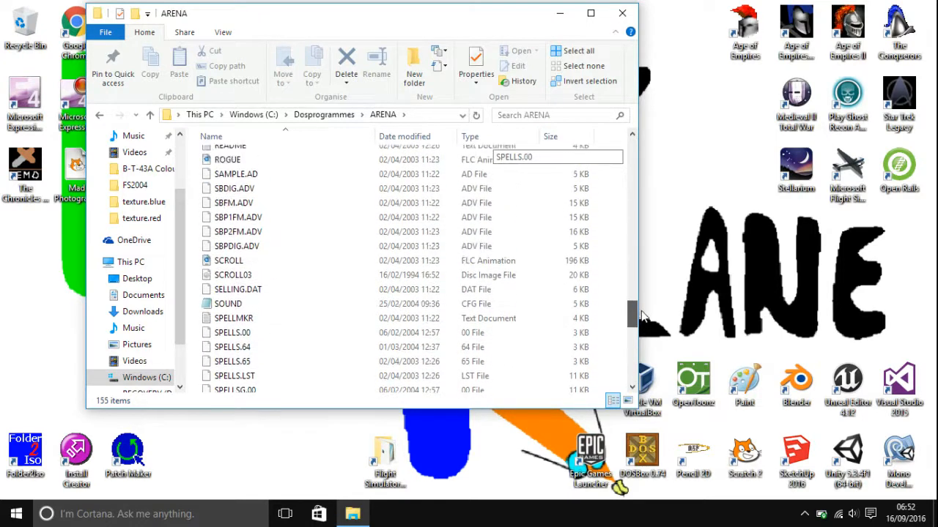
scroll(up, 3)
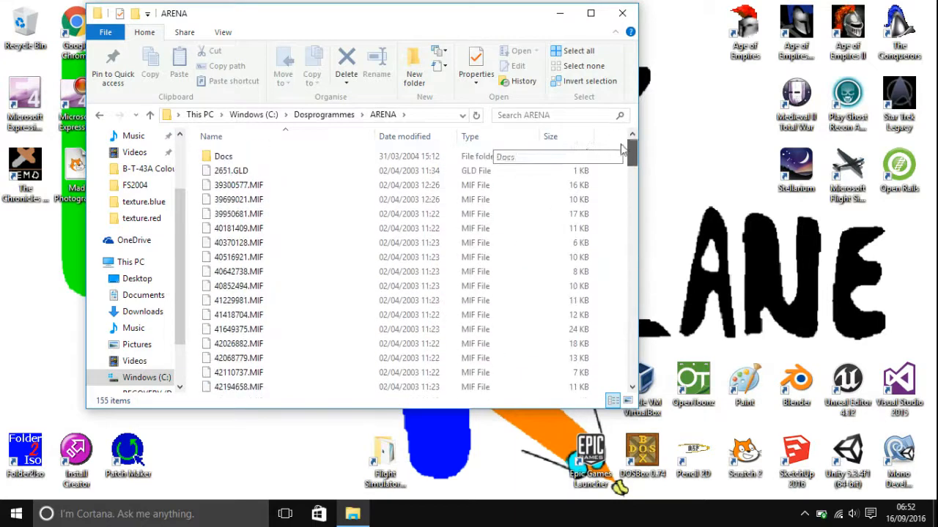
double_click(223, 155)
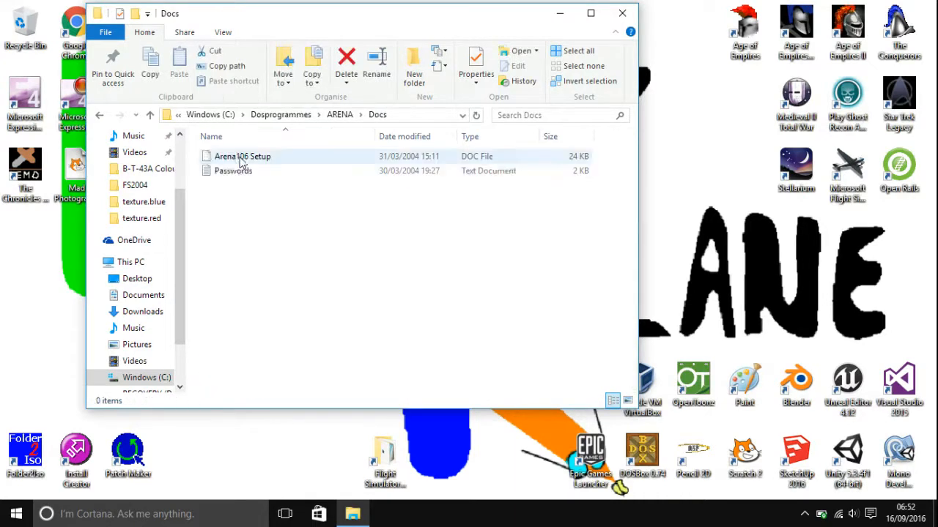
double_click(233, 170)
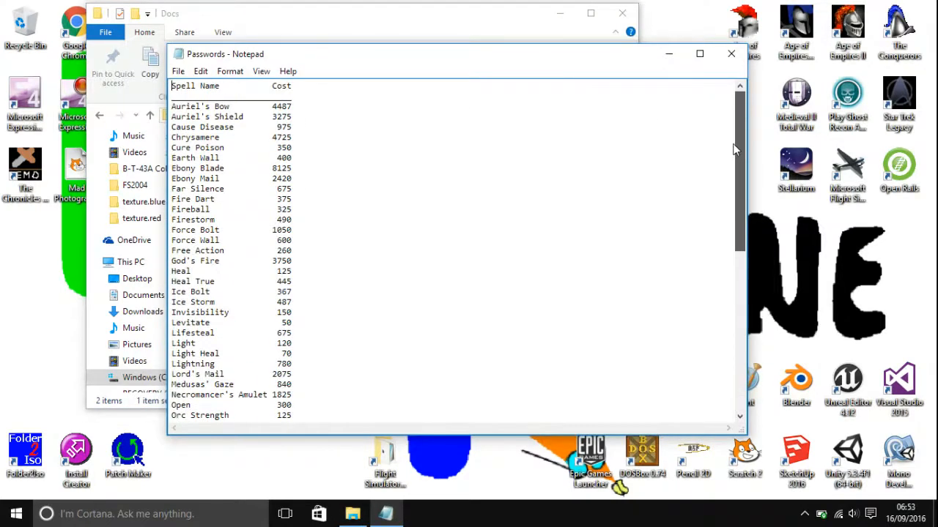
Read through the spell list, check the Firestorm cost, and close Notepad
scroll(down, 3)
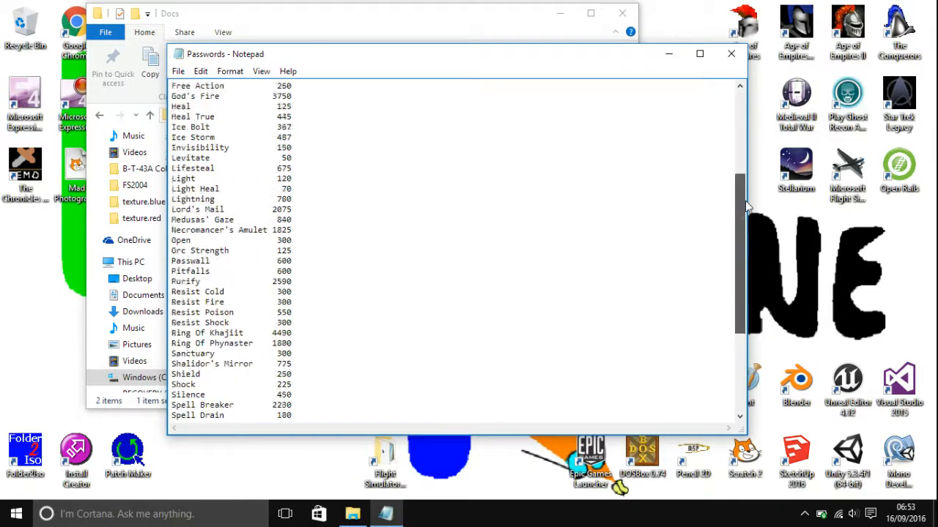
scroll(up, 3)
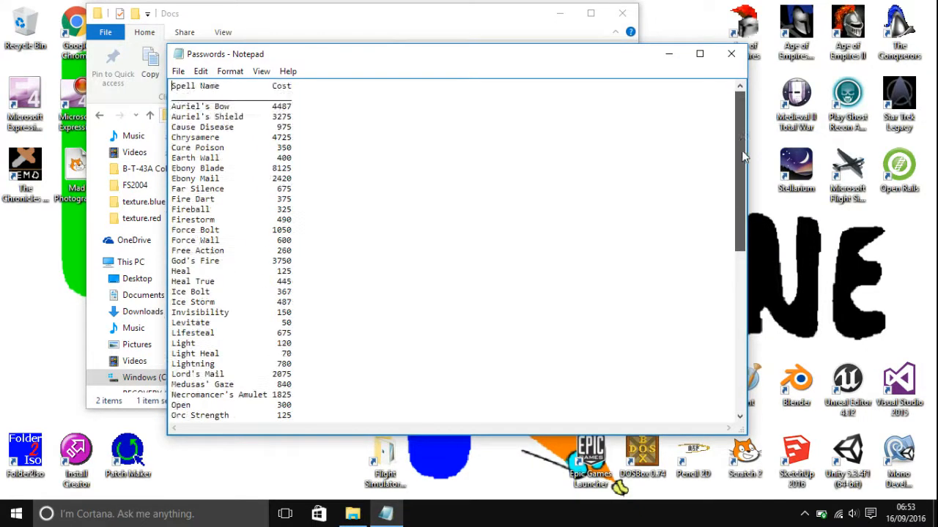
scroll(down, 3)
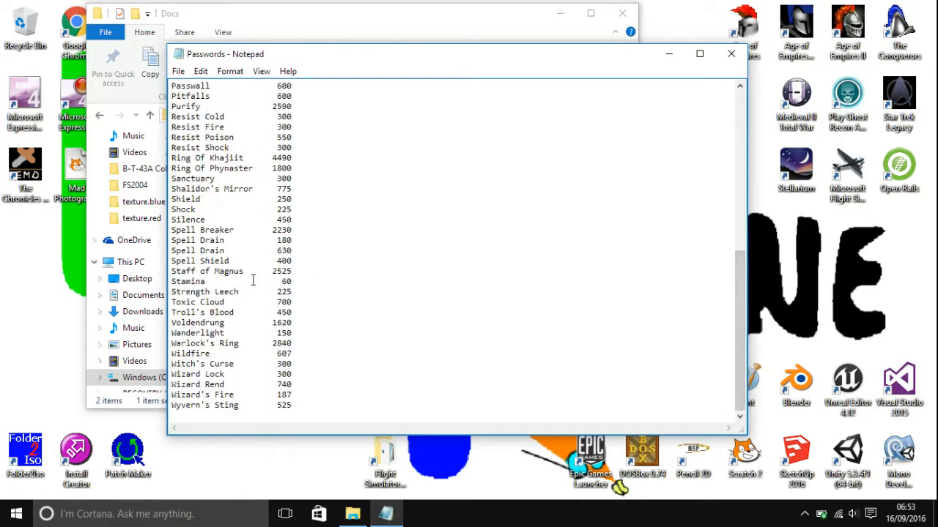
scroll(up, 3)
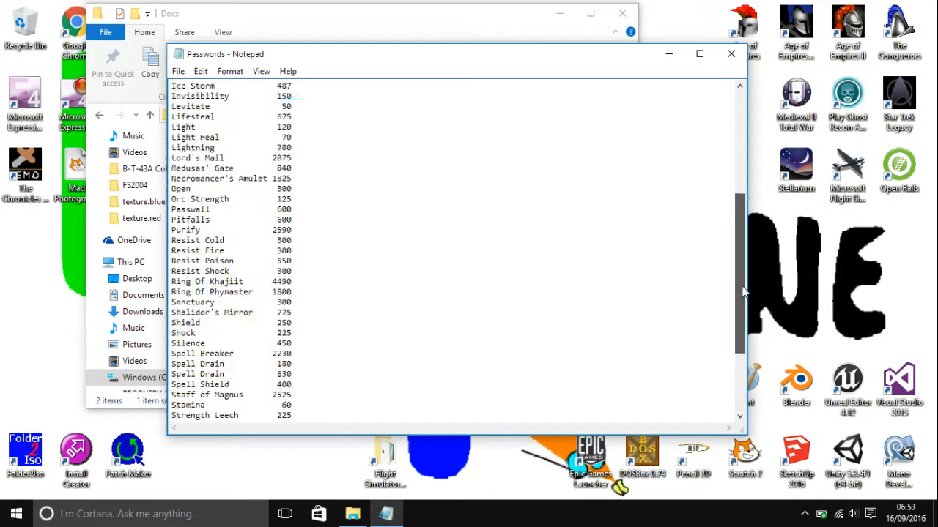
scroll(up, 3)
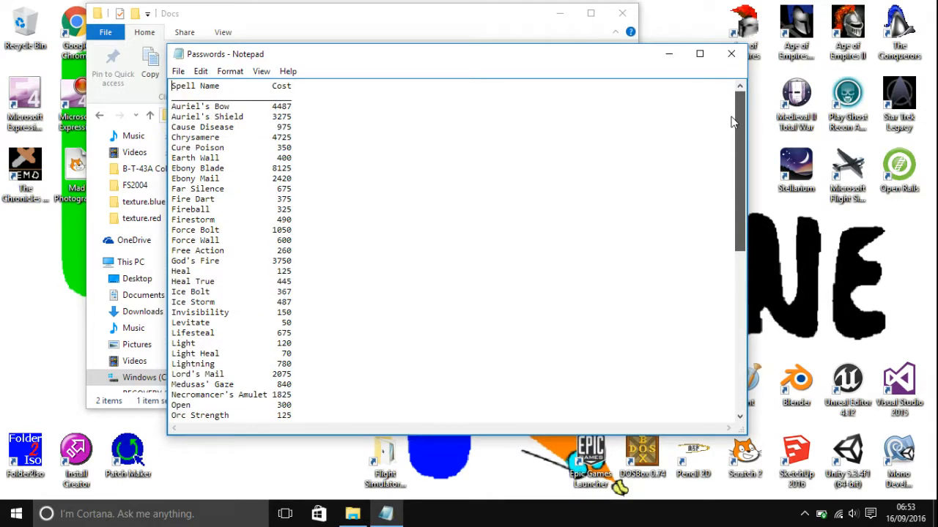
mouse_move(721, 82)
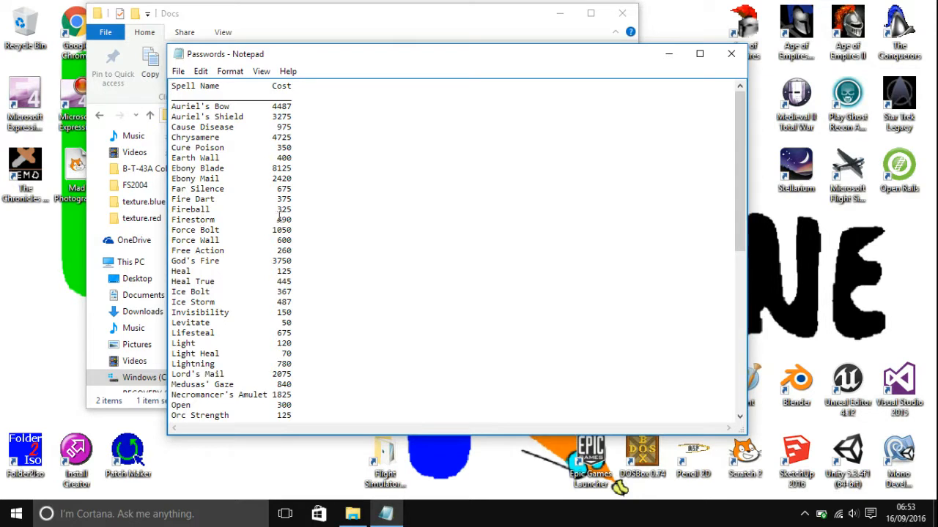
double_click(281, 220)
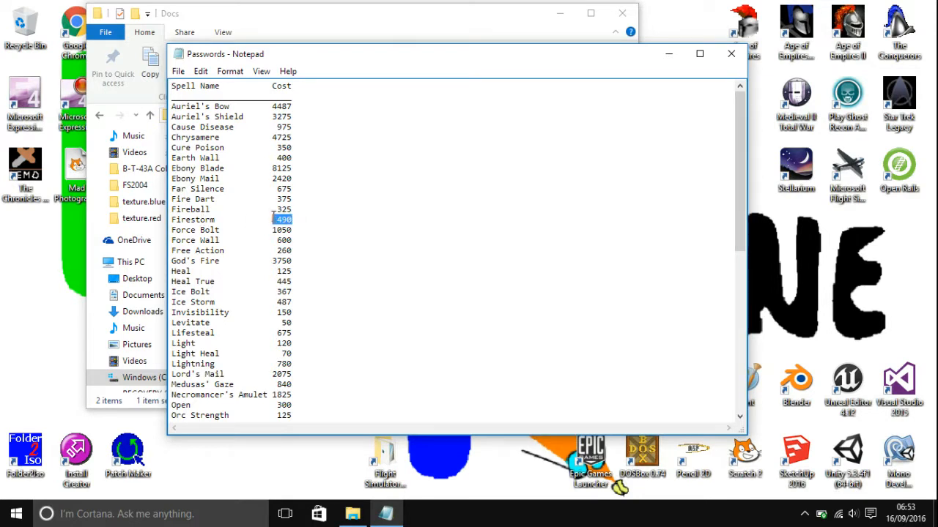
click(422, 202)
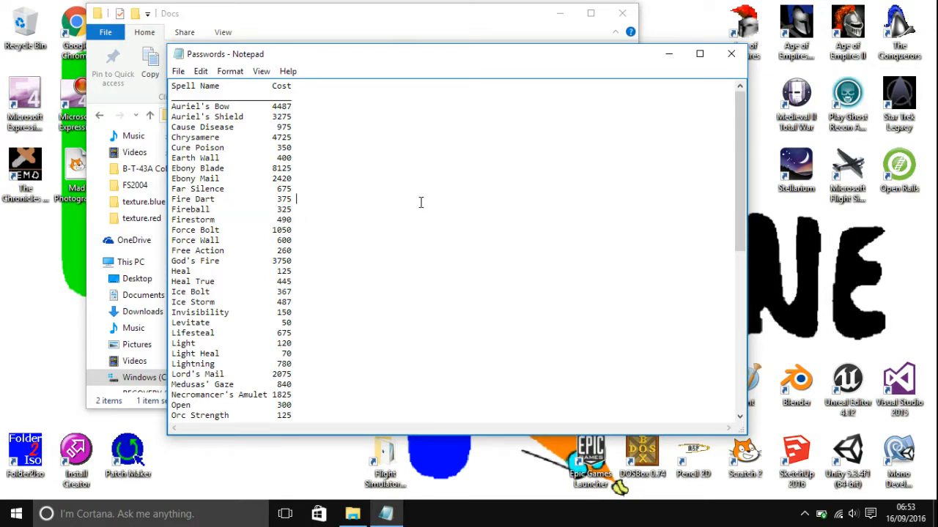
mouse_move(729, 54)
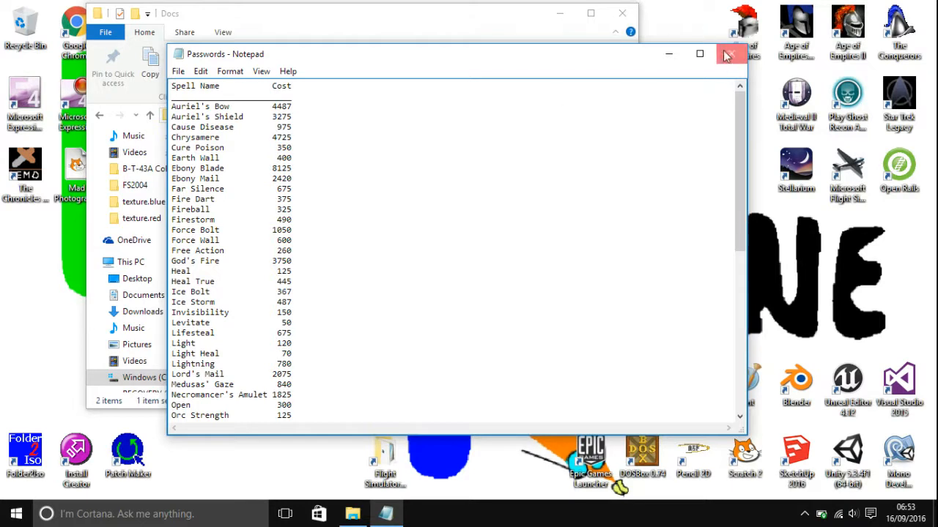
click(729, 53)
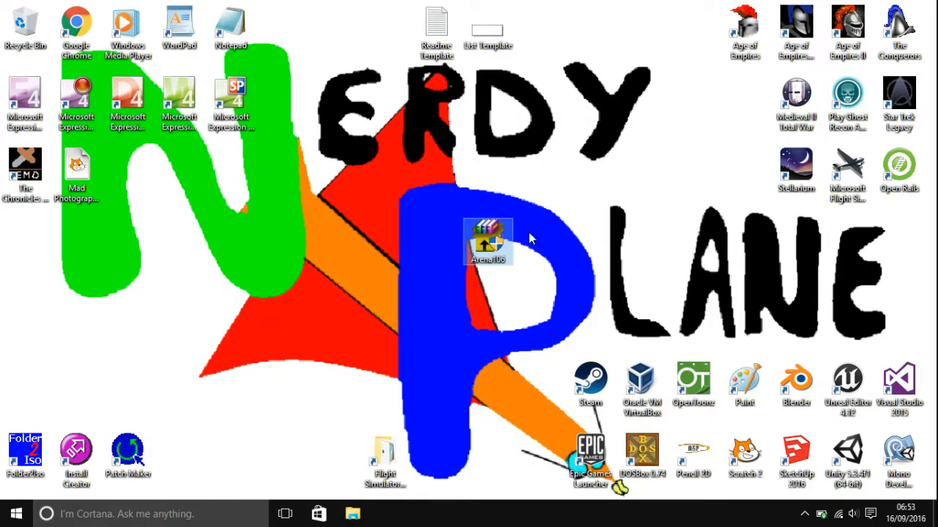
Move the ArenaFull installer icon to the desktop's left edge and launch DOSBox 0.74
drag(486, 242, 23, 311)
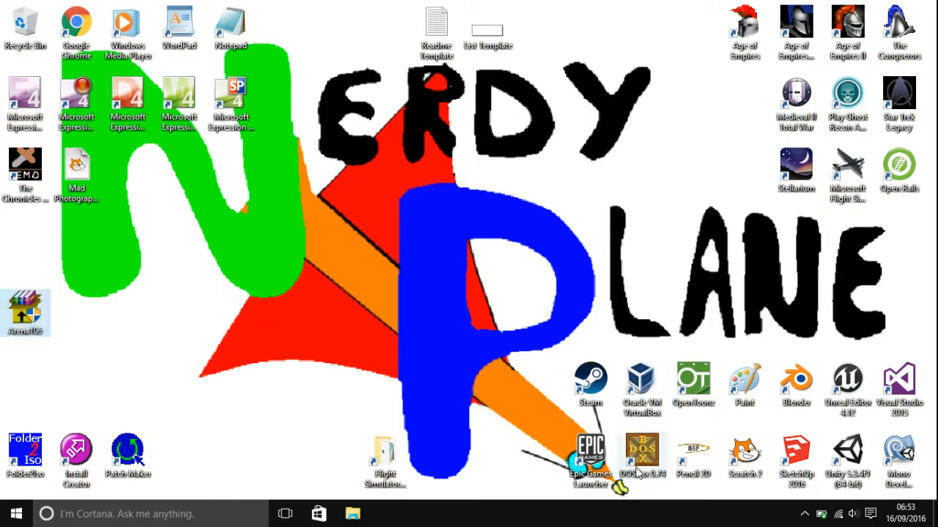
double_click(642, 447)
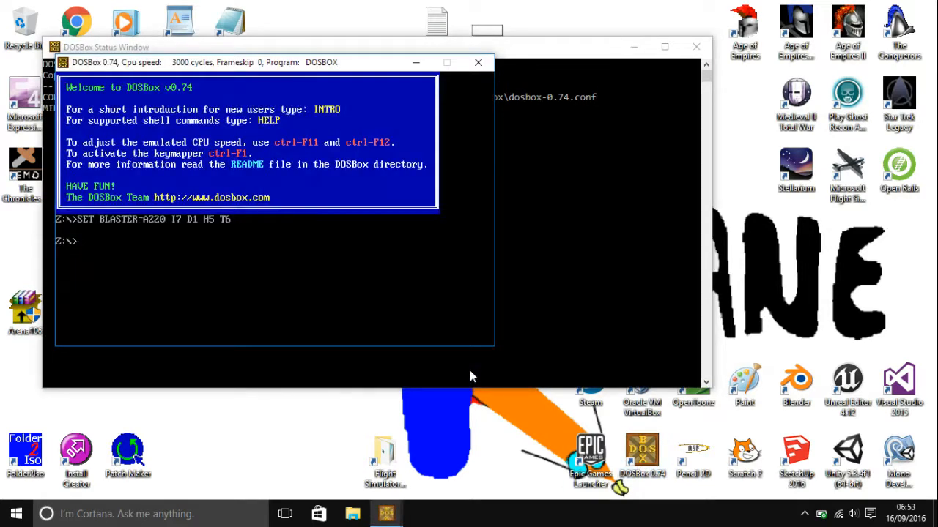
Mount c:\dosprogrammes as drive C with 'mount c c:\dosprogrammes'
text(mount)
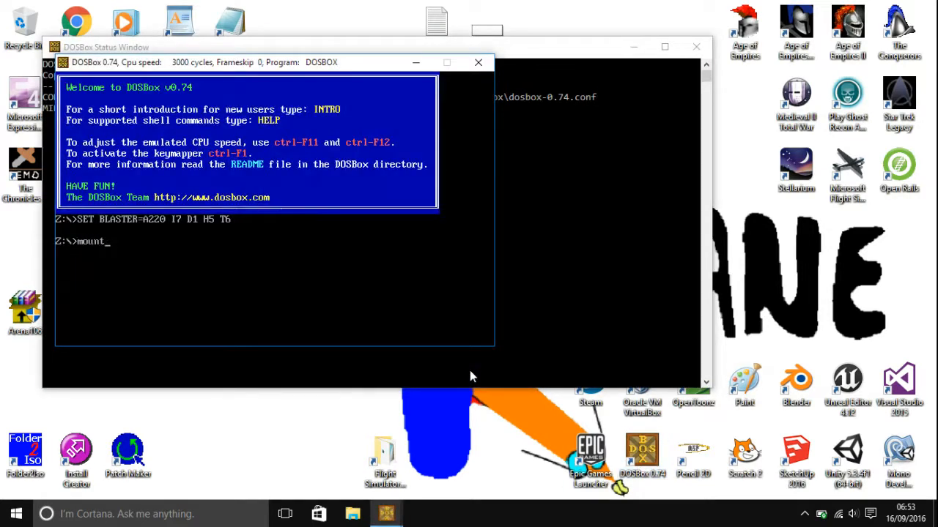
text(c c:\)
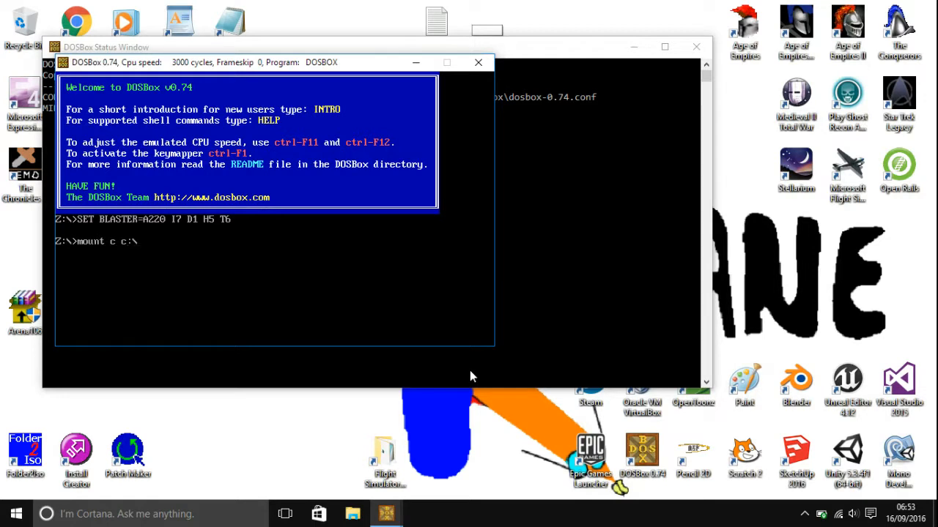
text(dos)
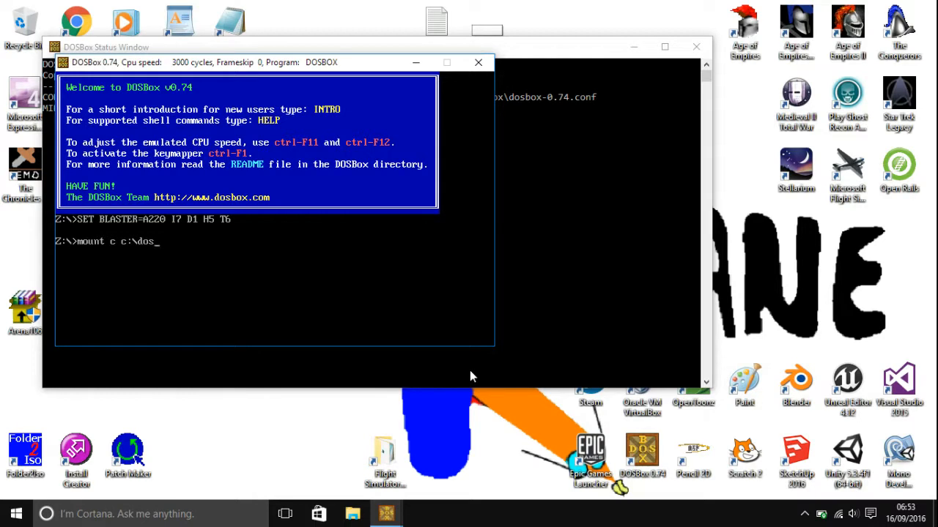
text(pr)
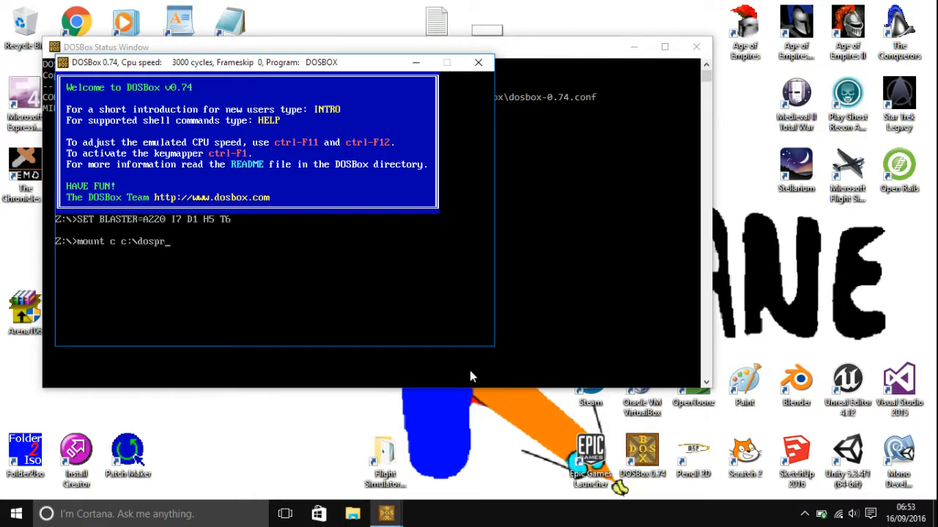
text(ogrammes)
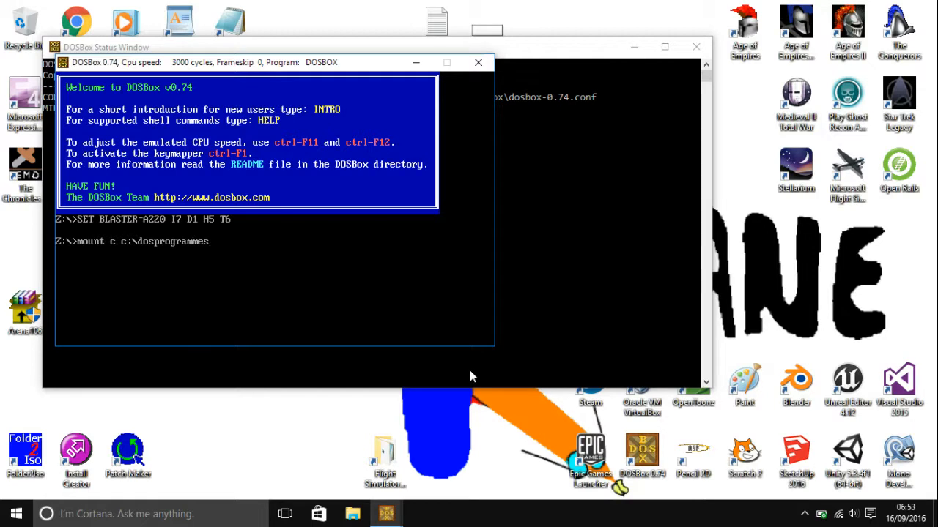
key(Return)
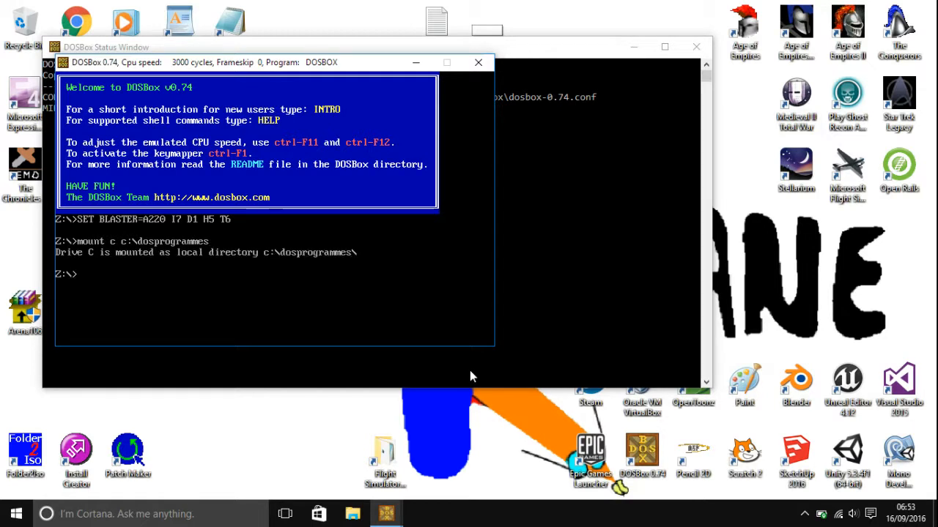
mouse_move(238, 292)
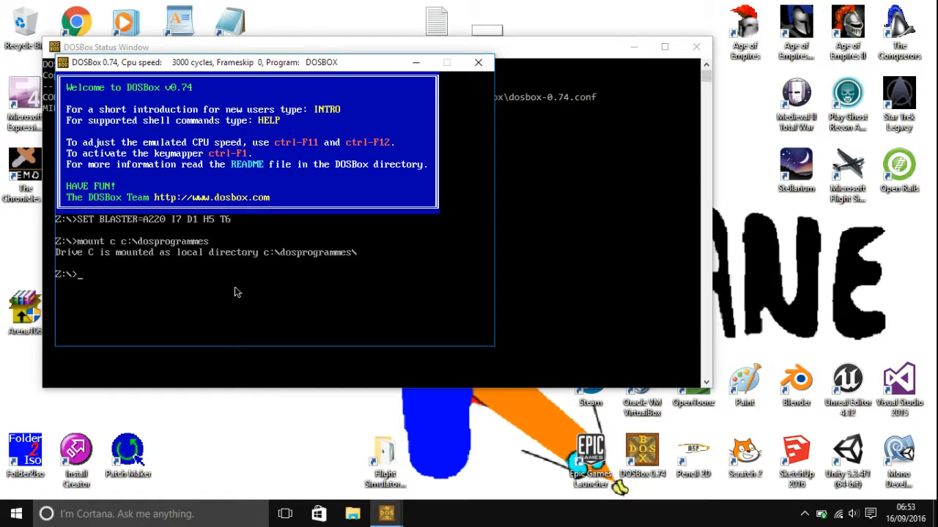
mouse_move(325, 307)
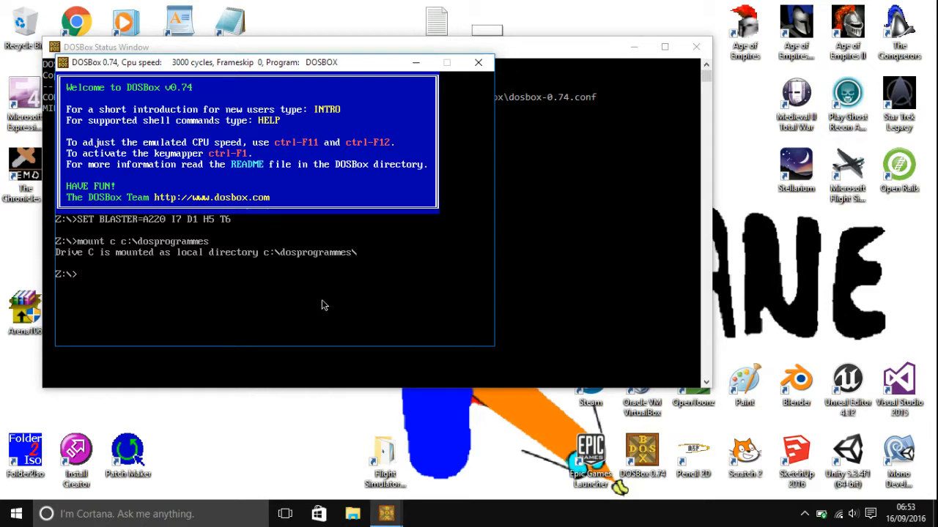
Attempt 'cd arena' while still at the Z:\> prompt, which fails
text(cs)
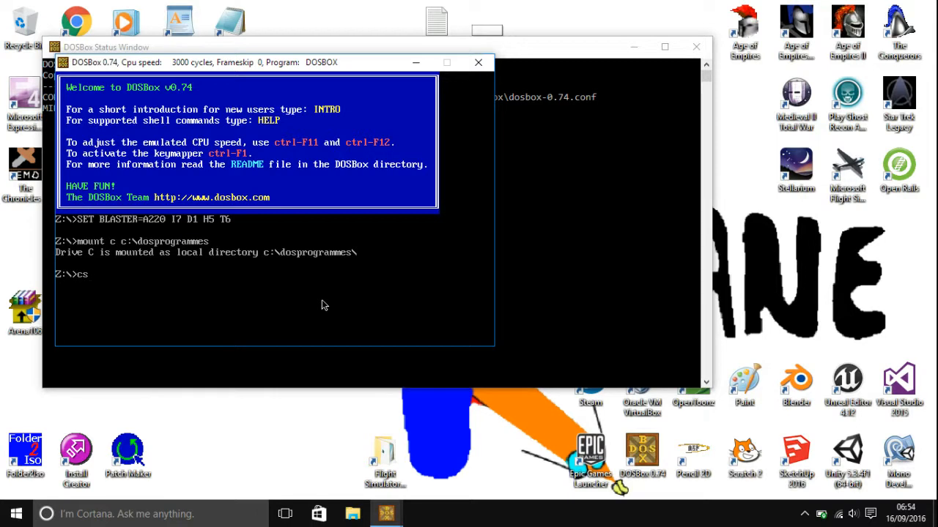
text(d)
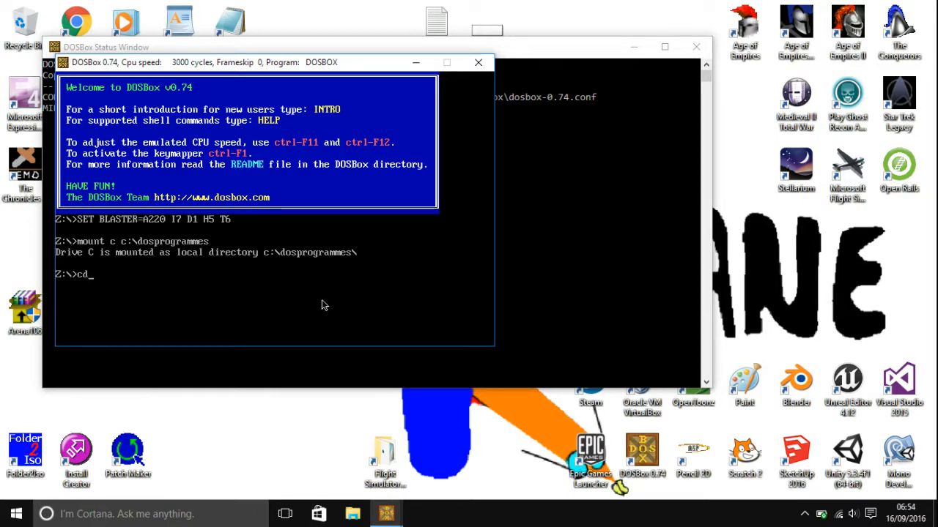
text(are)
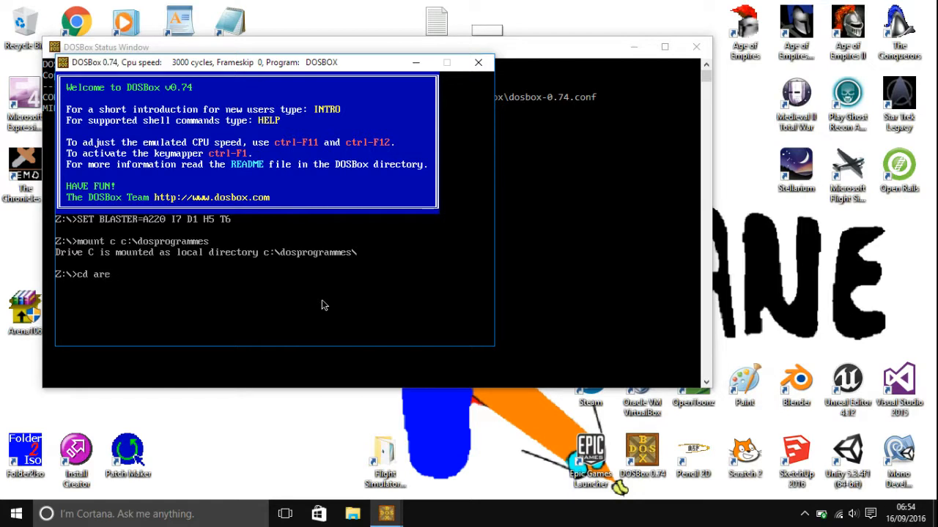
text(na)
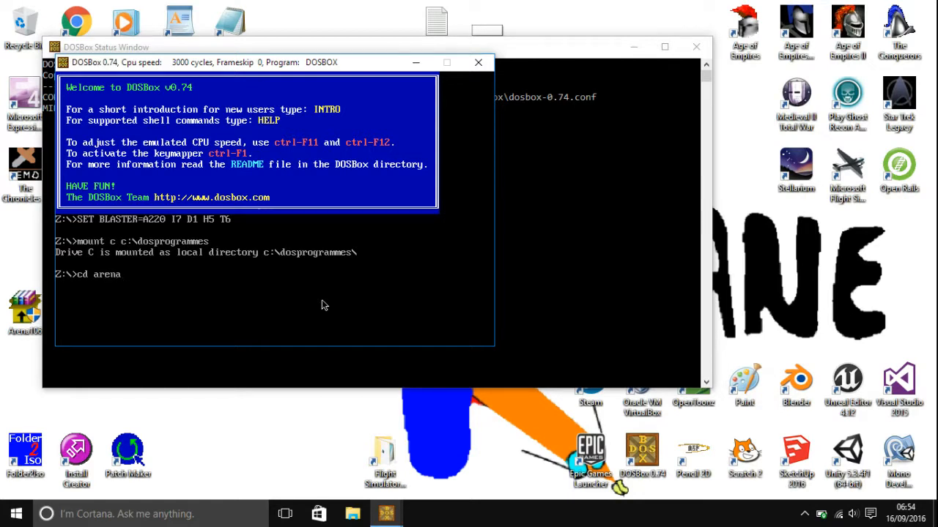
key(Return)
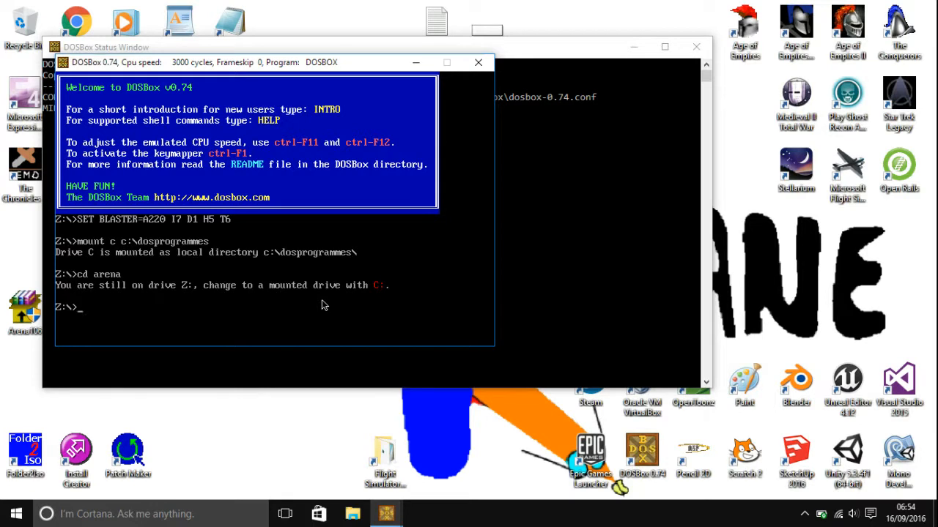
Switch to drive C, enter the arena folder and list its files with dir
text(c:)
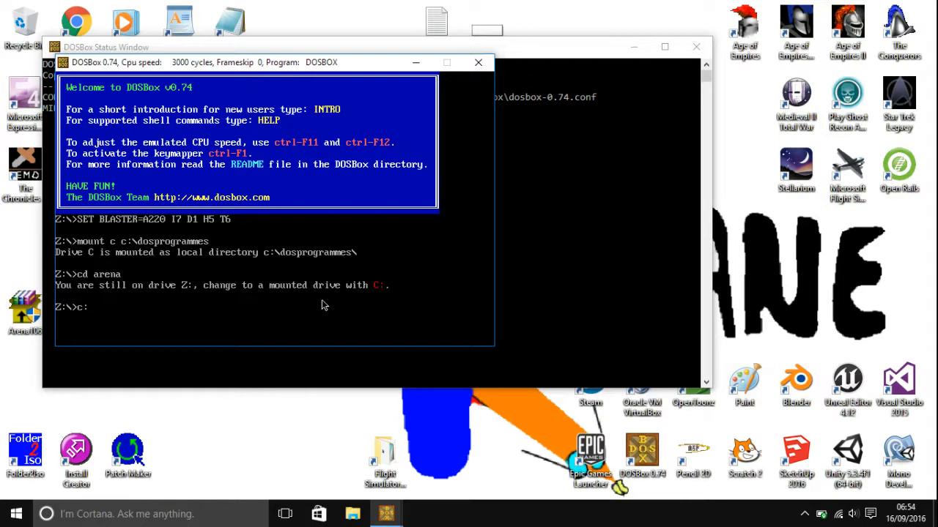
mouse_move(182, 284)
text(cd)
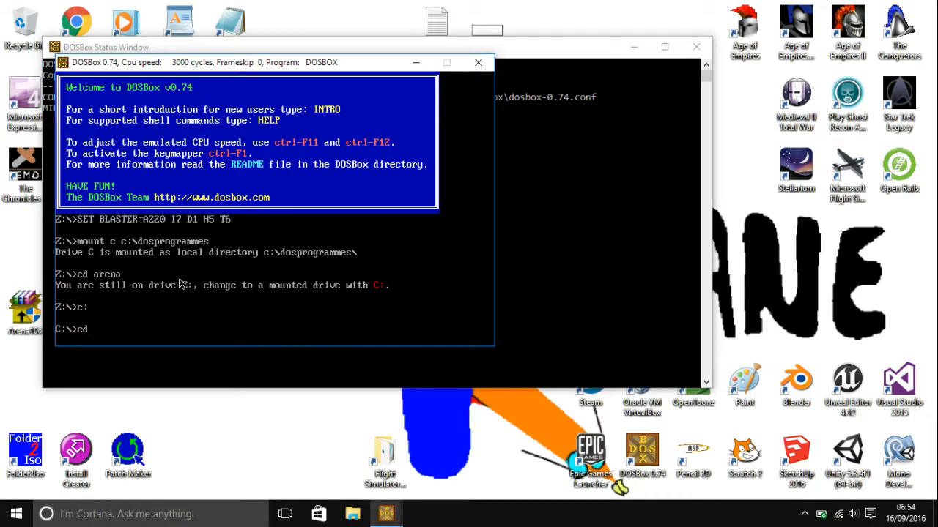
text(arena)
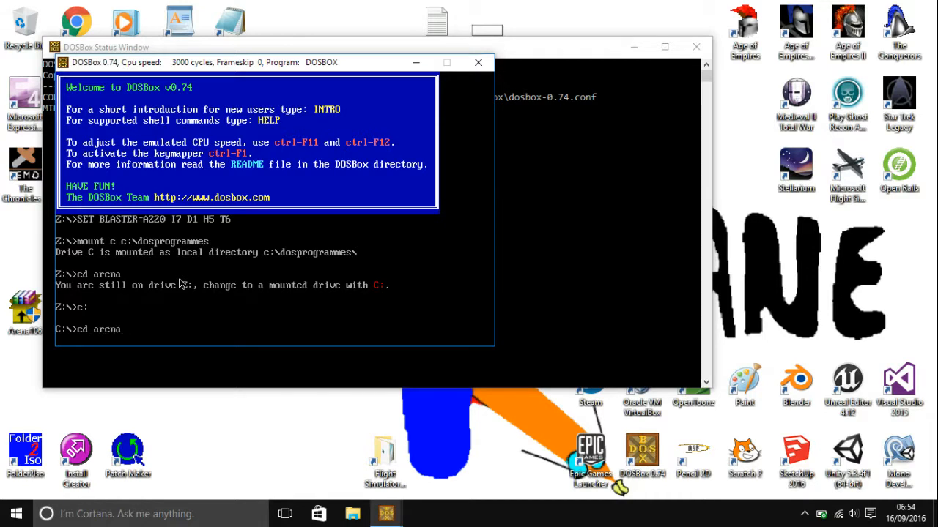
key(Return)
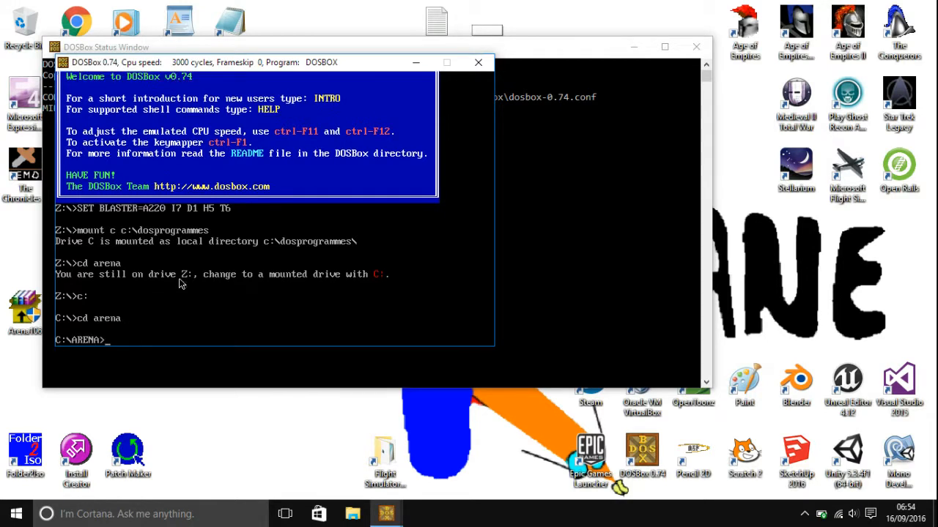
text(di)
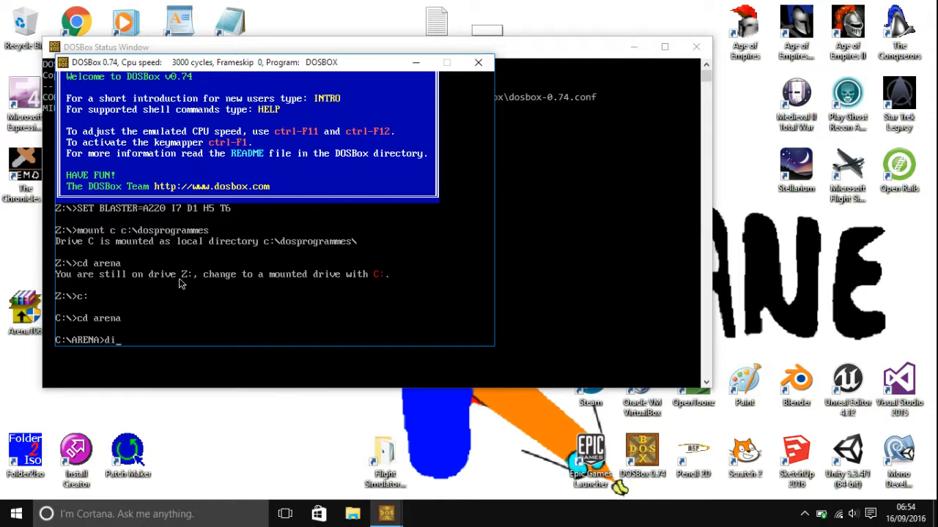
key(Return)
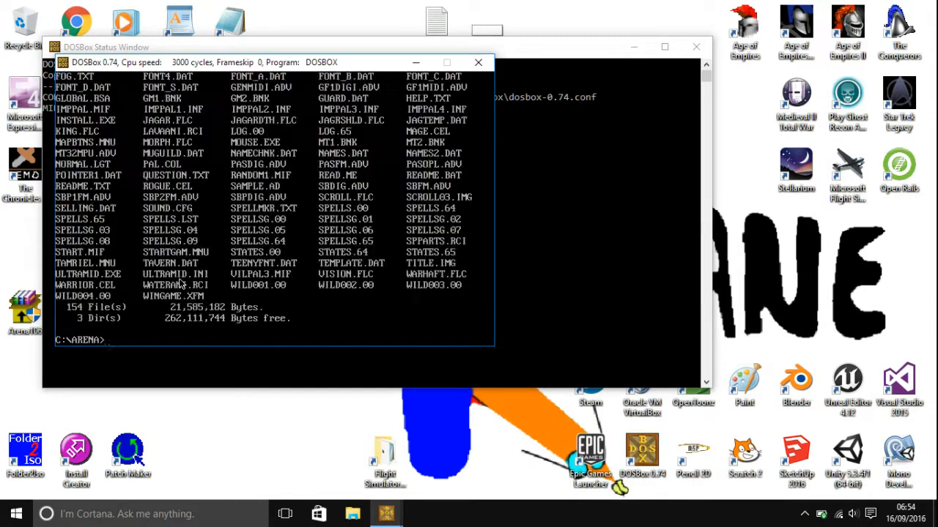
mouse_move(459, 71)
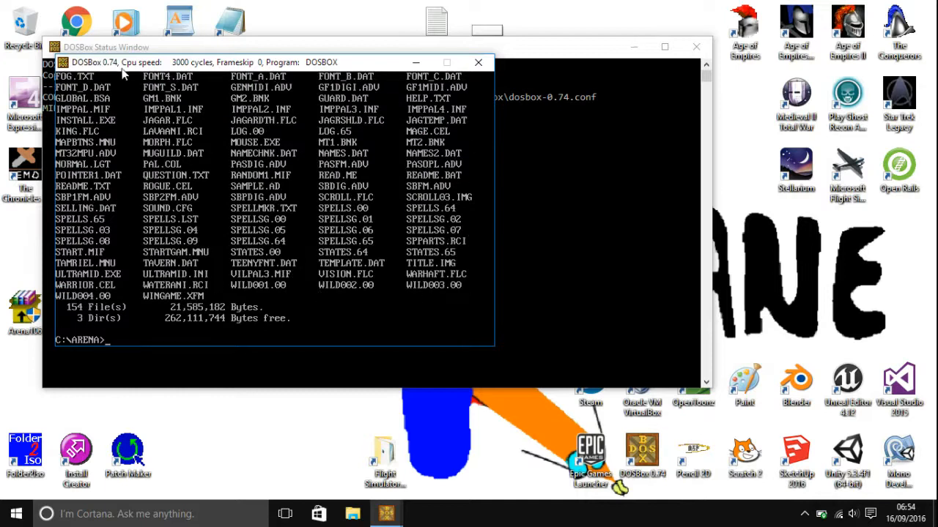
mouse_move(213, 196)
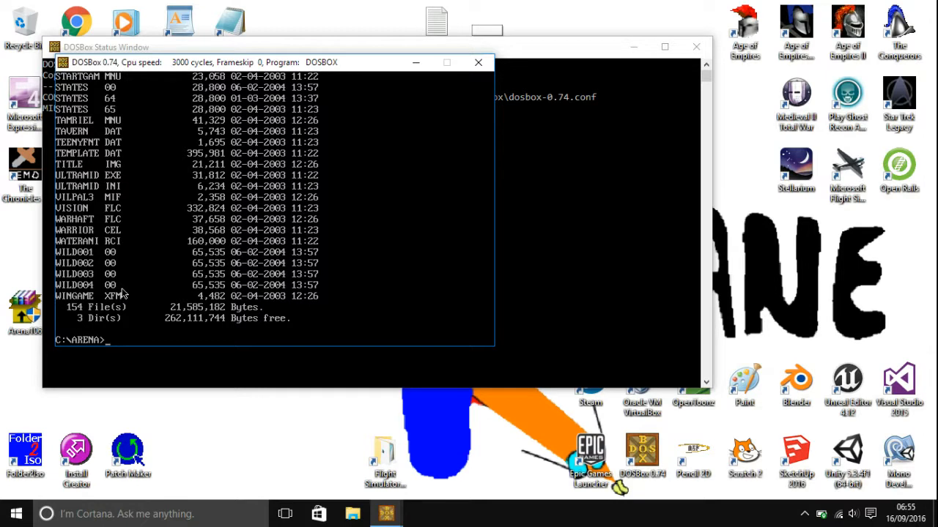
Run the Arena executable to start The Elder Scrolls: Arena
text(area)
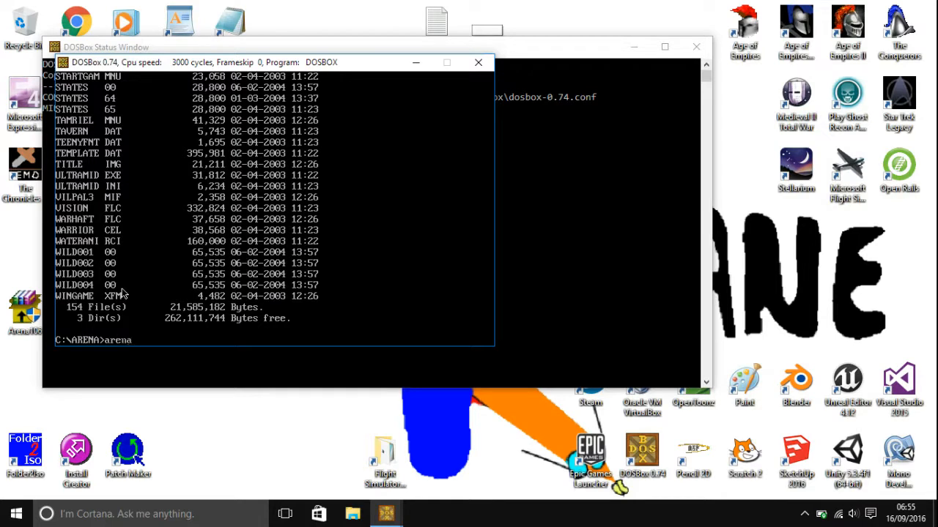
key(Return)
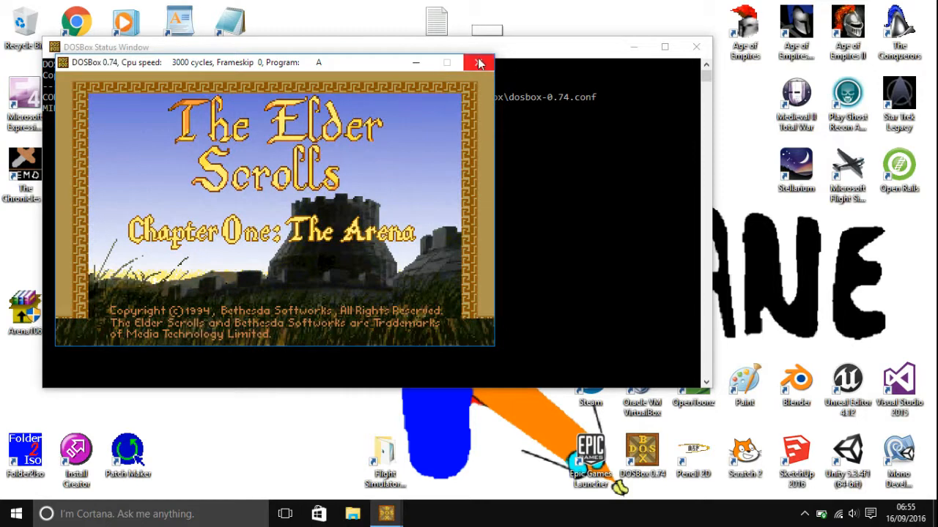
mouse_move(480, 62)
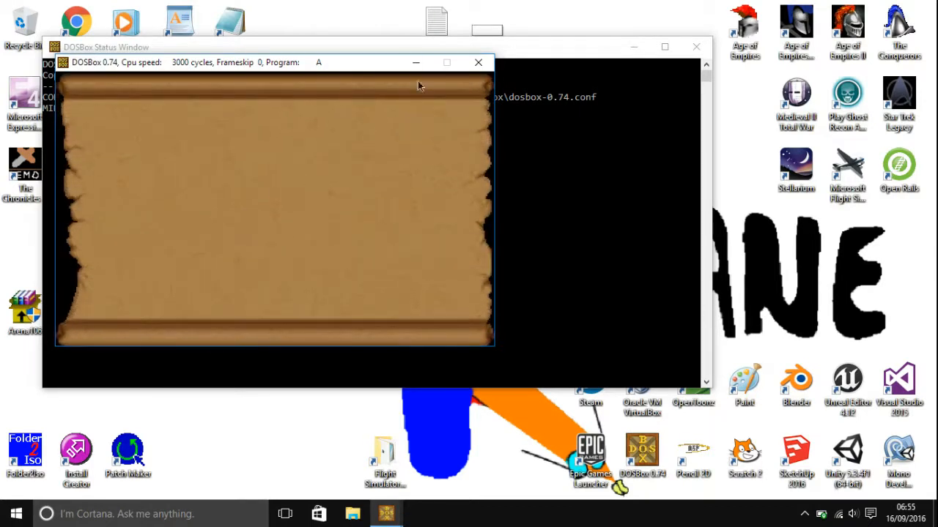
Close the DOSBox window from Arena's title screen, returning to the desktop
click(478, 61)
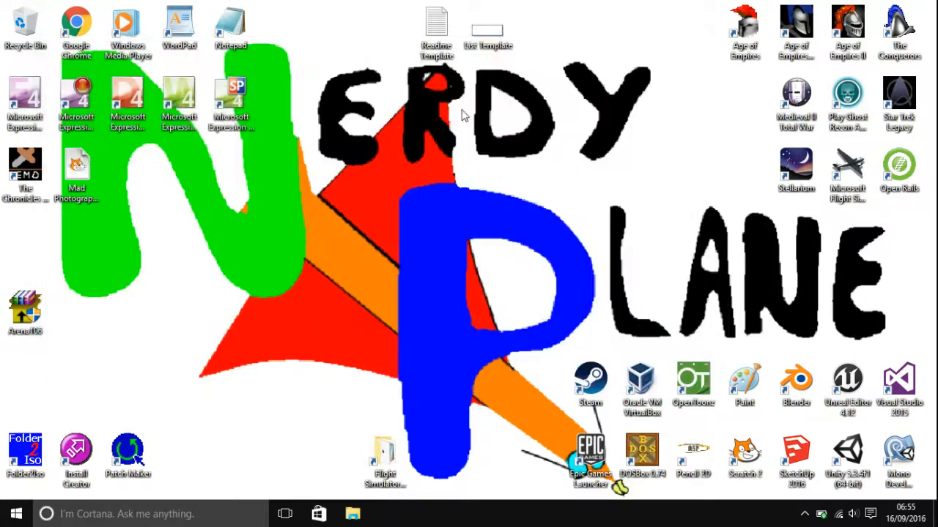
Expand the DOSBox-0.74 group in the Start menu's app list to reach its Options shortcut
click(14, 513)
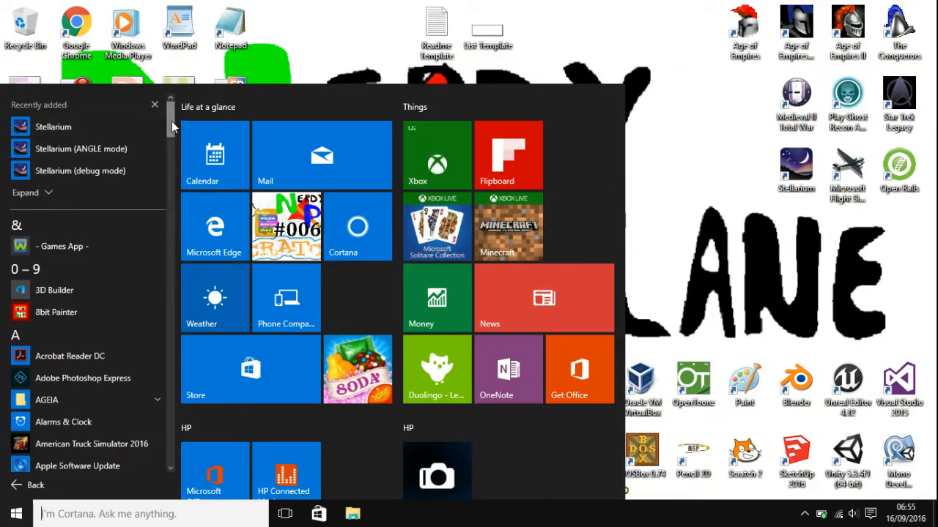
scroll(down, 3)
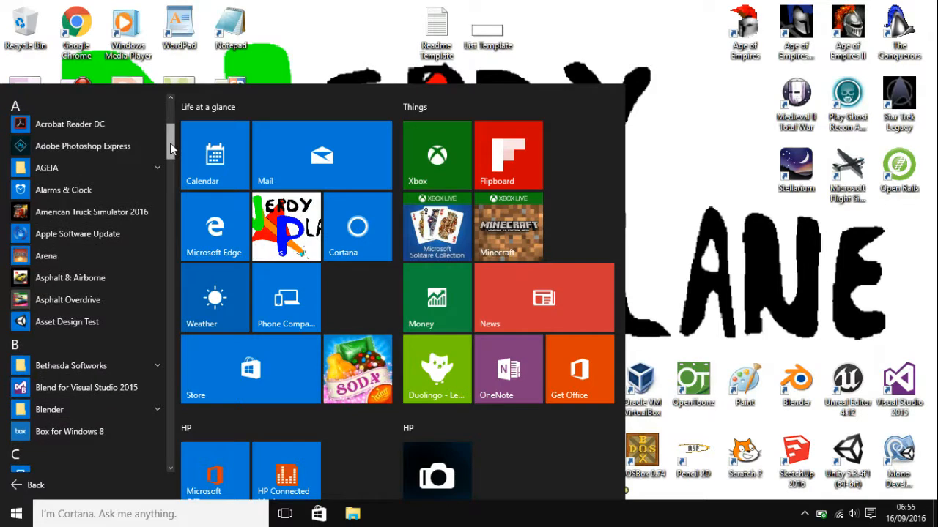
scroll(down, 3)
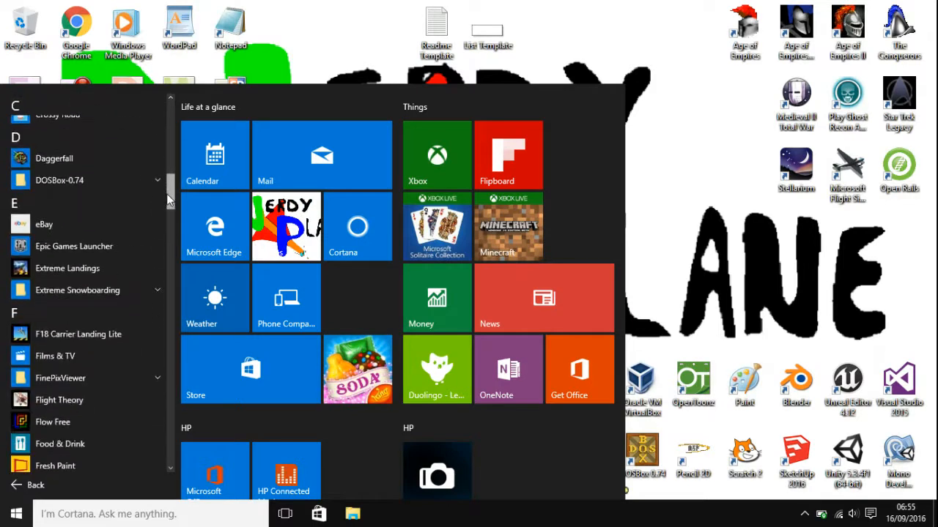
scroll(up, 3)
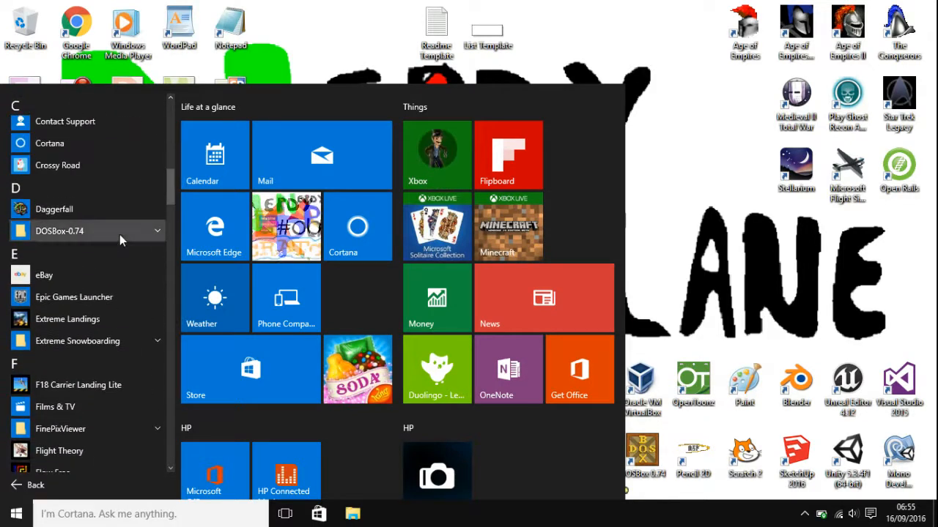
click(58, 231)
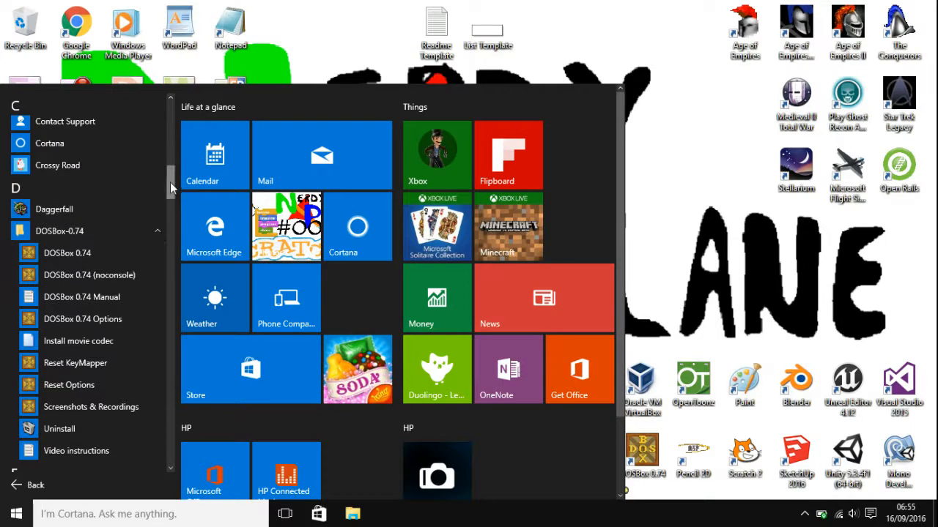
scroll(down, 3)
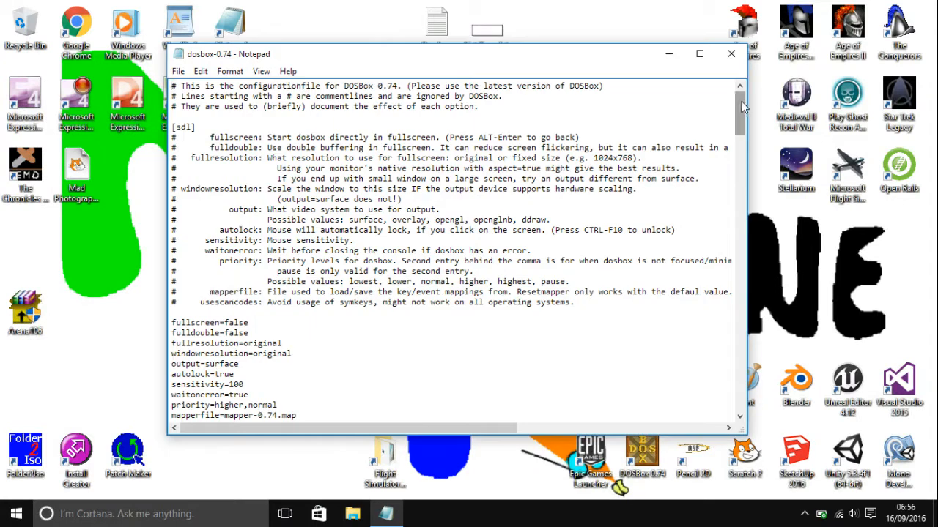
Change the [cpu] cycles setting in dosbox-0.74.conf from auto to max
scroll(down, 3)
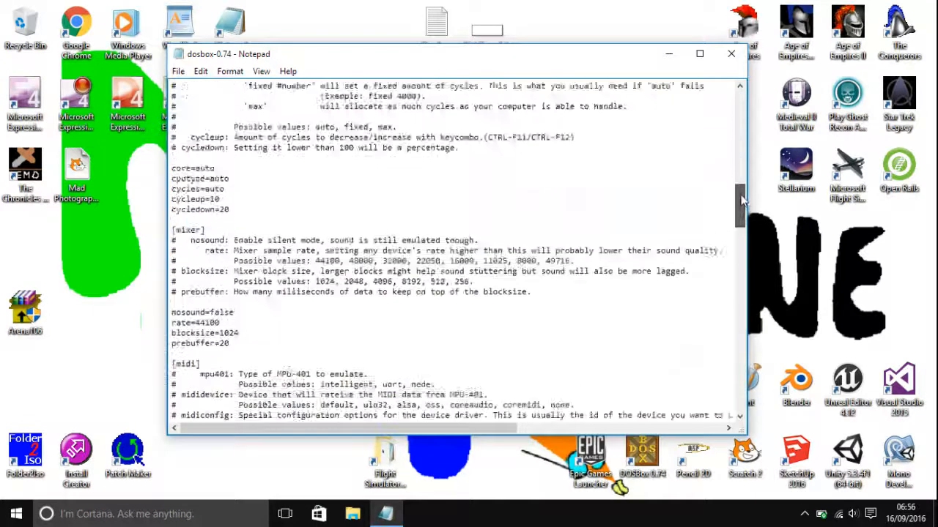
scroll(down, 3)
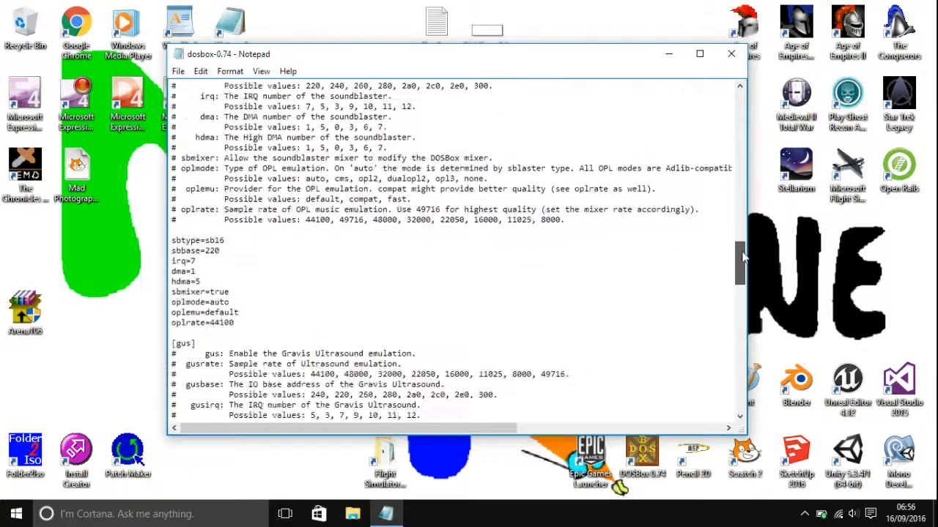
scroll(up, 3)
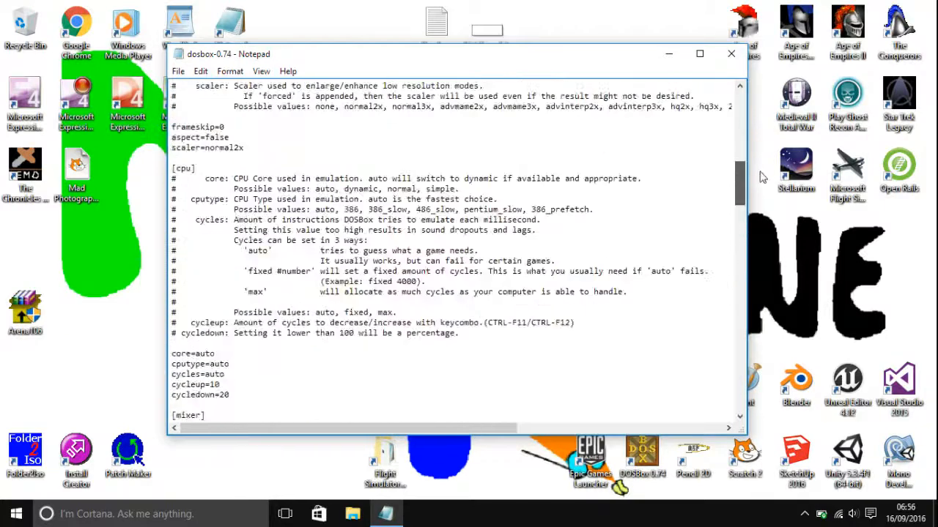
scroll(down, 3)
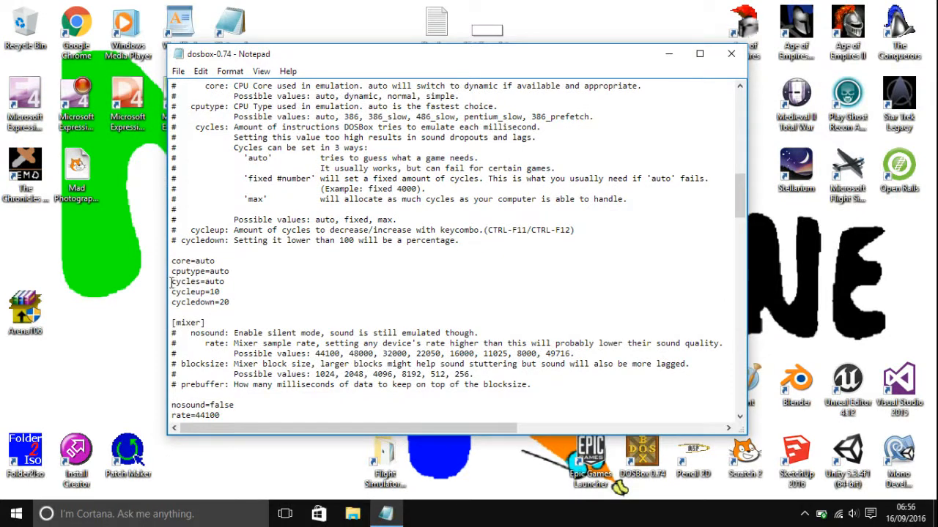
mouse_move(674, 135)
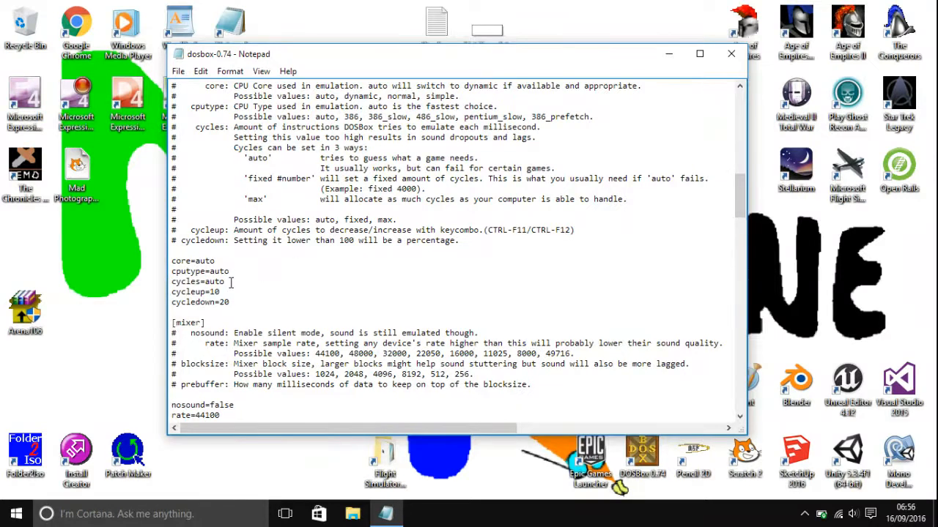
double_click(213, 281)
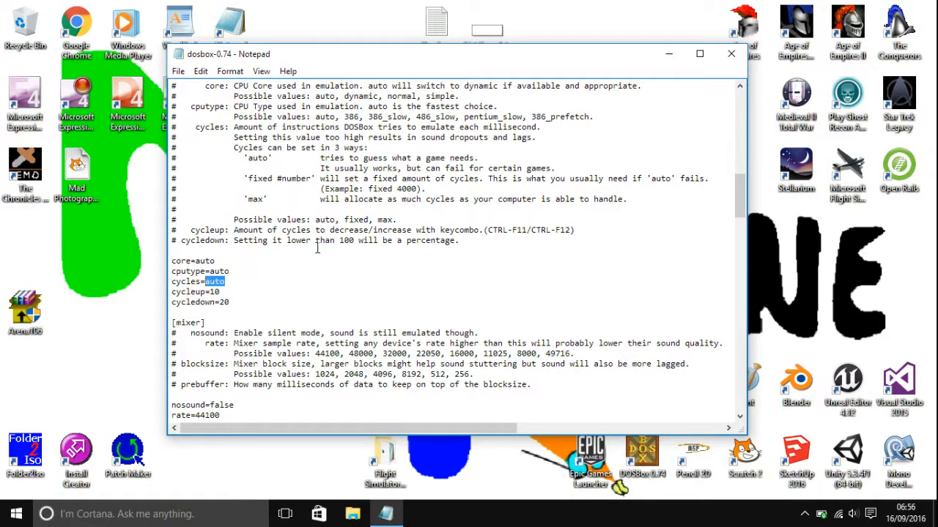
text(max)
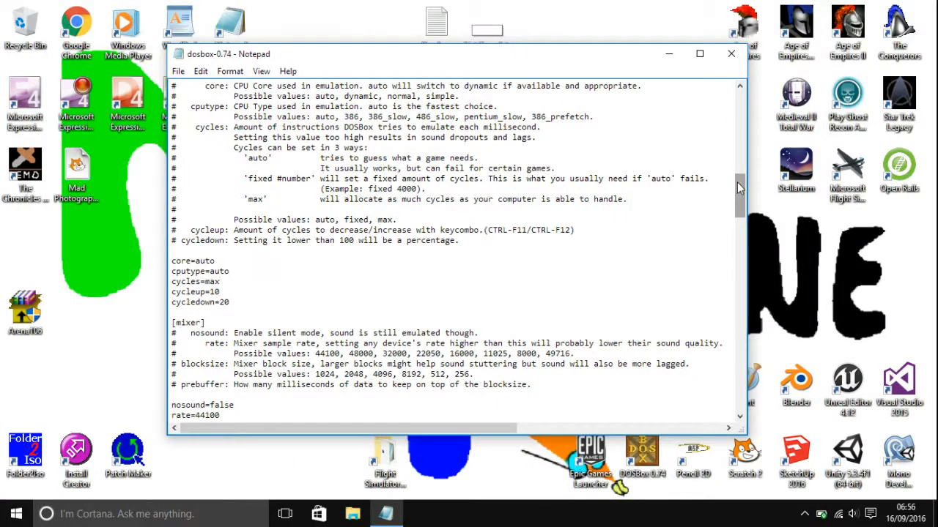
Change the [dosbox] memsize setting from 16 to 63 megabytes
scroll(down, 3)
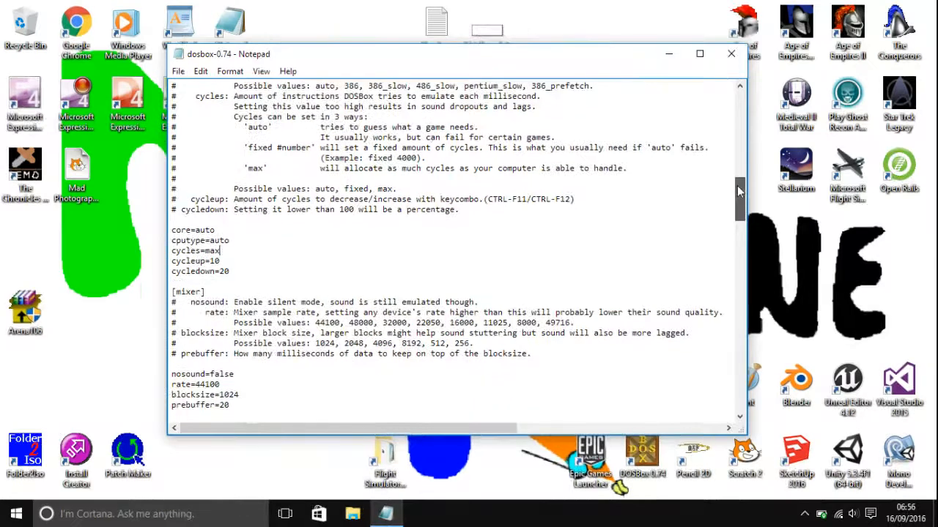
scroll(down, 3)
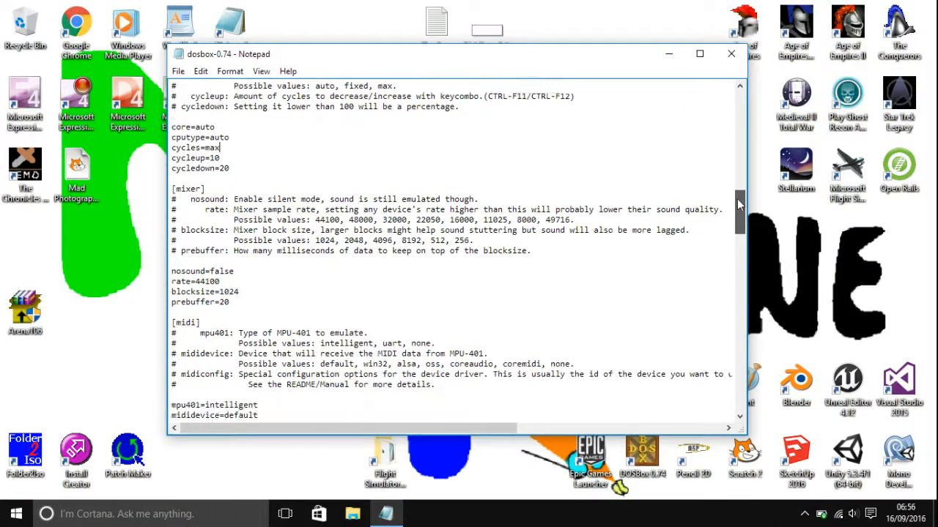
scroll(down, 3)
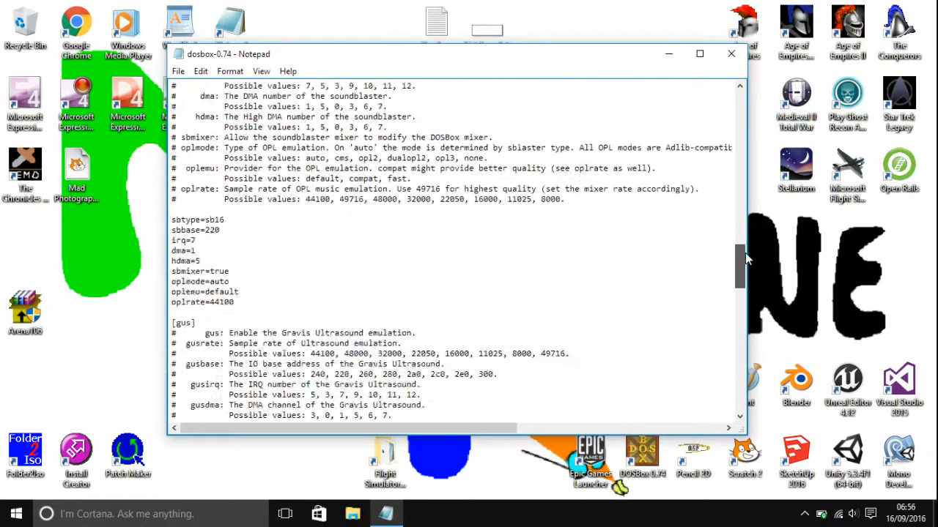
scroll(down, 3)
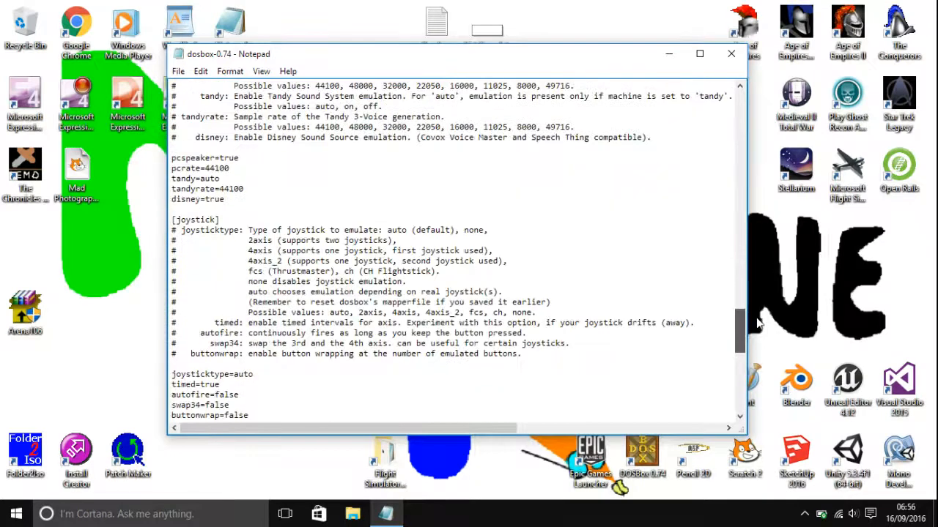
scroll(down, 3)
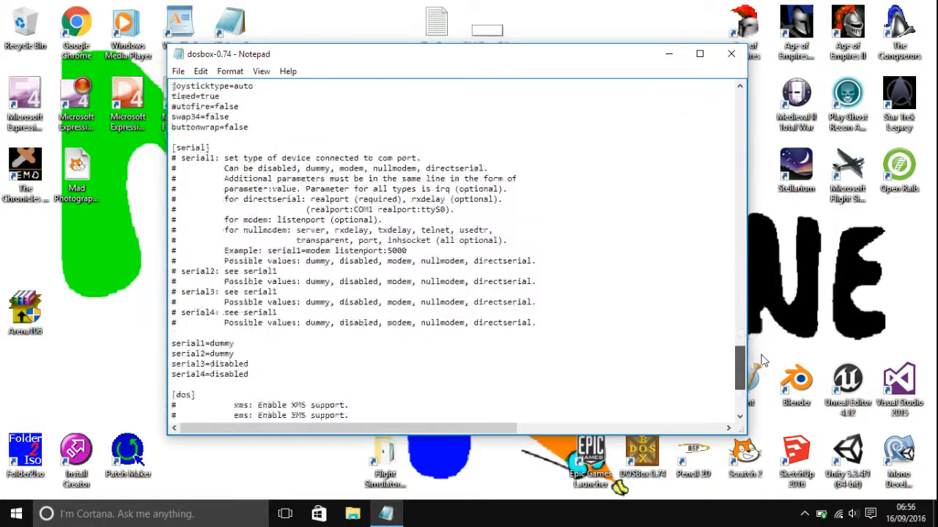
scroll(up, 3)
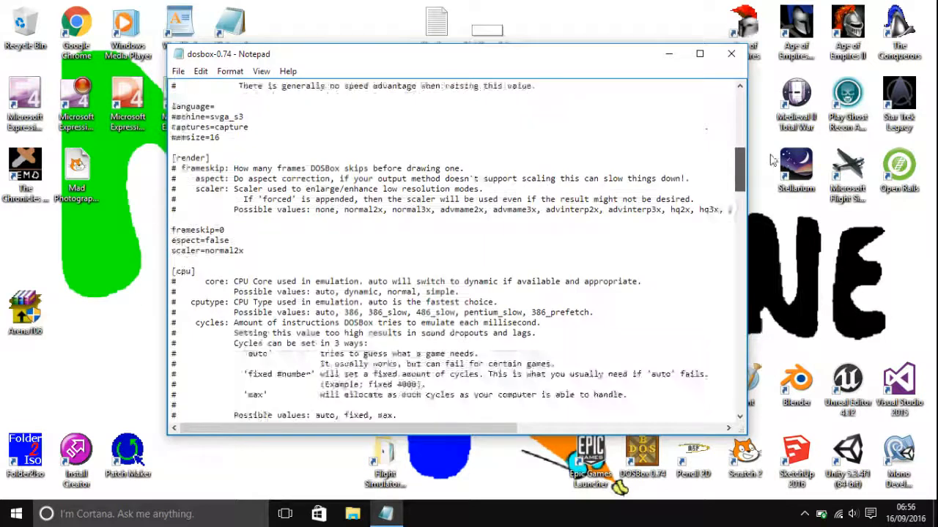
scroll(up, 3)
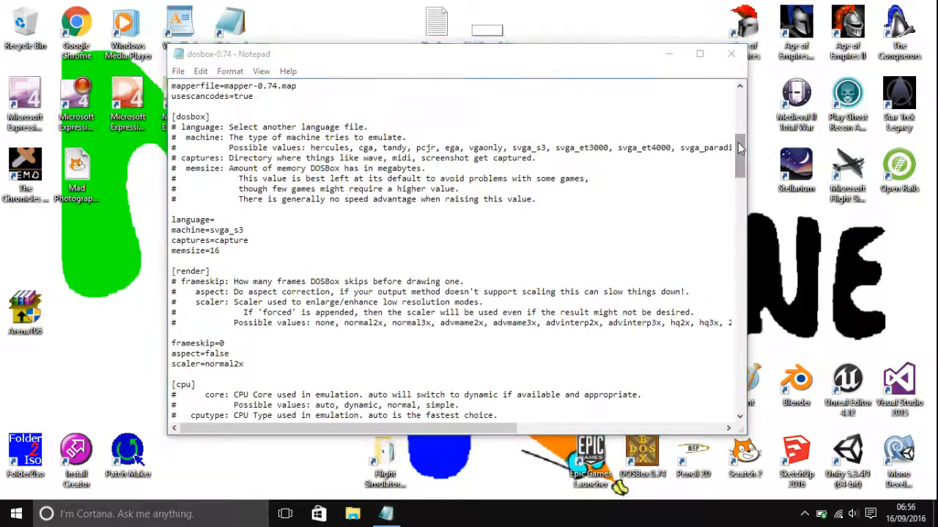
click(315, 226)
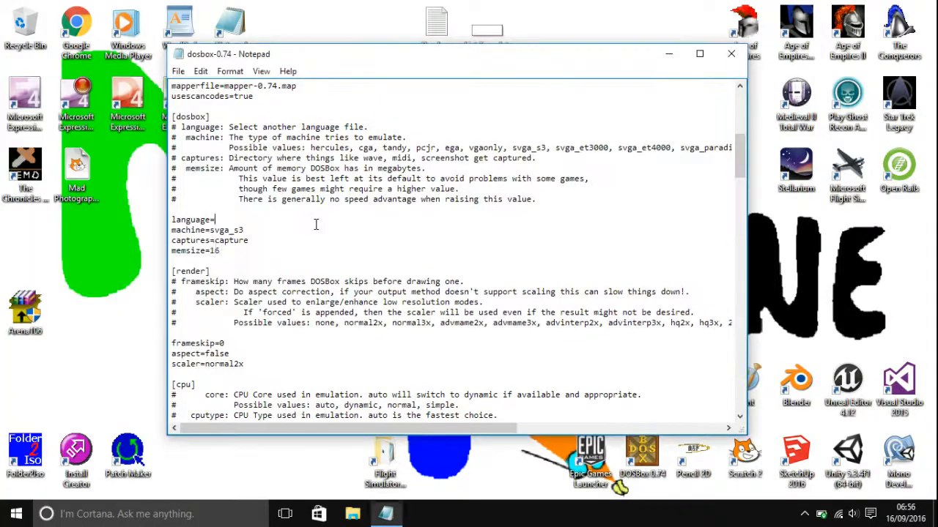
double_click(215, 250)
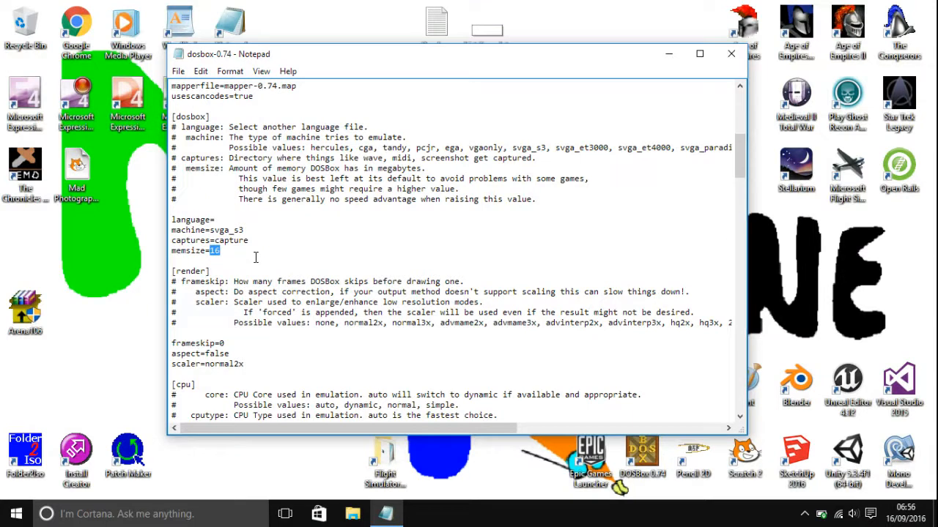
text(63)
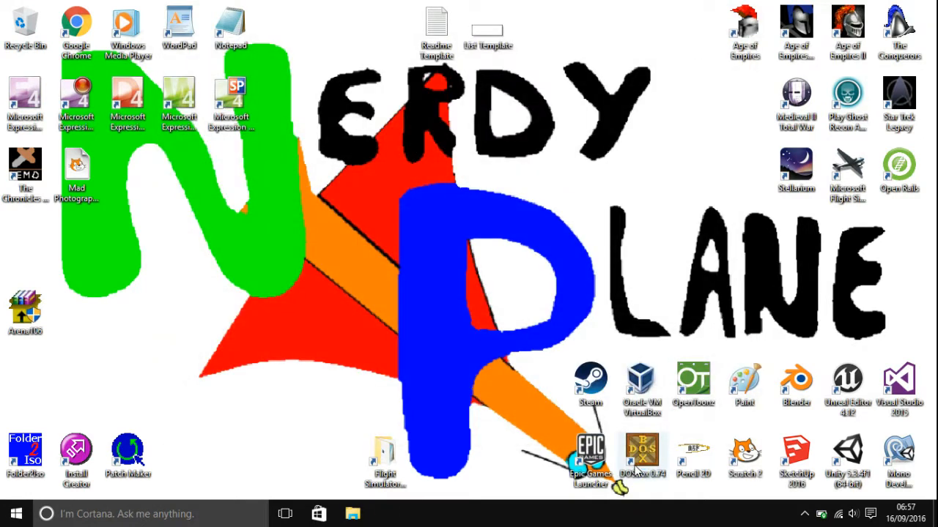
double_click(641, 454)
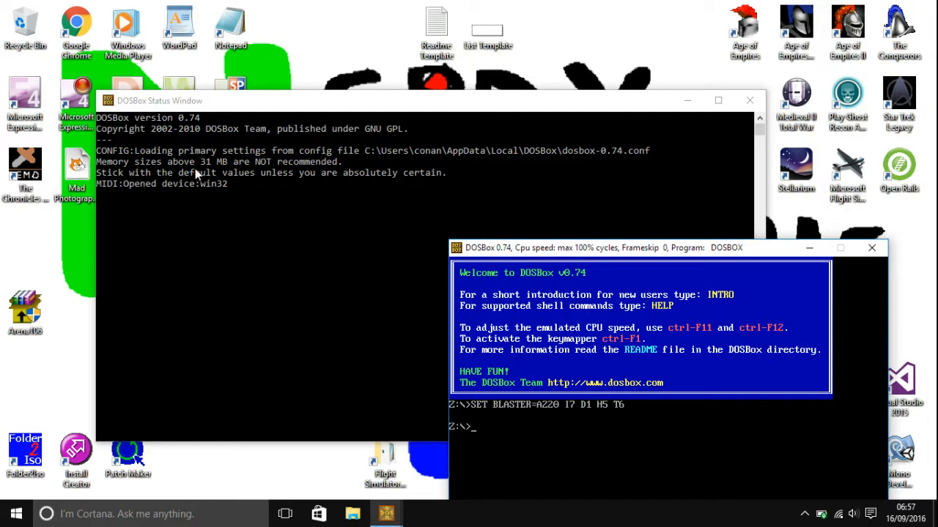
mouse_move(520, 247)
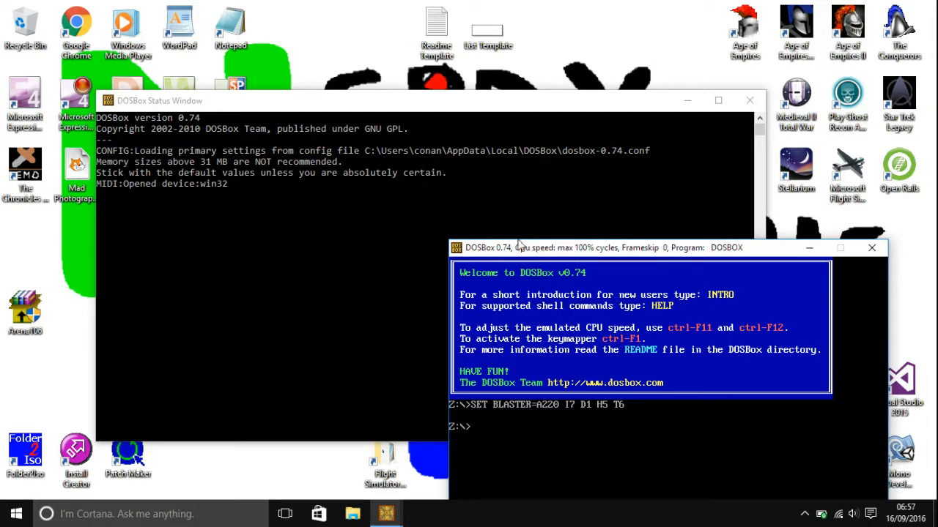
drag(604, 248, 340, 76)
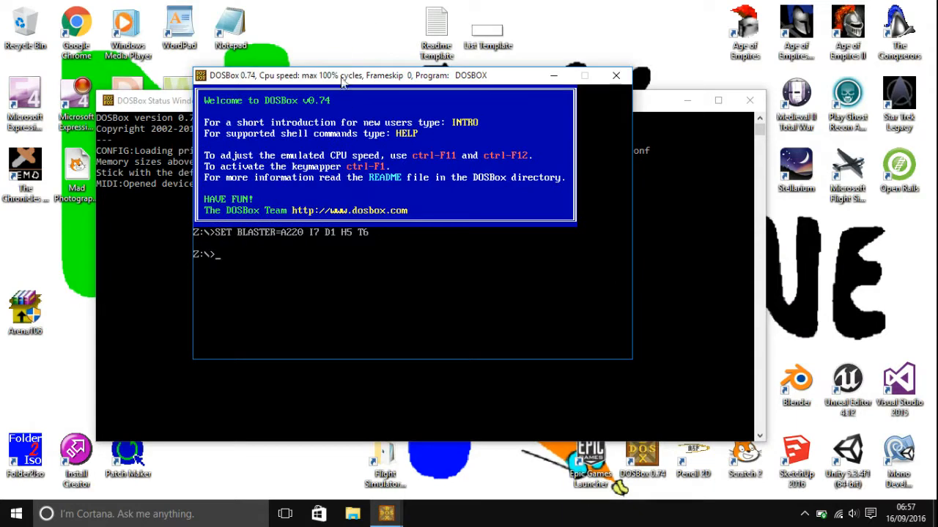
drag(340, 76, 378, 166)
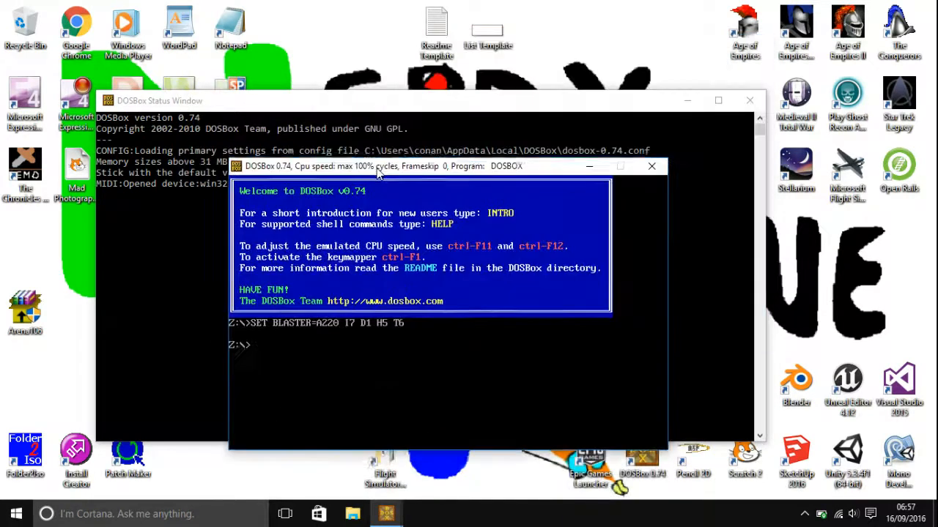
drag(381, 166, 381, 109)
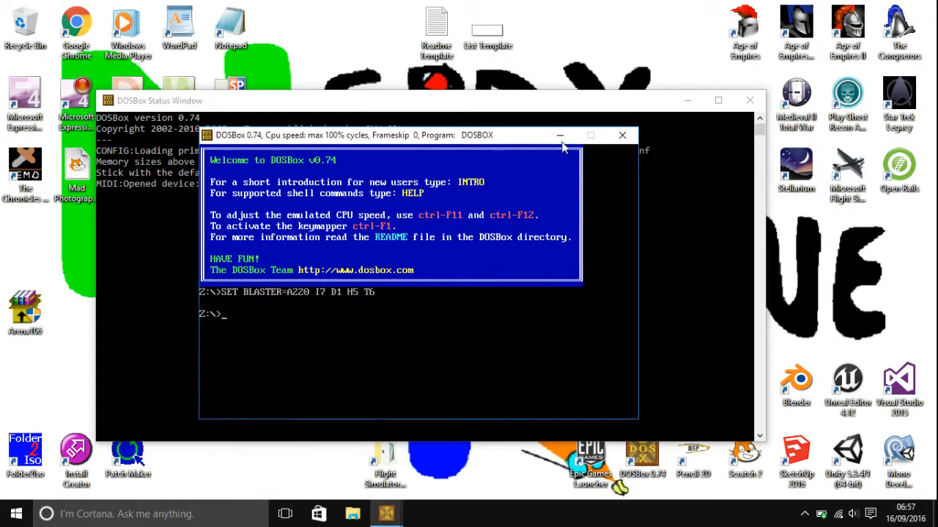
click(621, 134)
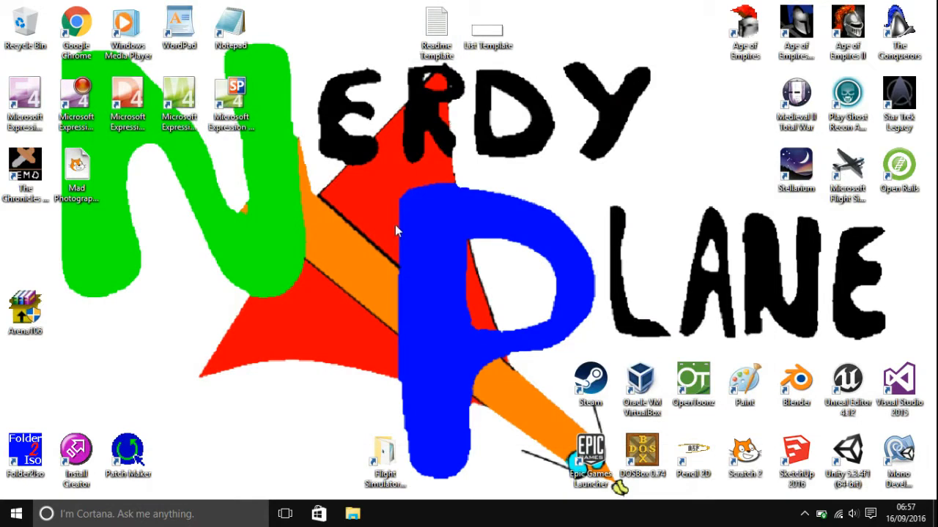
mouse_move(6, 425)
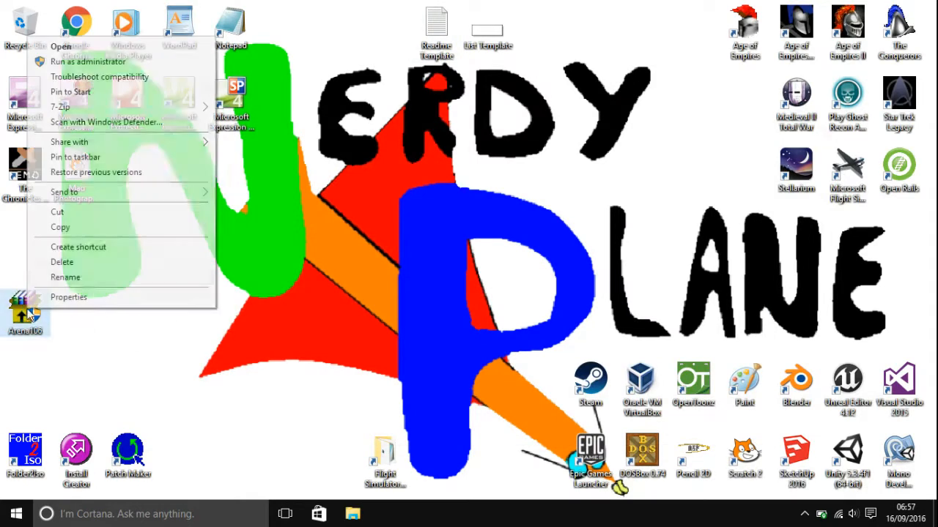
Delete the Arena106 installer from the desktop to the Recycle Bin
click(62, 261)
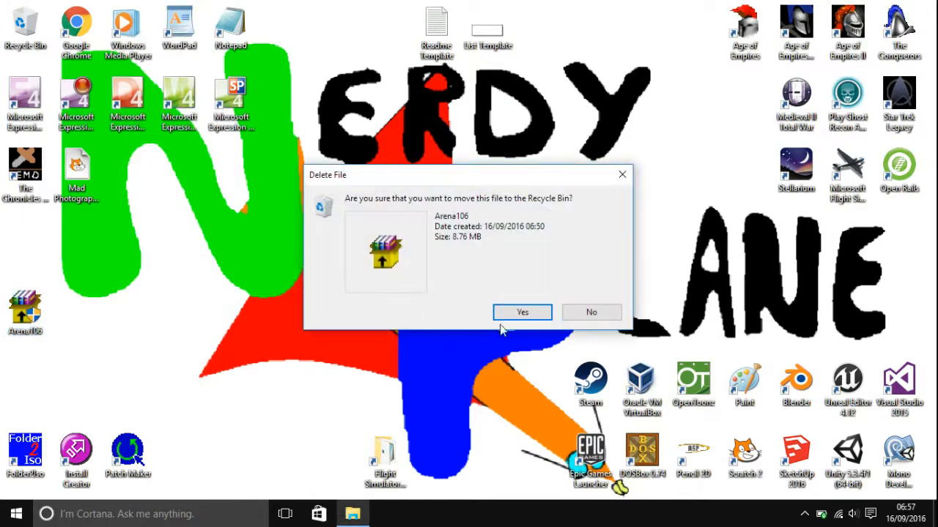
click(521, 312)
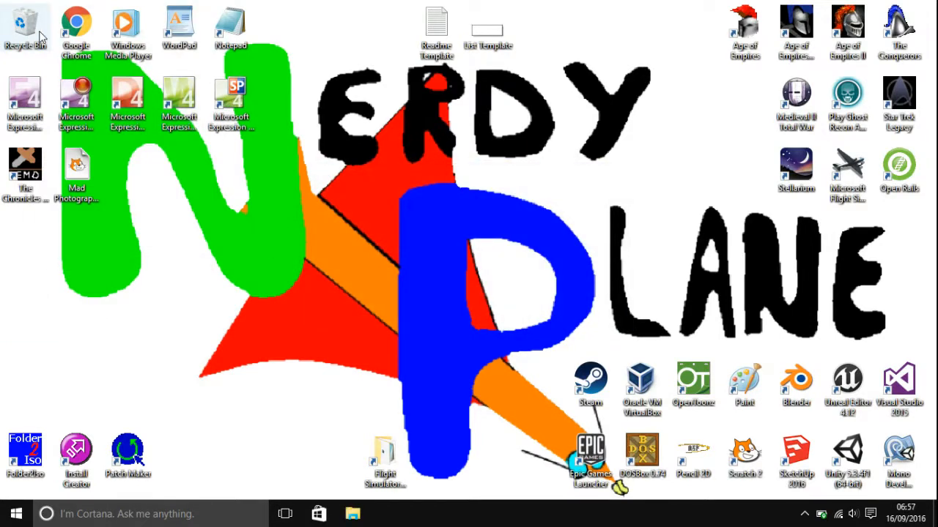
Empty the Recycle Bin permanently and close its window
double_click(25, 22)
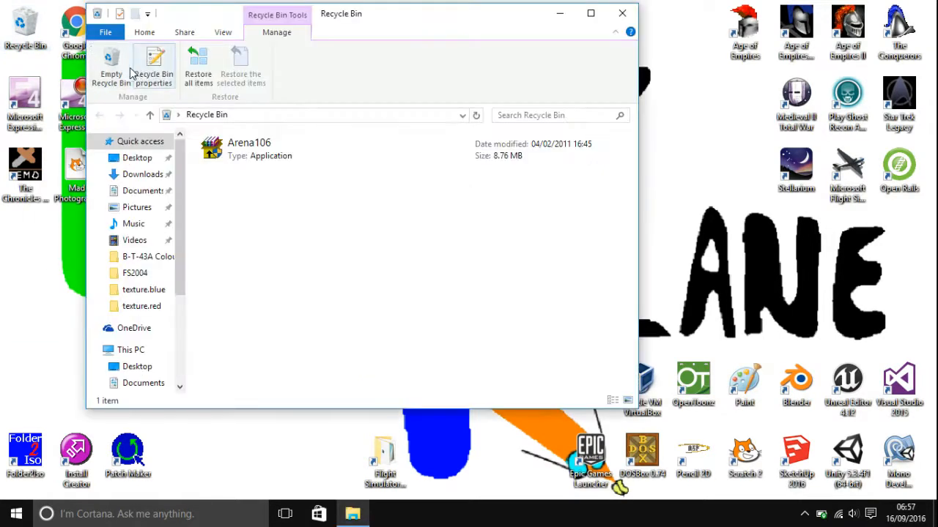
click(111, 66)
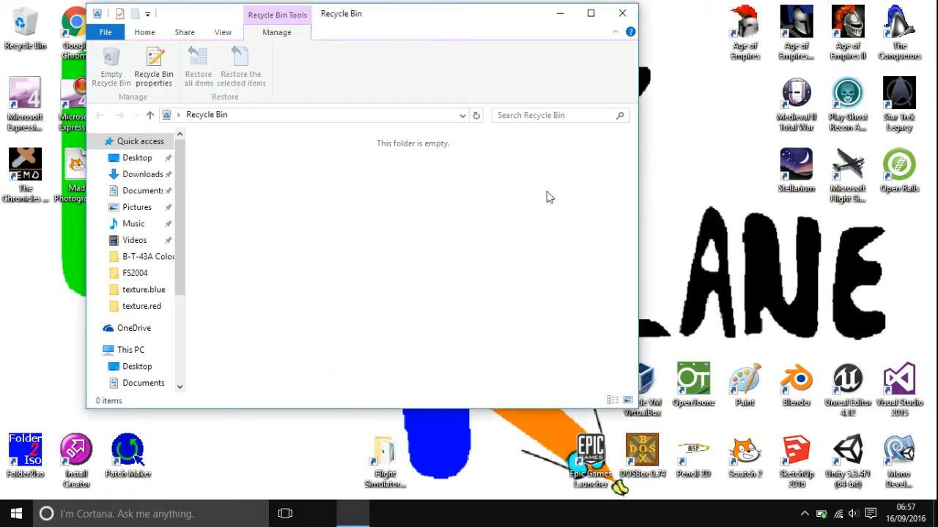
click(621, 13)
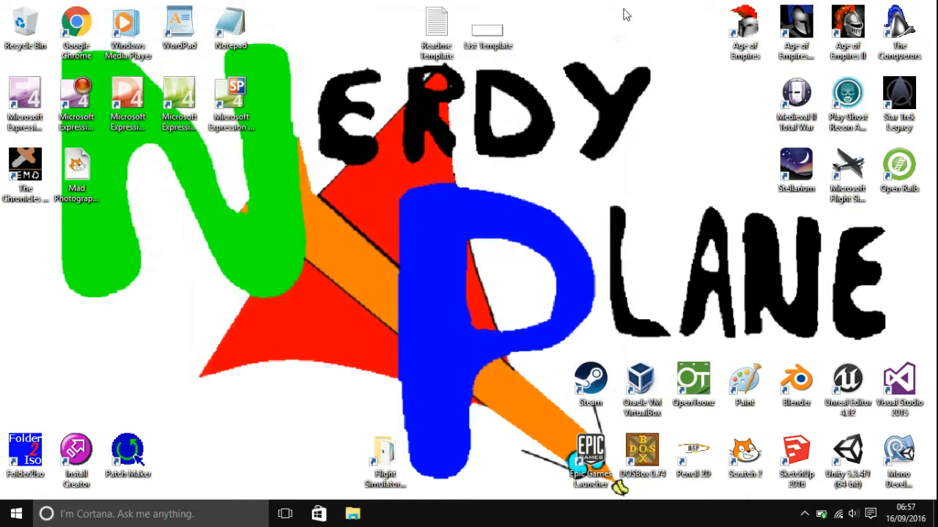
mouse_move(570, 102)
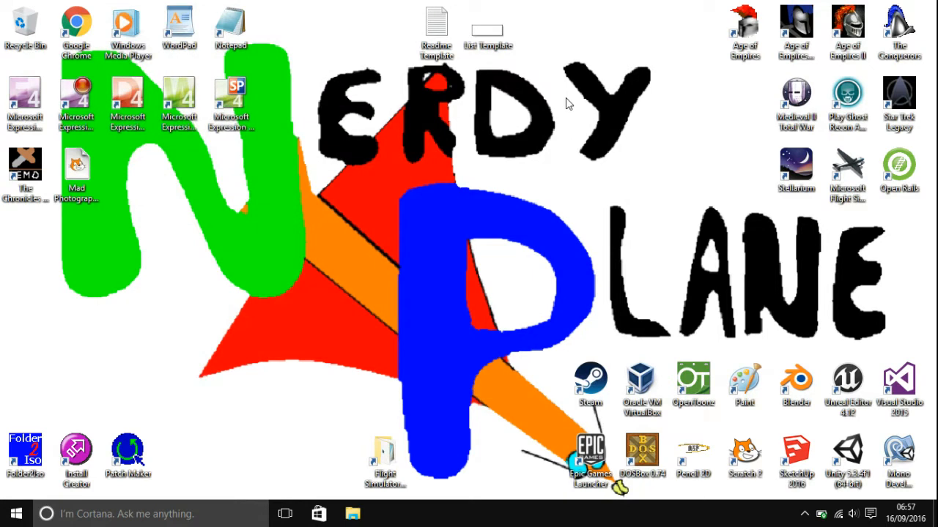
mouse_move(558, 60)
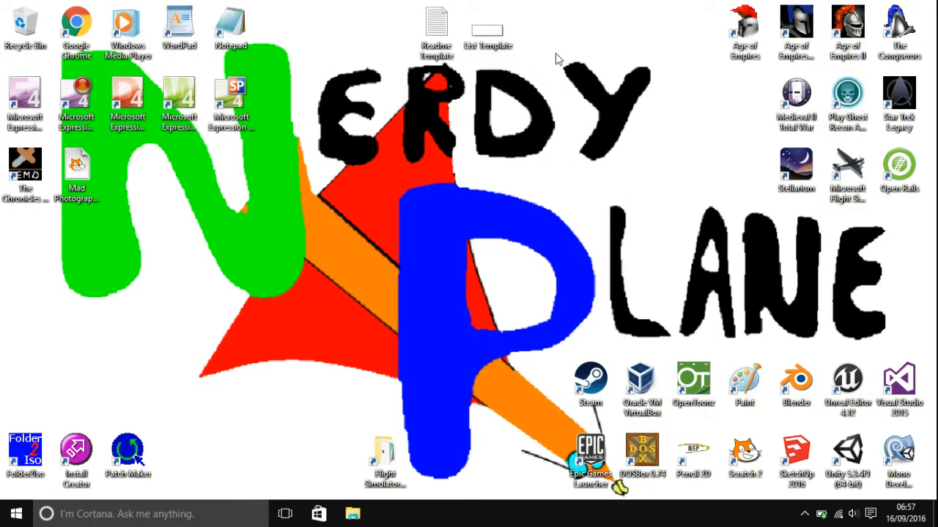
mouse_move(554, 158)
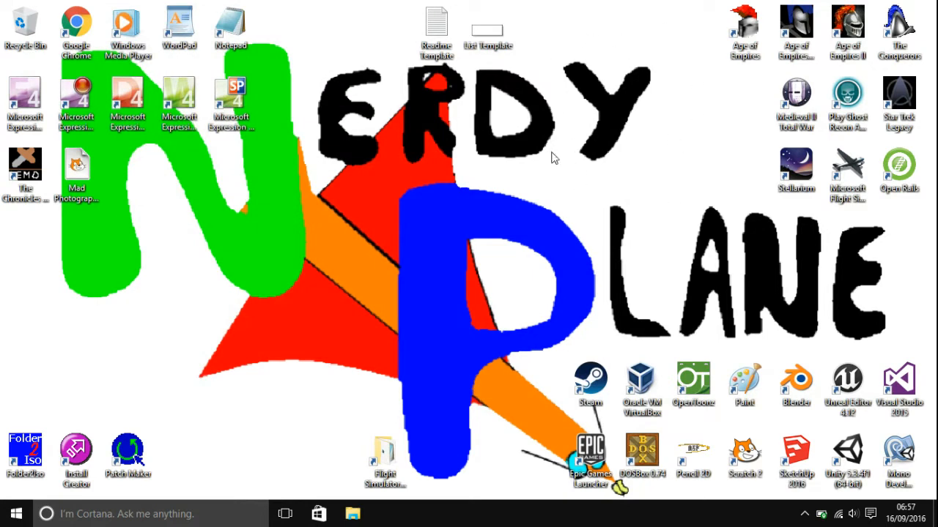
mouse_move(575, 311)
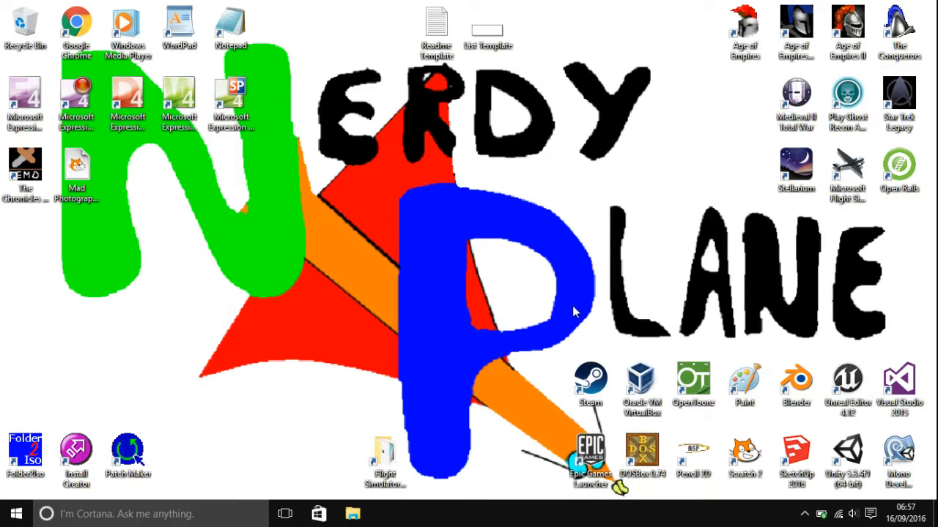
mouse_move(530, 399)
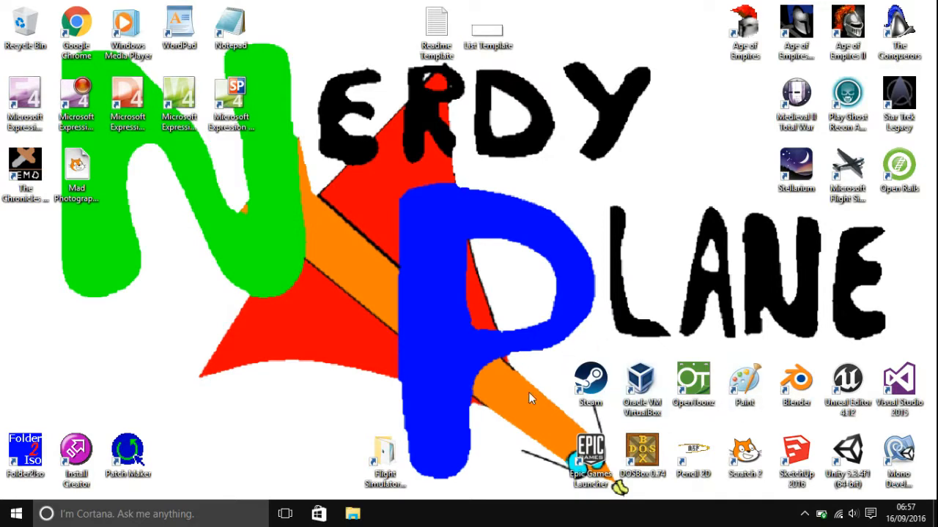
mouse_move(565, 122)
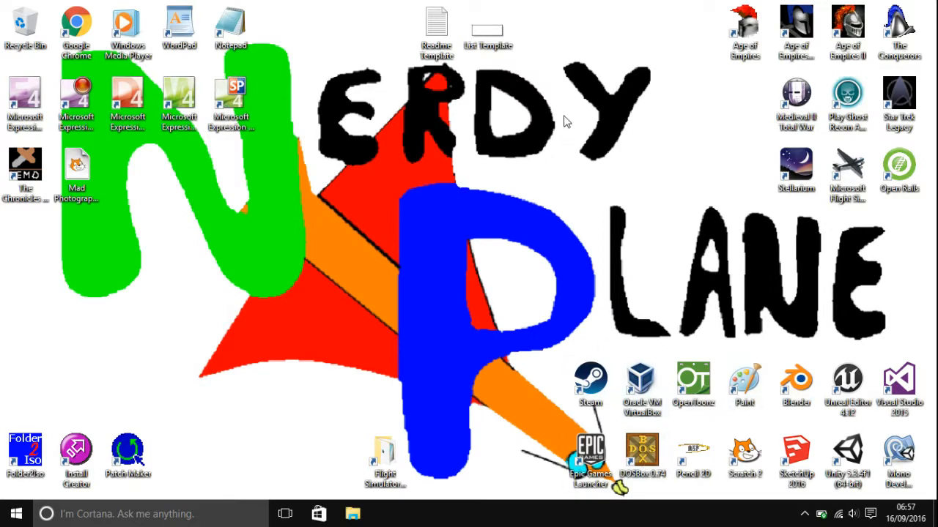
mouse_move(585, 162)
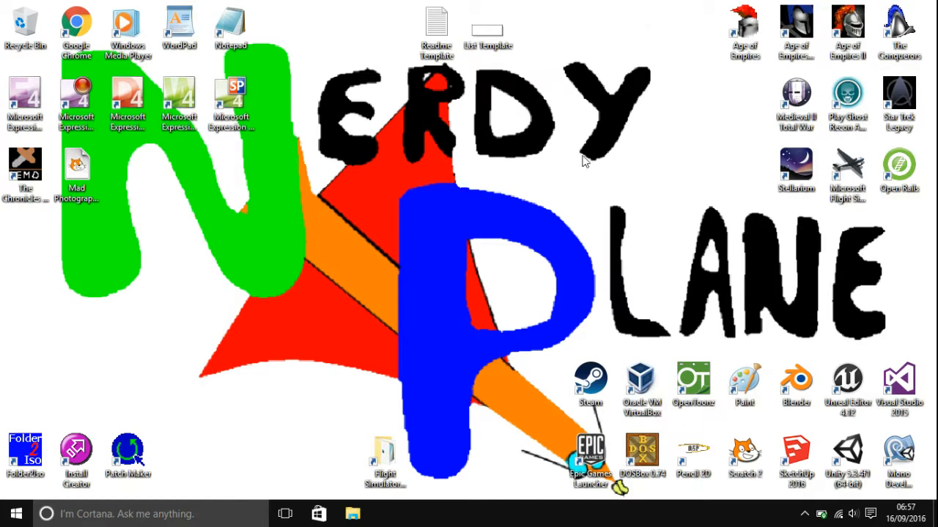
mouse_move(572, 135)
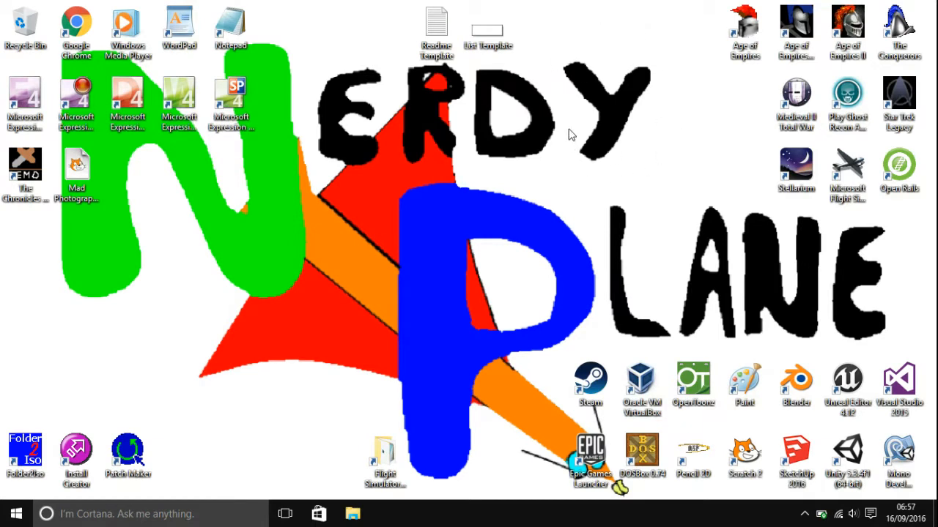
mouse_move(676, 208)
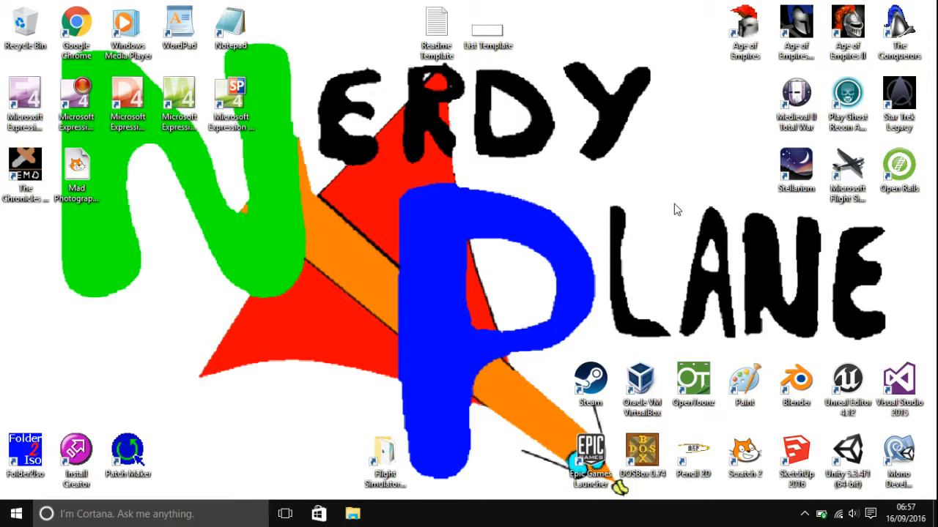